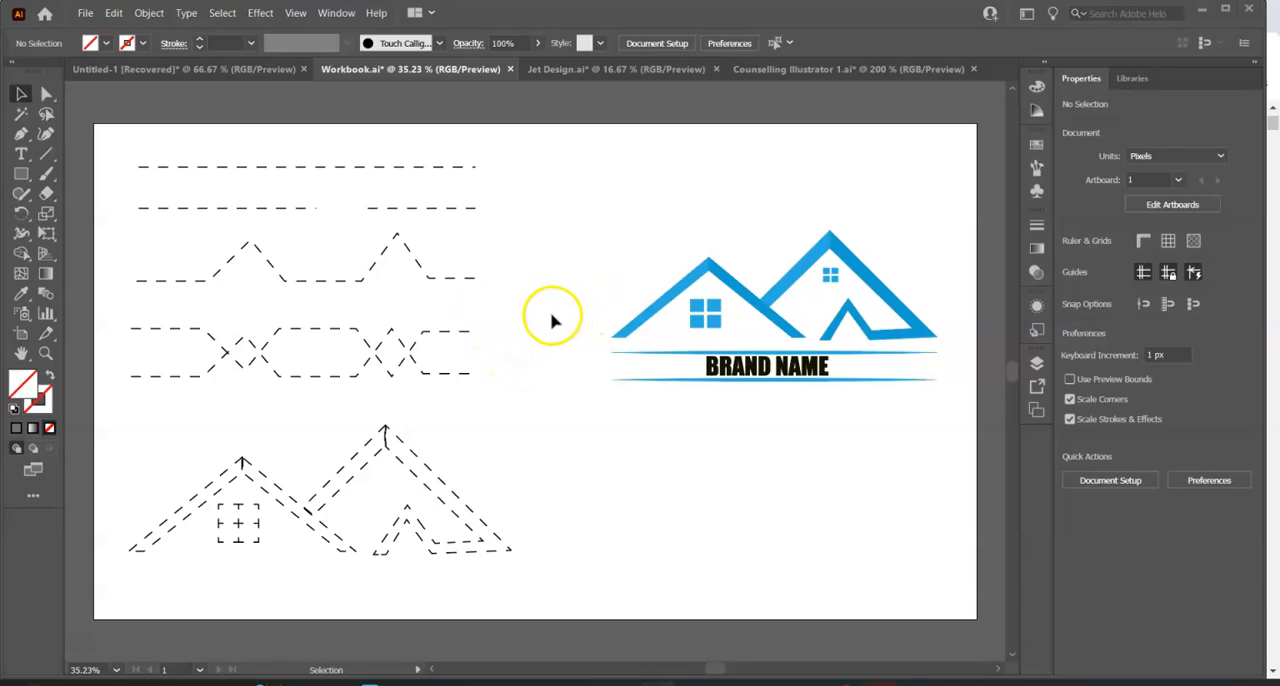
mouse_move(624, 320)
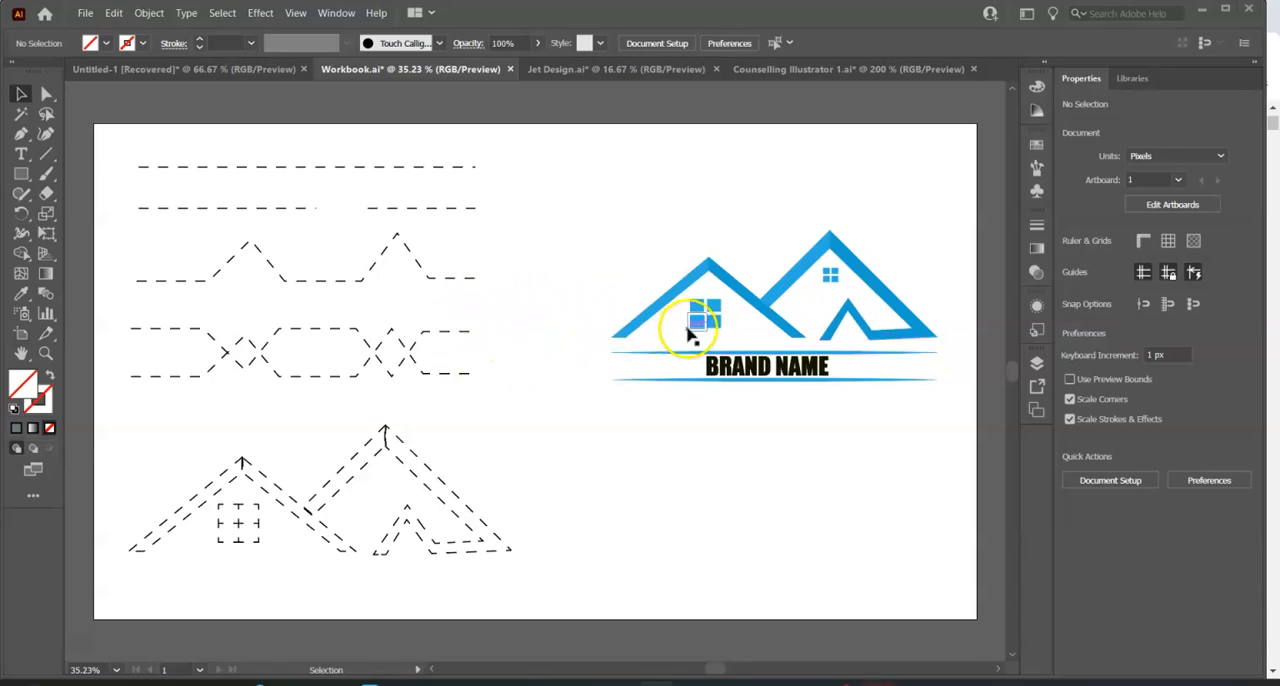
mouse_move(858, 318)
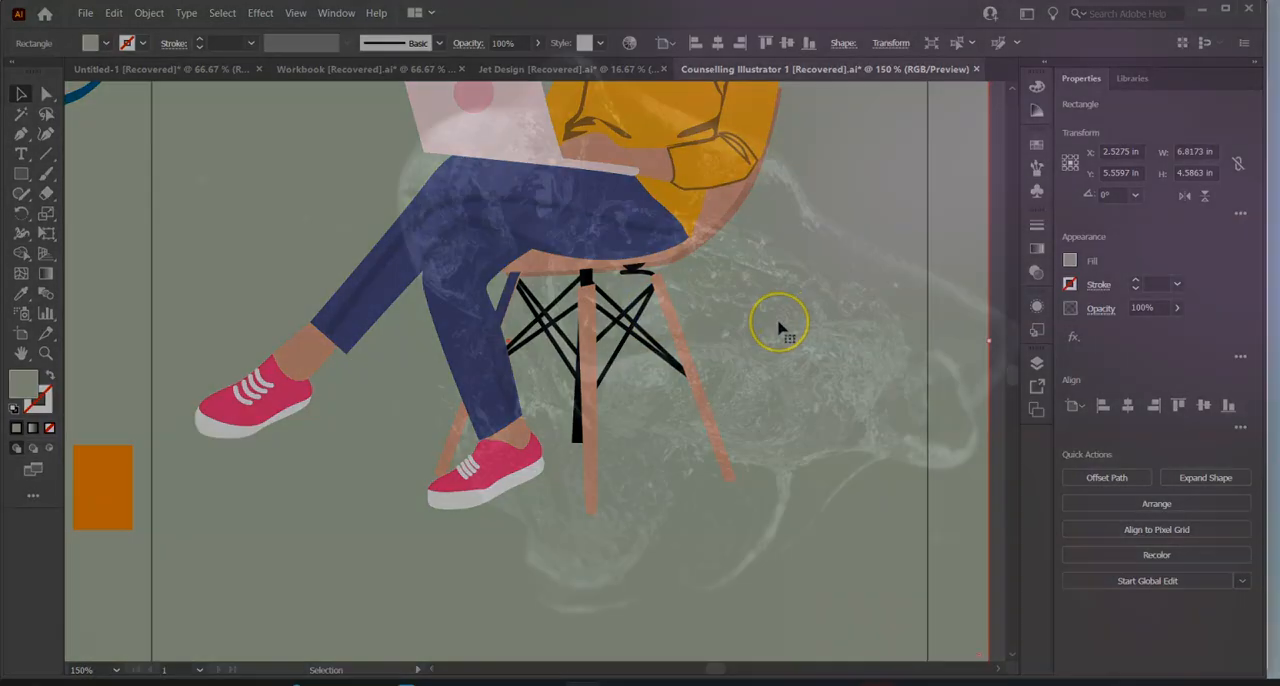
Browse the Pixabay icon results and the book cover vector results in the browser
click(350, 68)
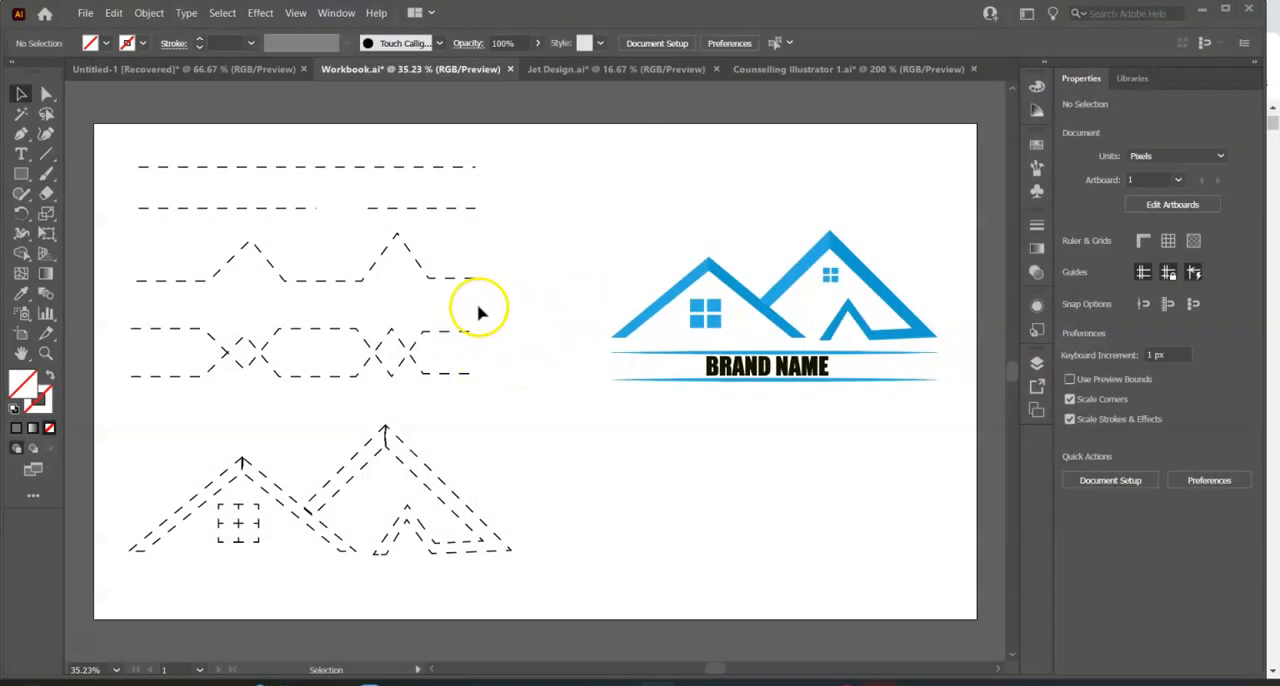
mouse_move(556, 330)
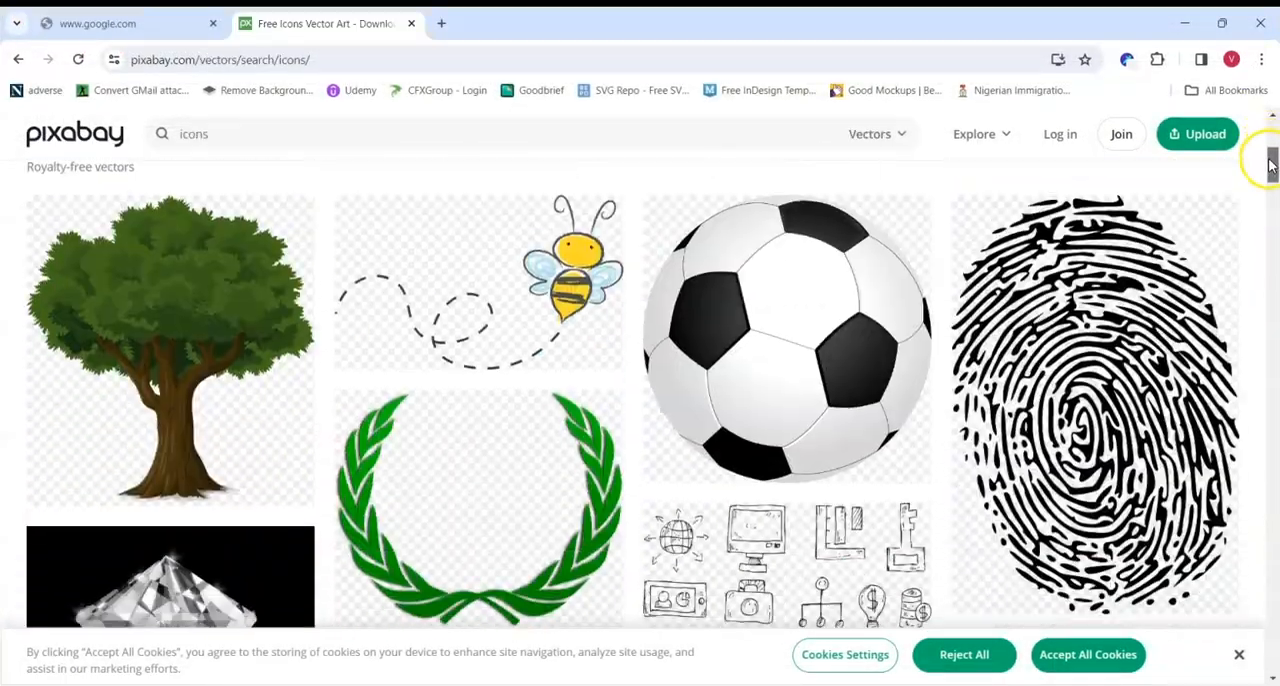
scroll(down, 3)
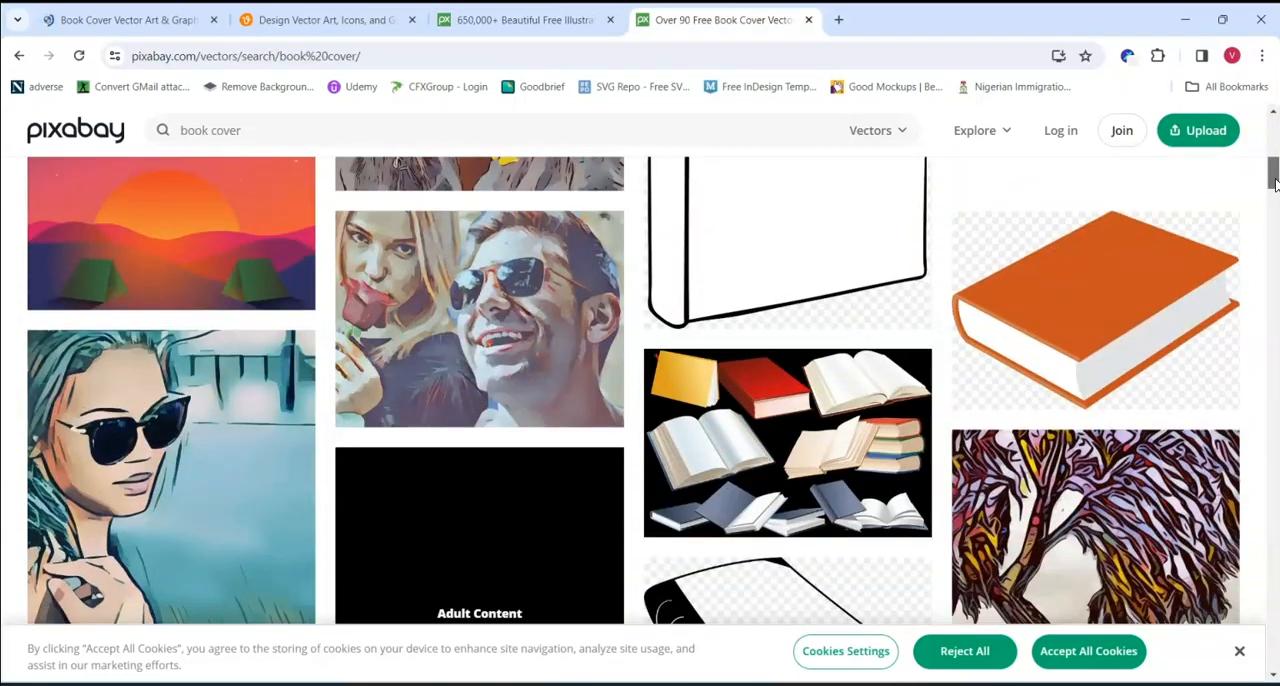
scroll(down, 3)
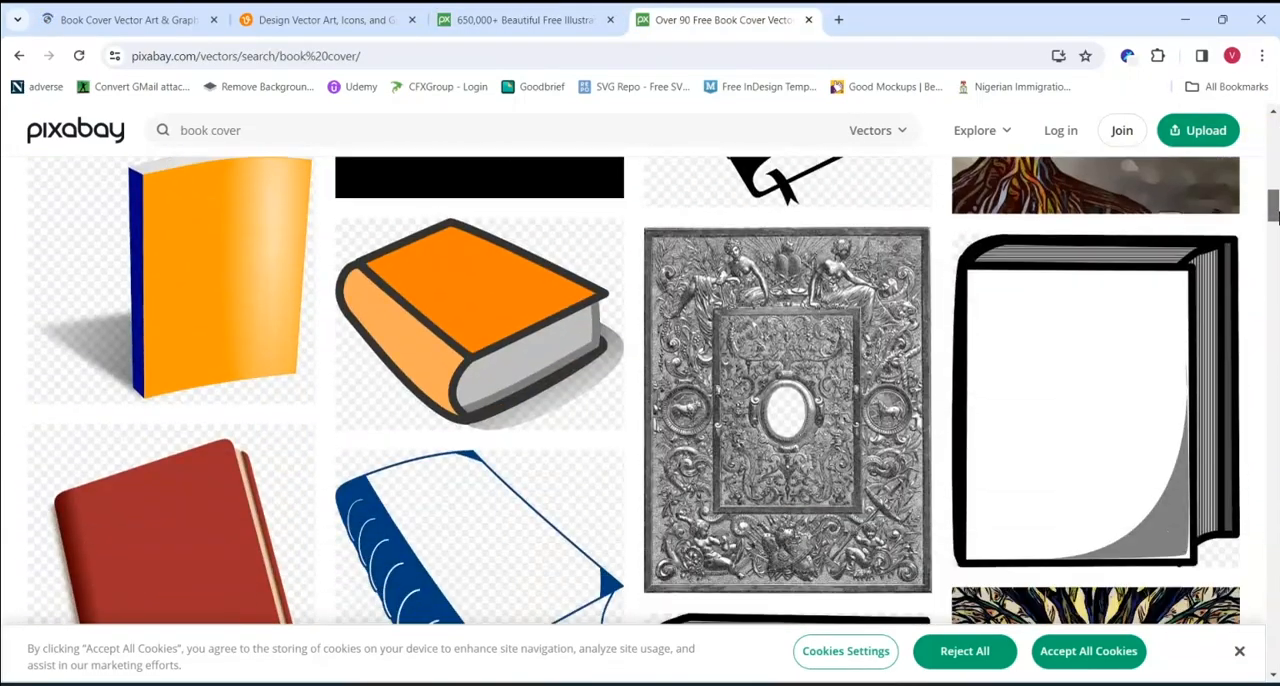
scroll(down, 3)
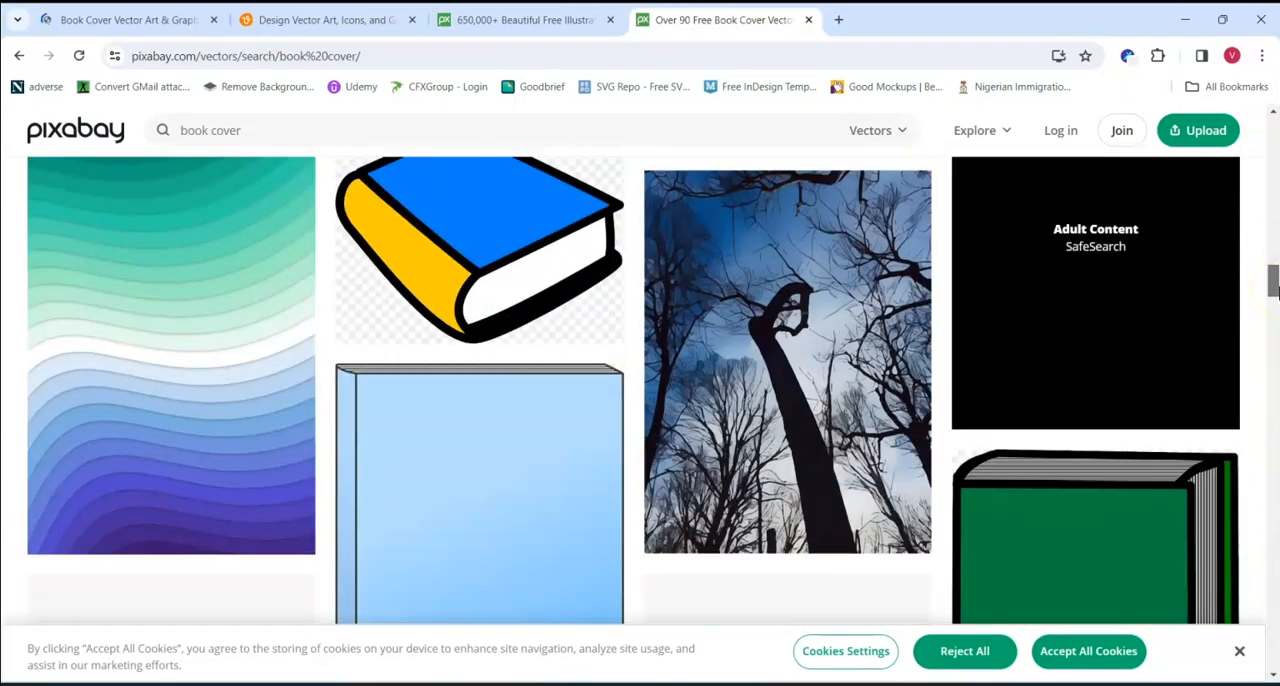
scroll(down, 3)
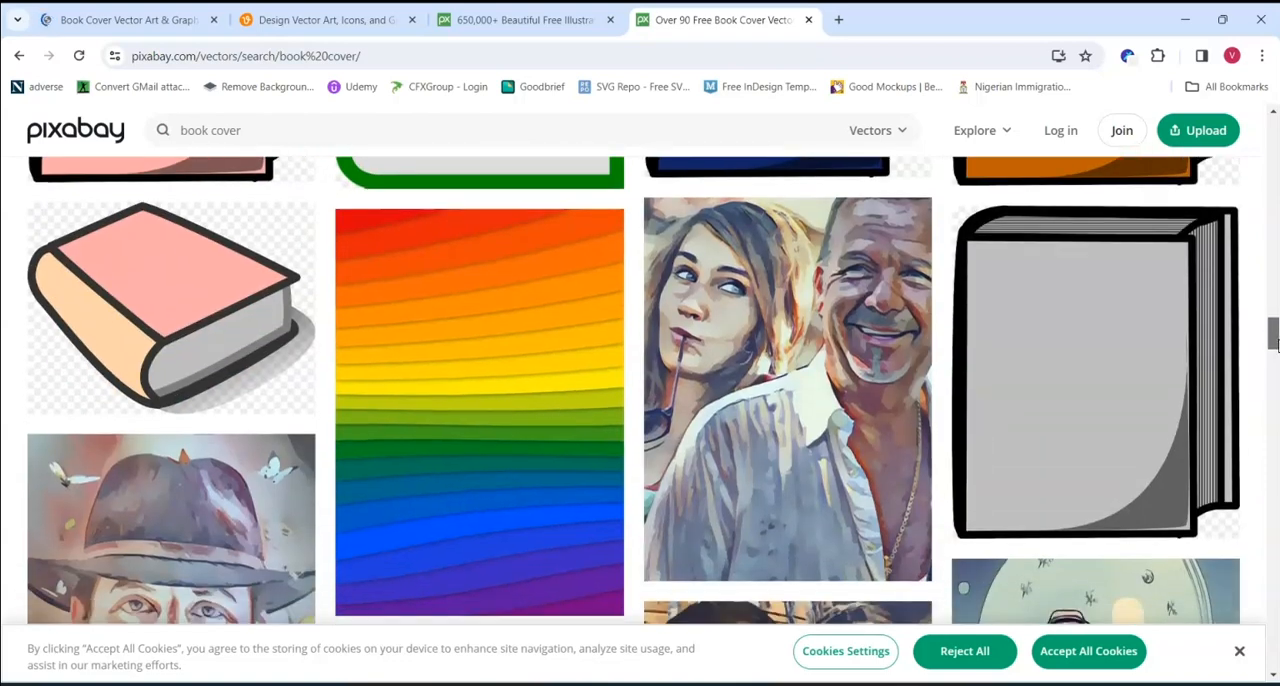
scroll(down, 3)
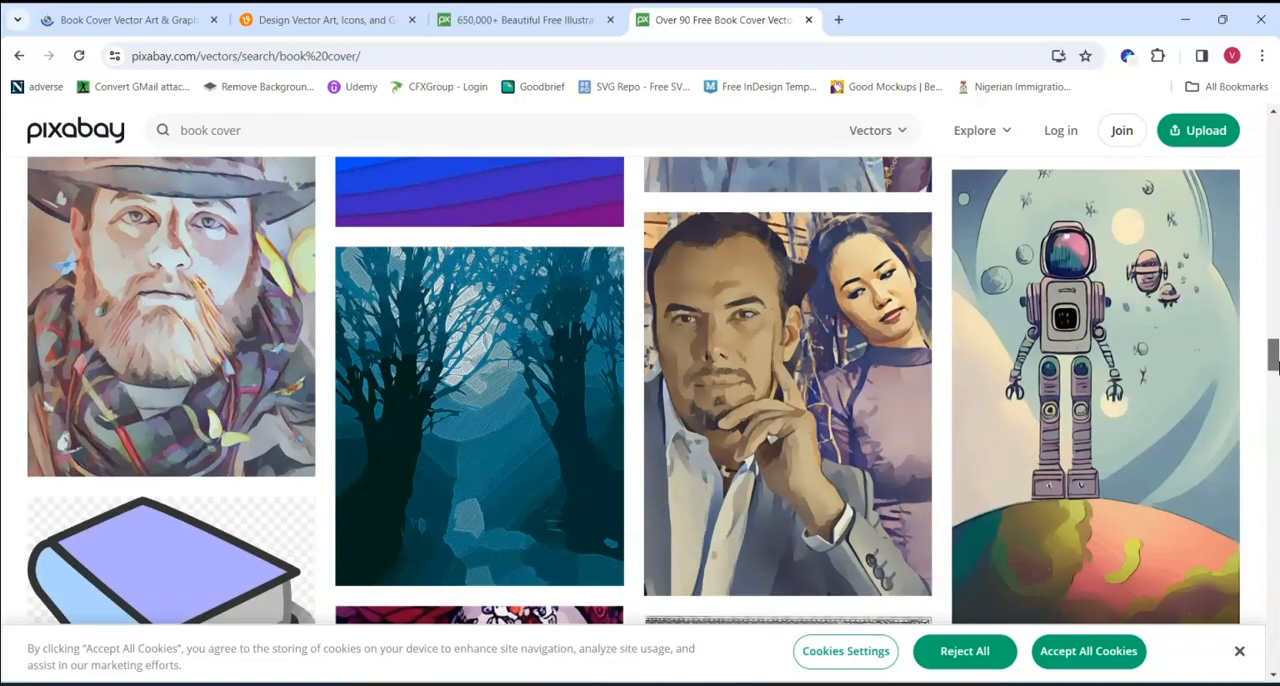
scroll(down, 3)
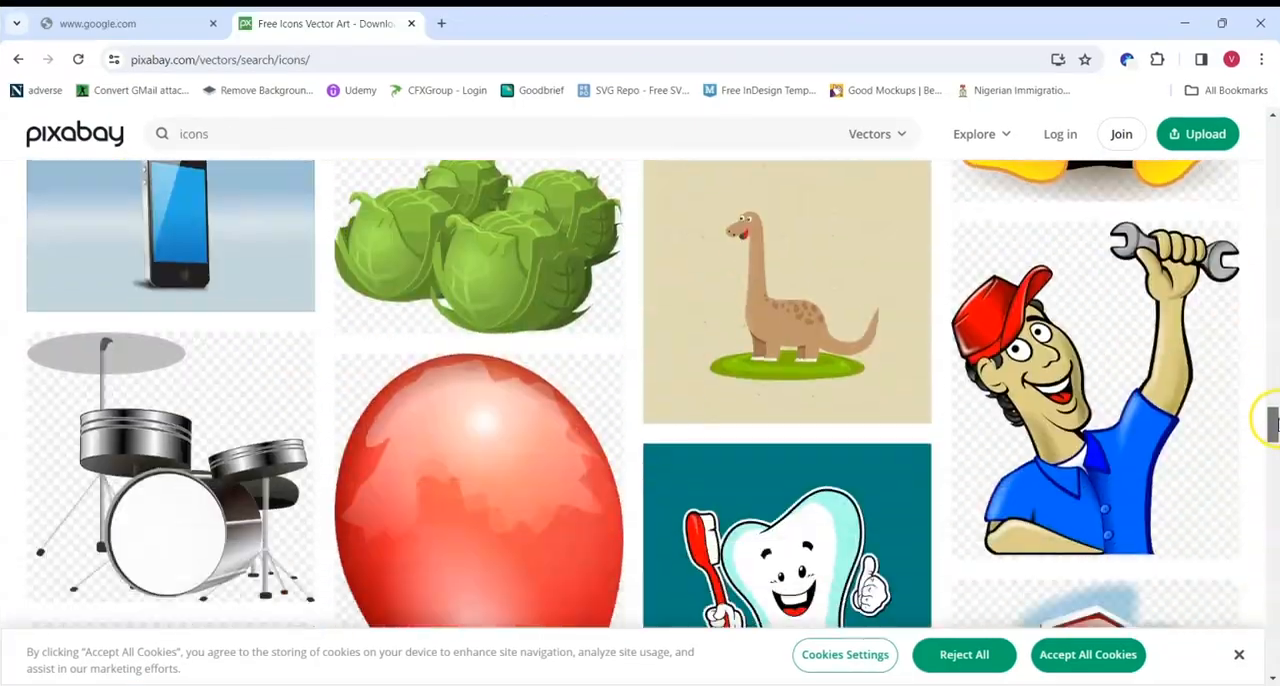
scroll(down, 3)
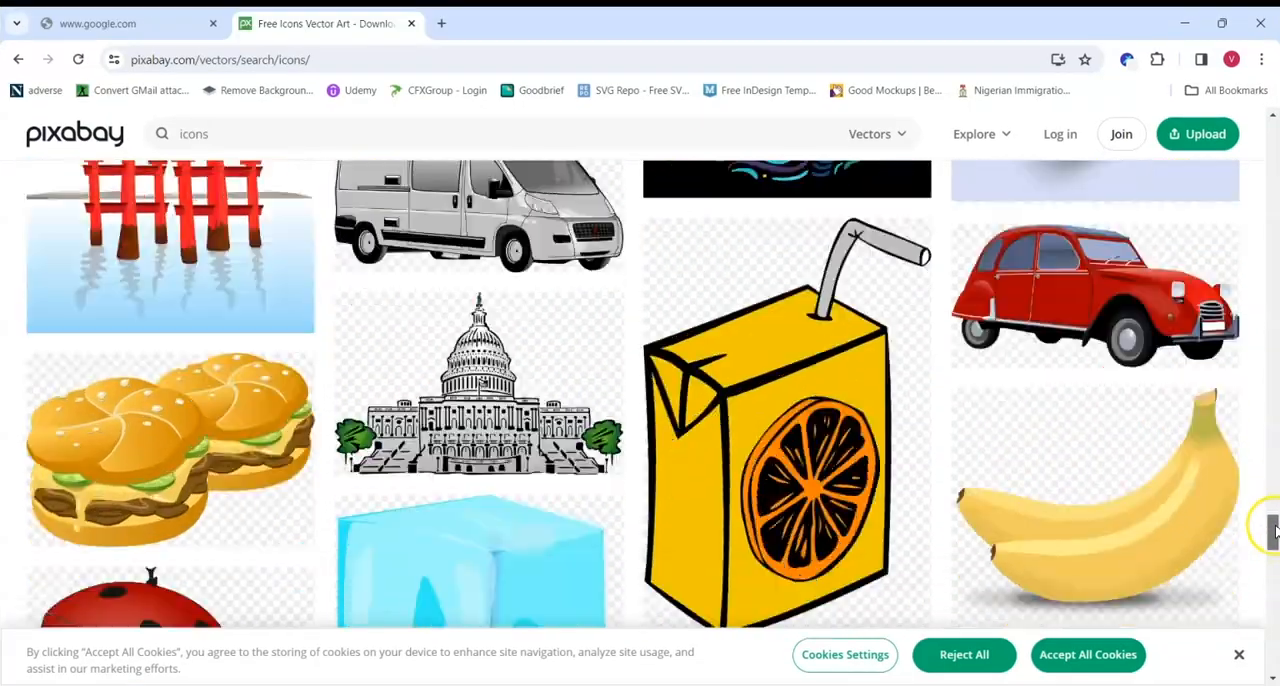
scroll(down, 3)
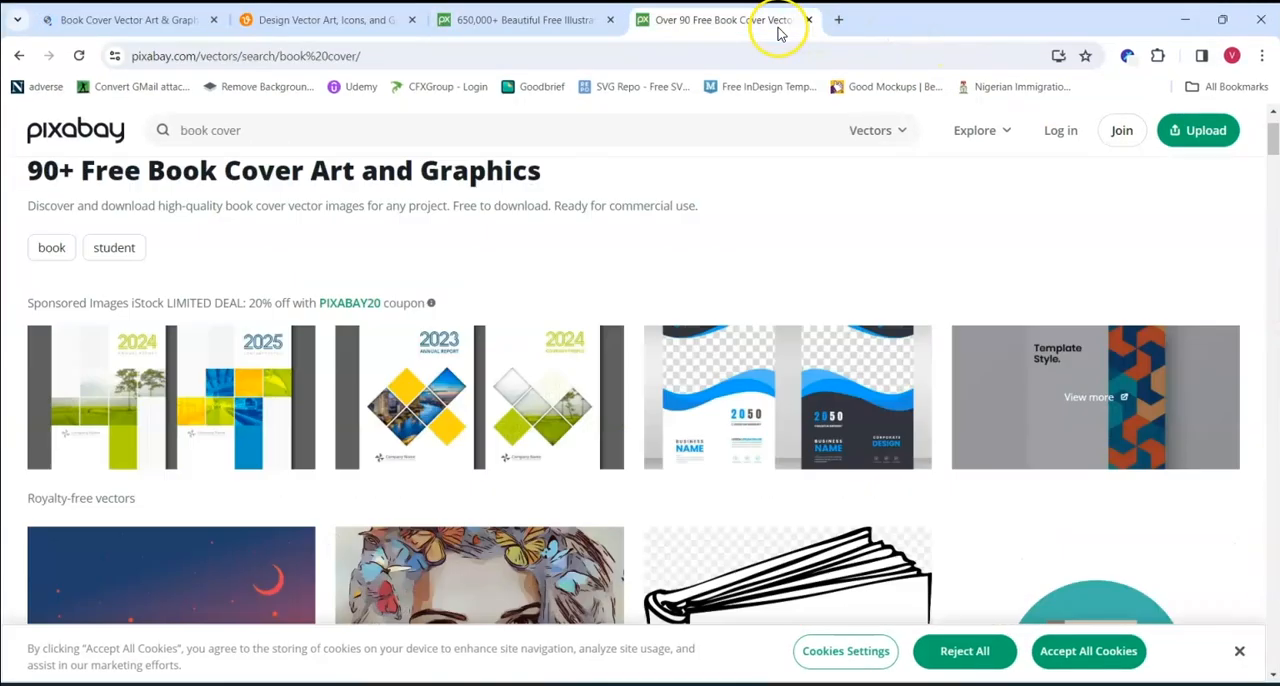
scroll(down, 3)
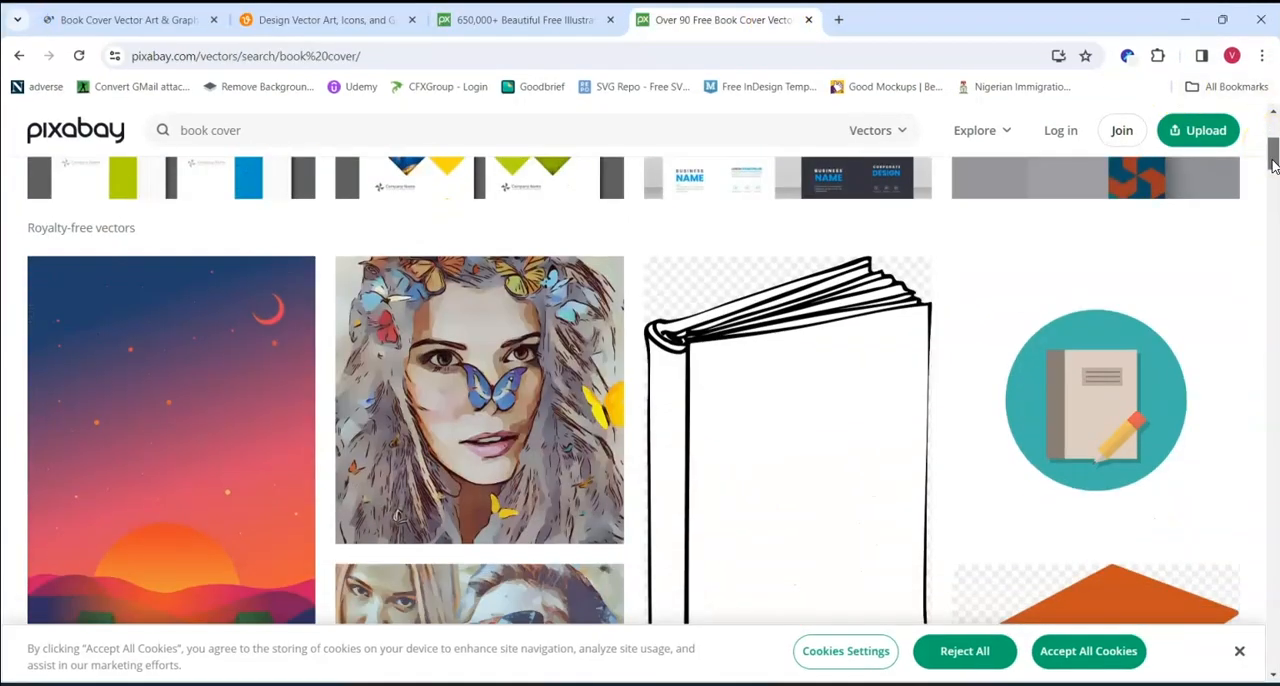
scroll(down, 3)
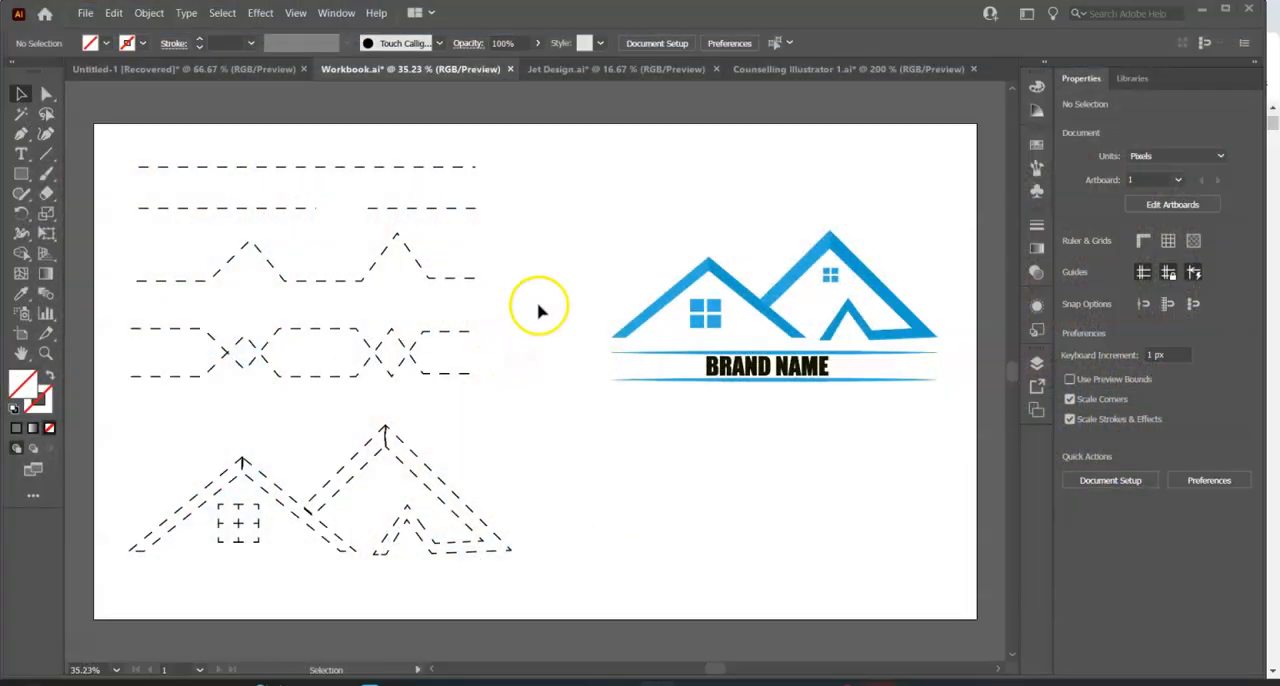
mouse_move(464, 320)
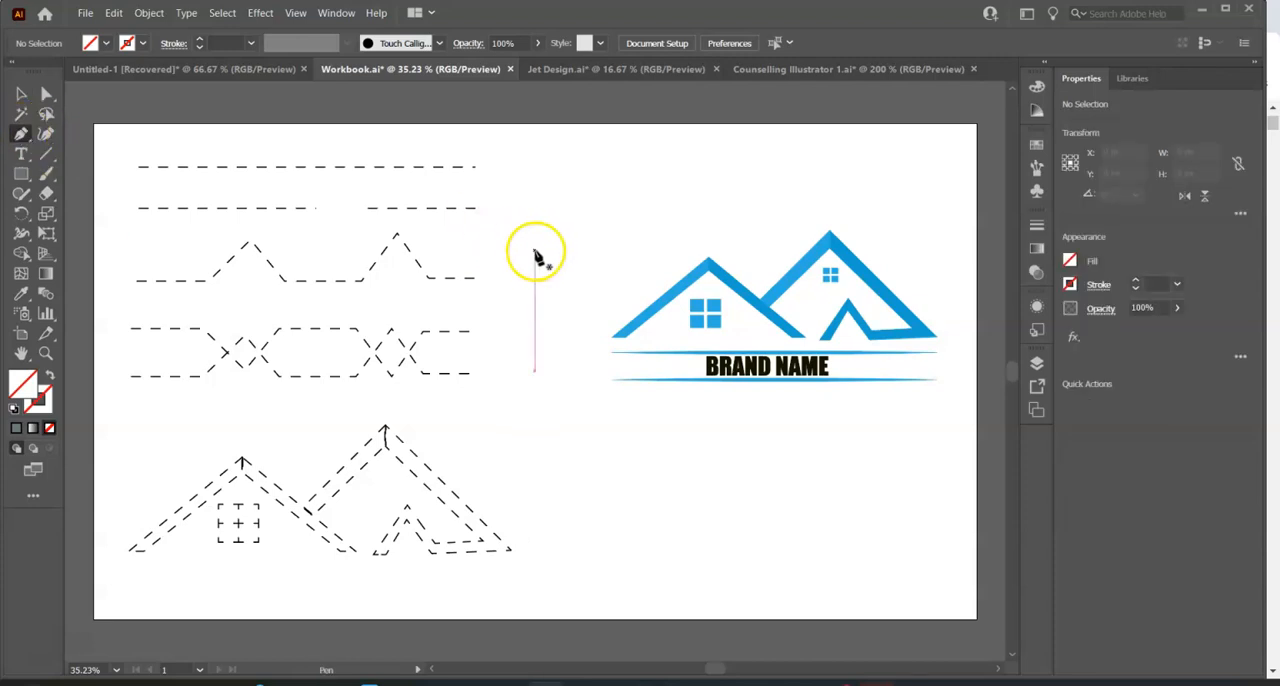
click(22, 132)
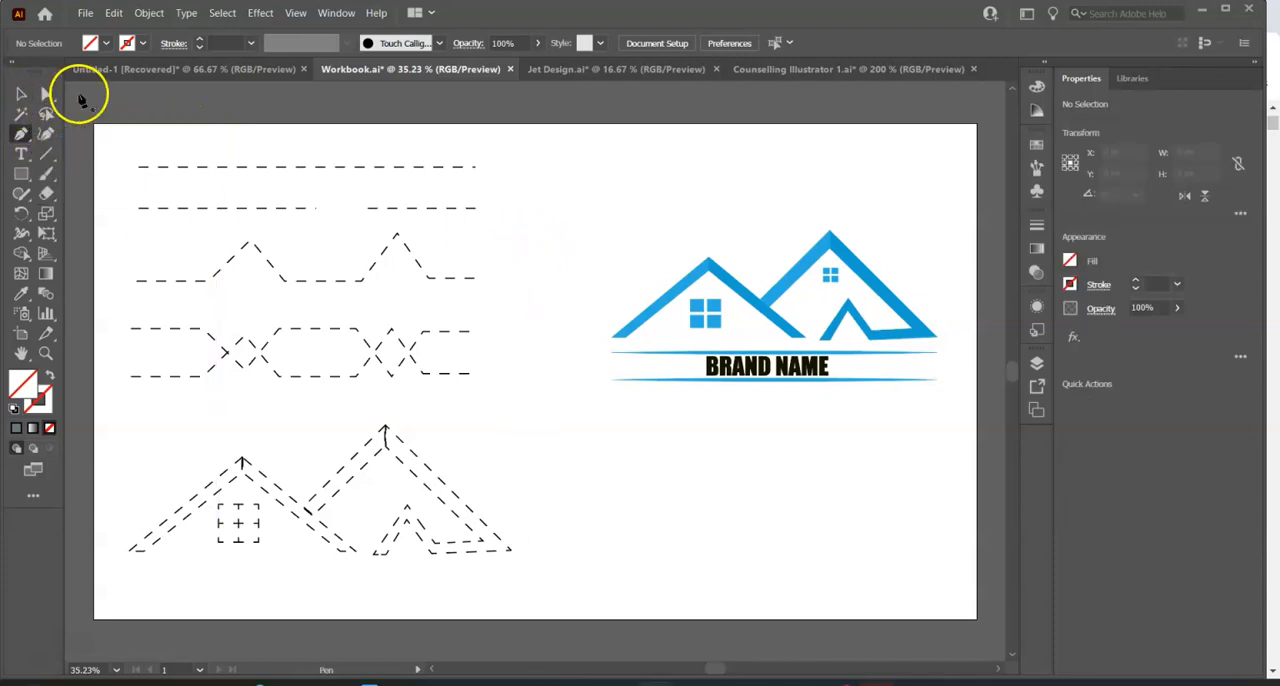
drag(136, 280, 518, 280)
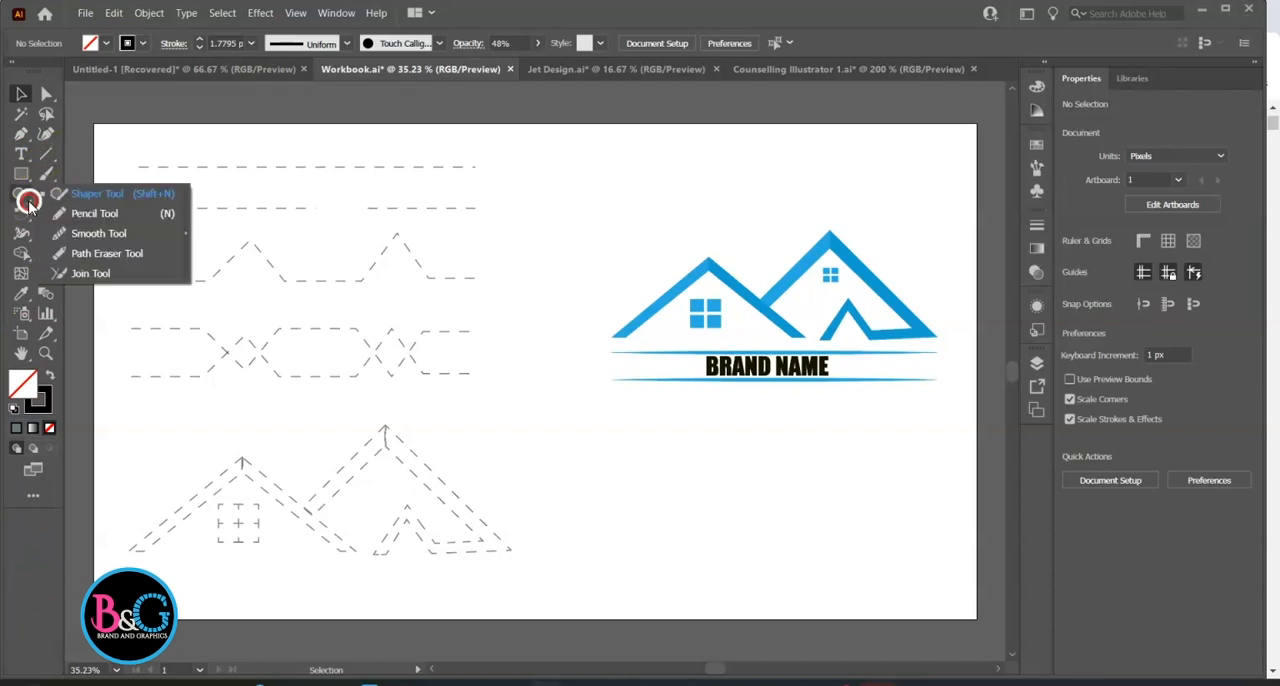
Sketch a freehand wavy open path above the house logo with the Pencil tool
click(94, 212)
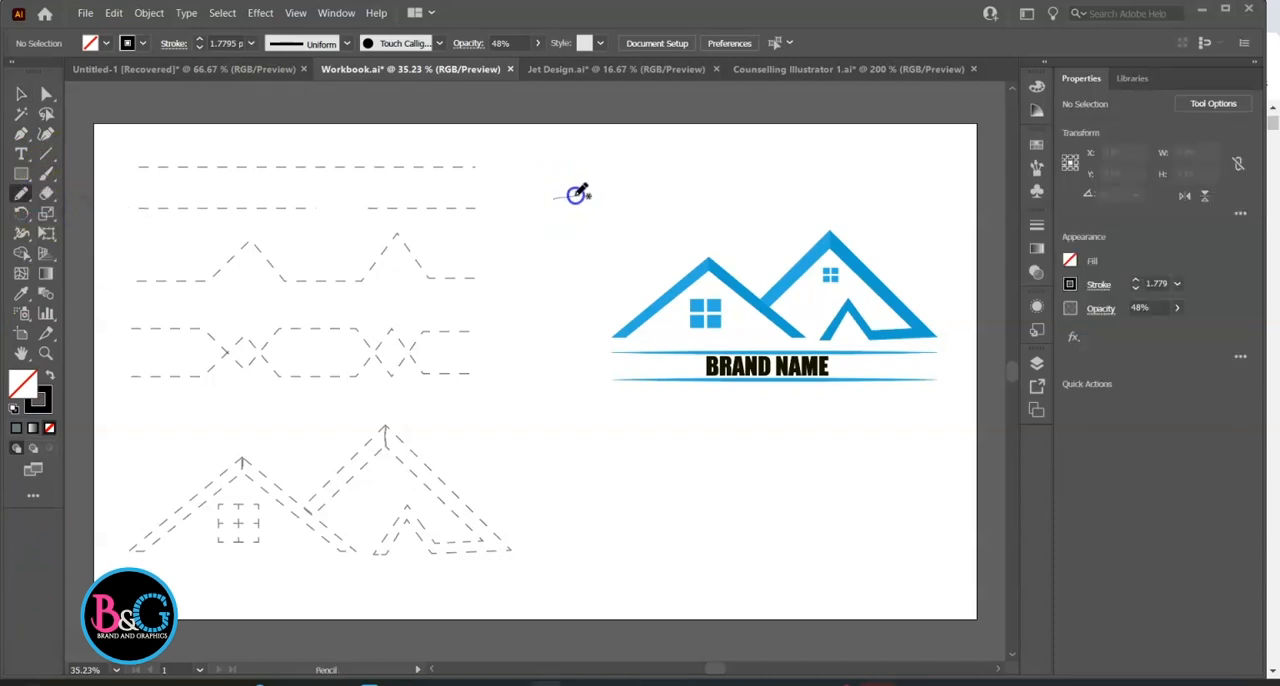
drag(576, 196, 876, 192)
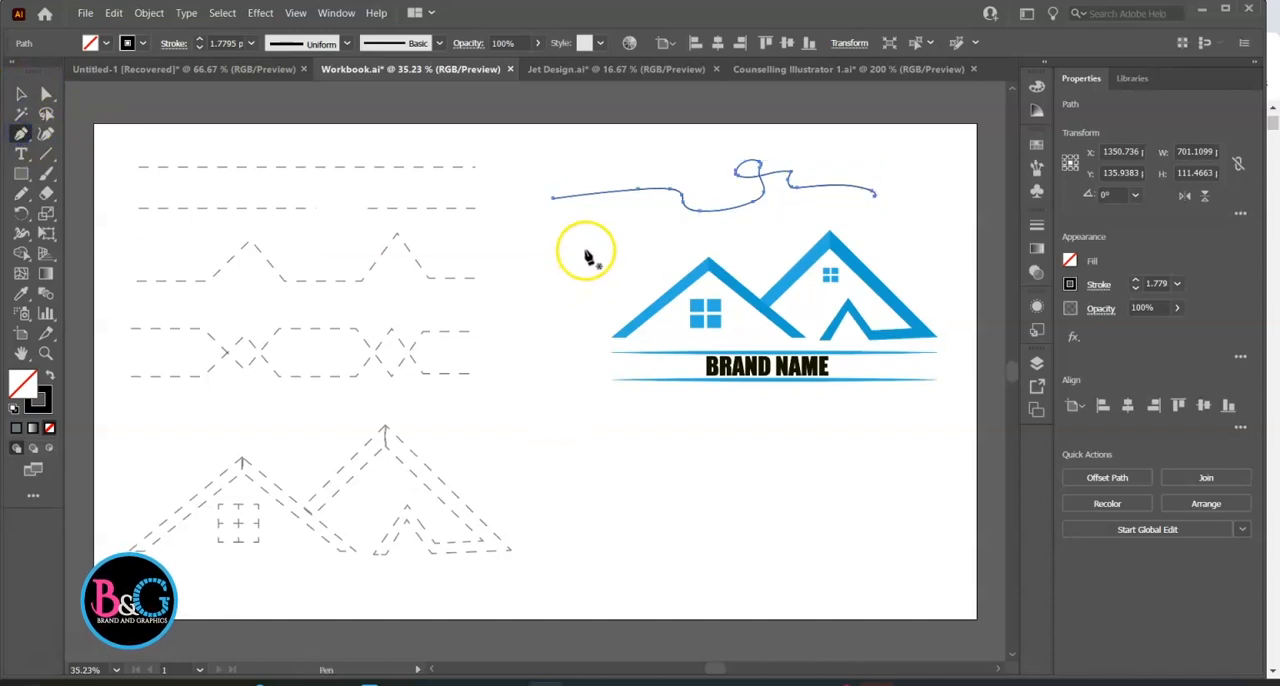
drag(576, 244, 700, 270)
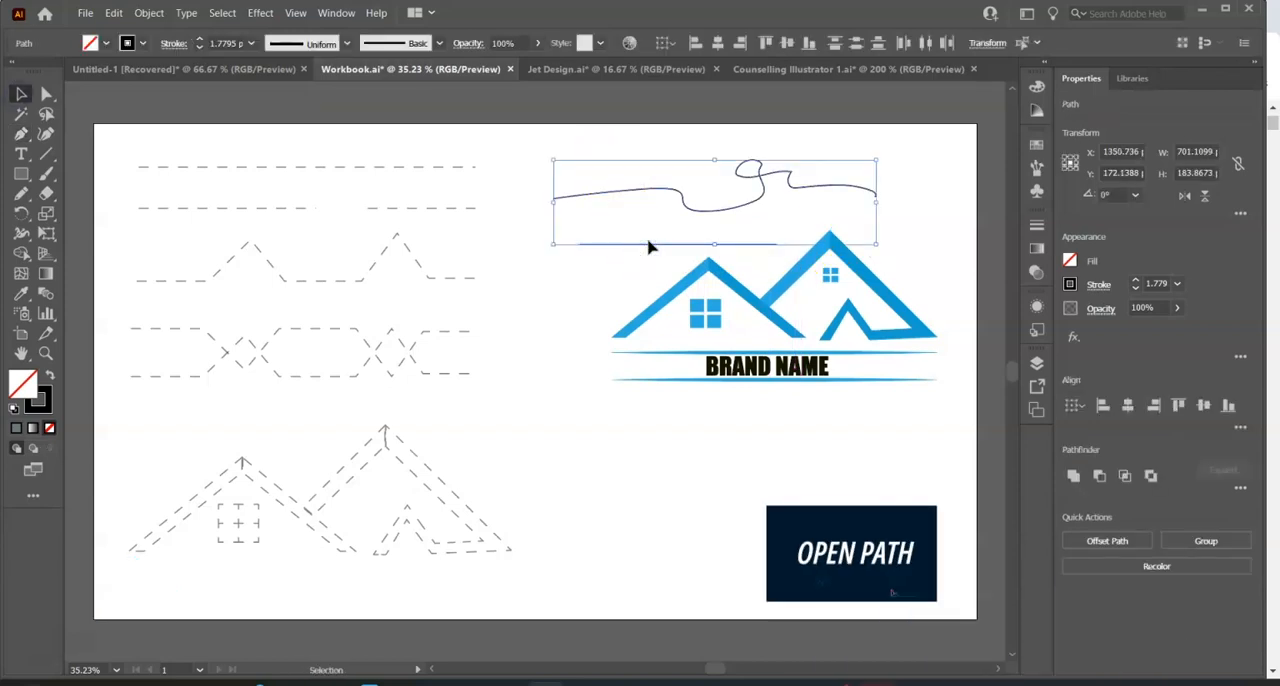
click(650, 248)
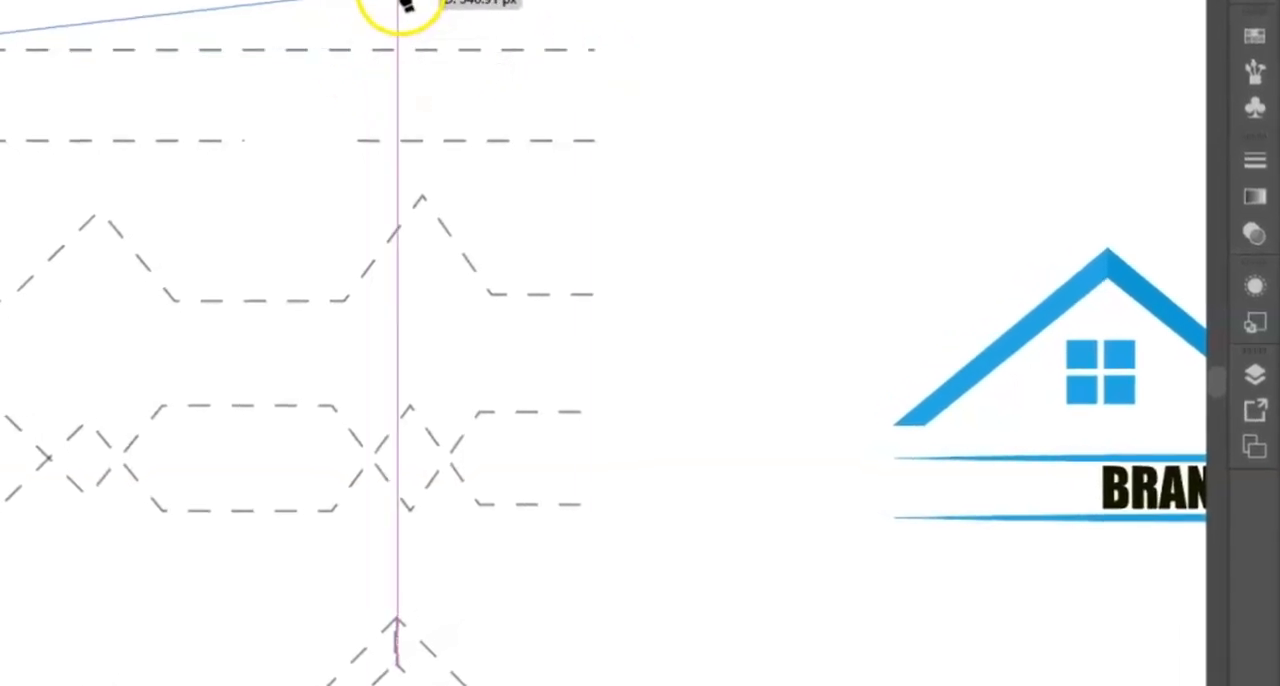
mouse_move(516, 60)
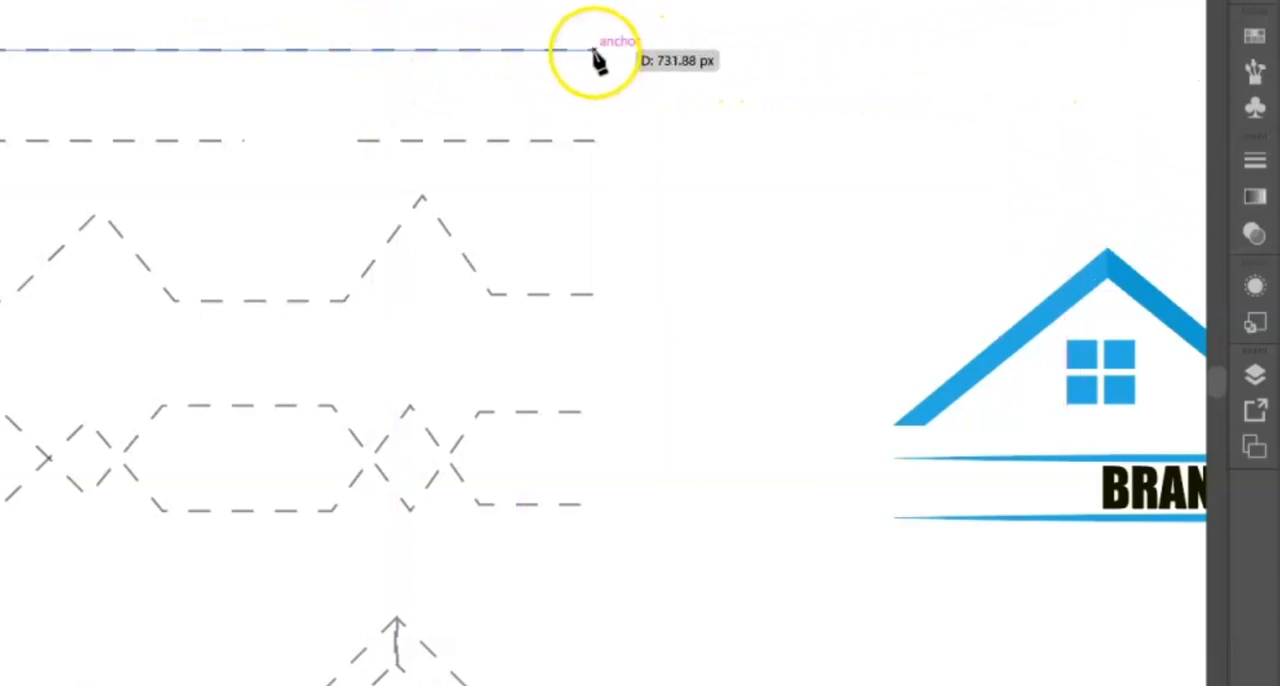
Finish the straight solid path at the right end of the top dashed line
click(592, 50)
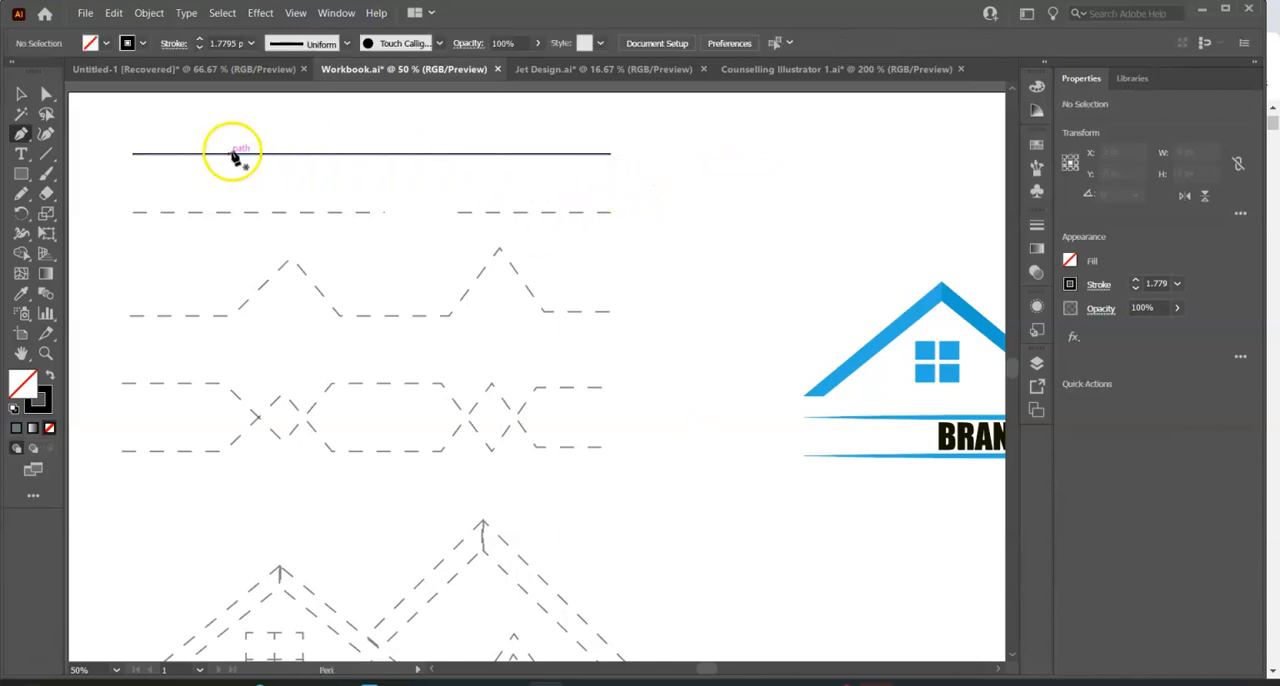
Give the traced top line a thick red stroke from the Properties panel
click(234, 152)
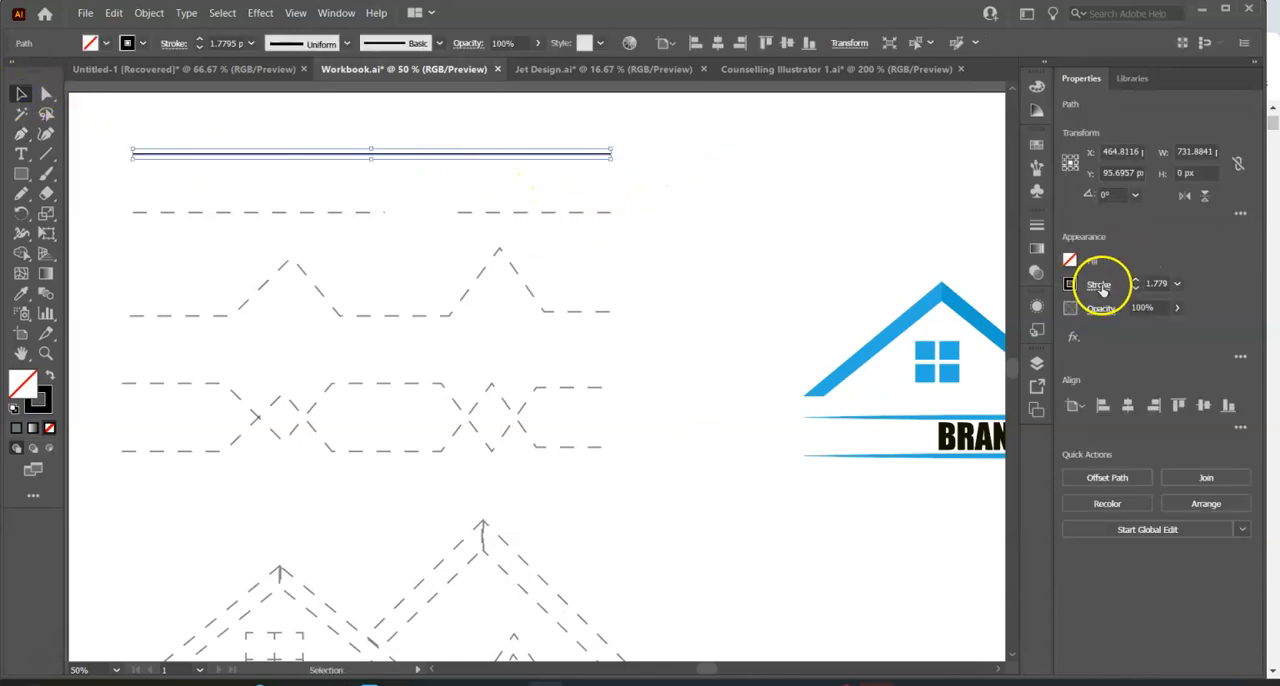
click(1070, 284)
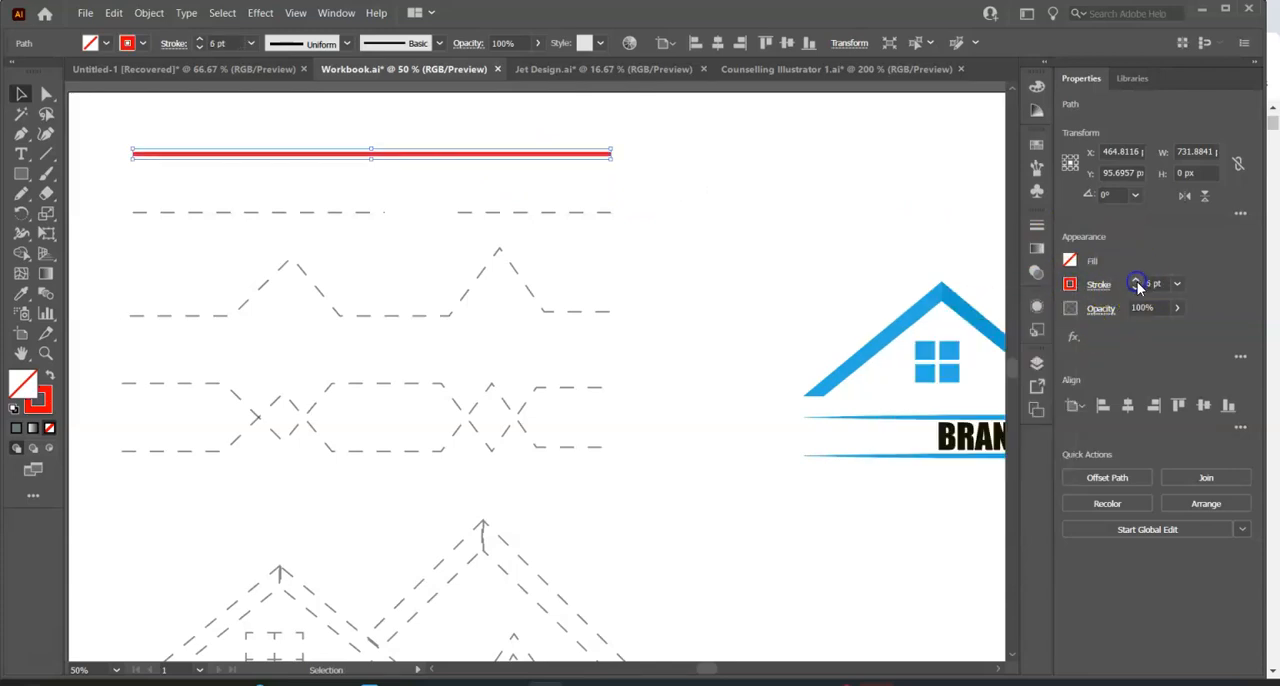
click(1100, 284)
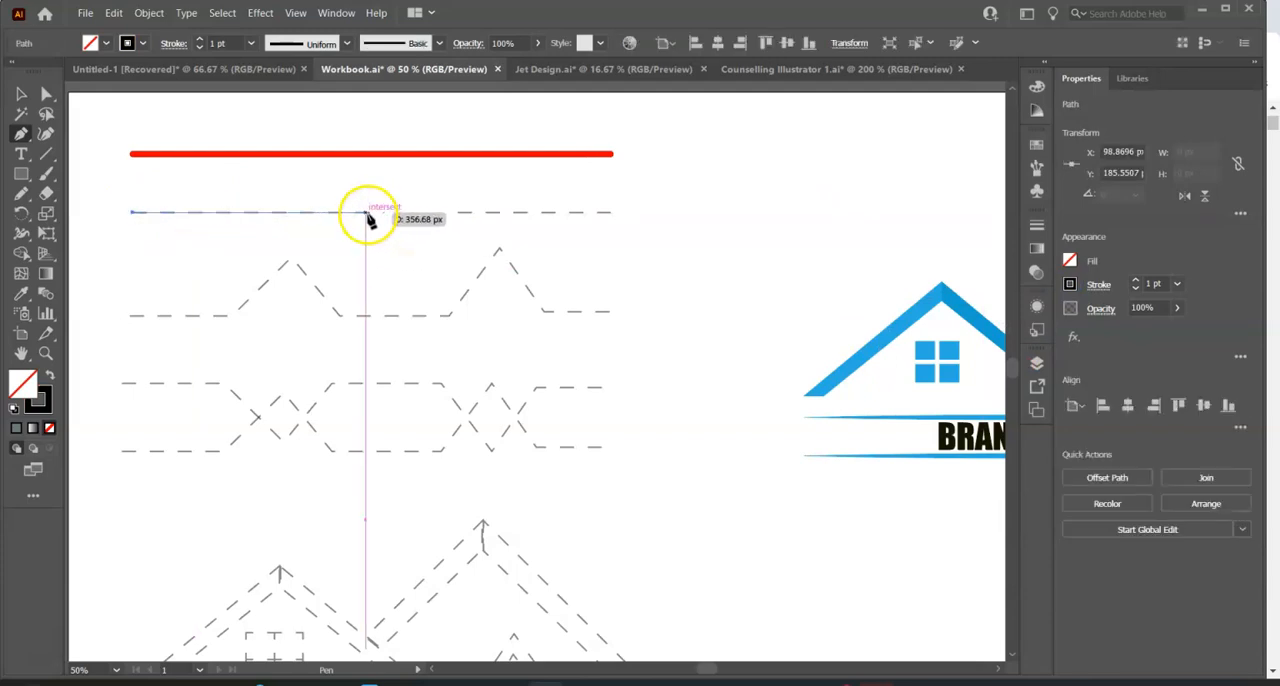
Trace the second dashed row and the zigzag guide with blue anchors rising into two peaks
click(368, 212)
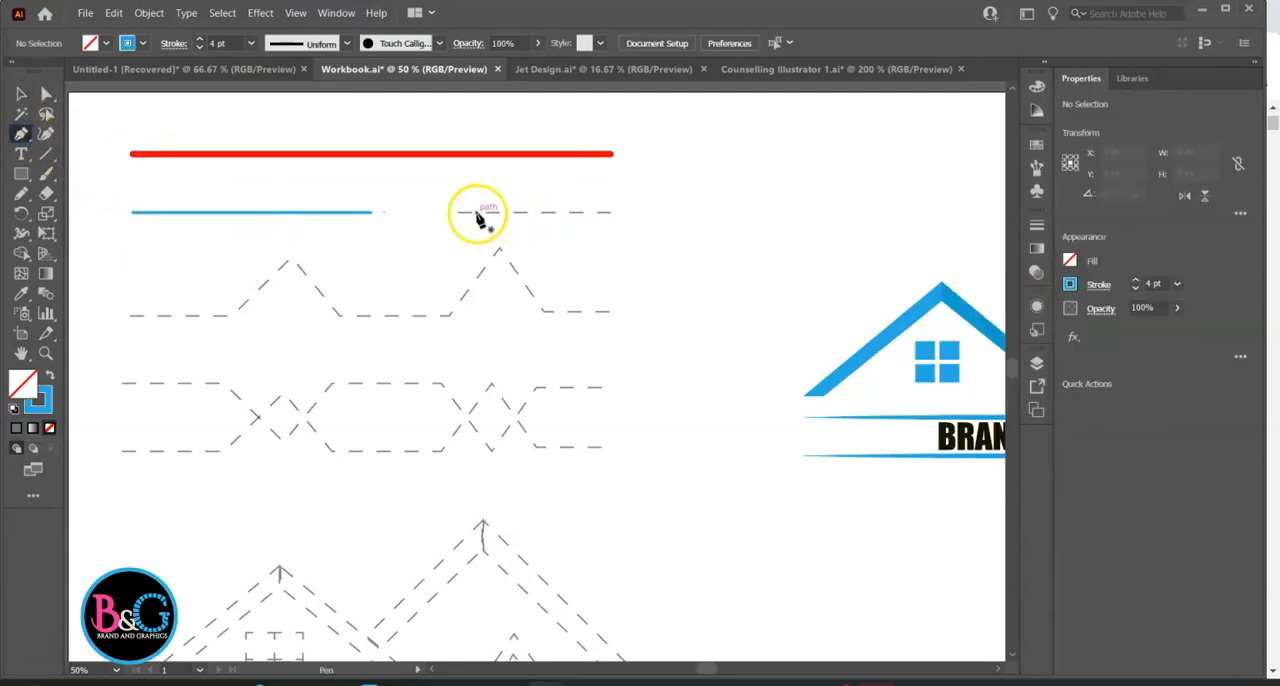
drag(484, 212, 610, 212)
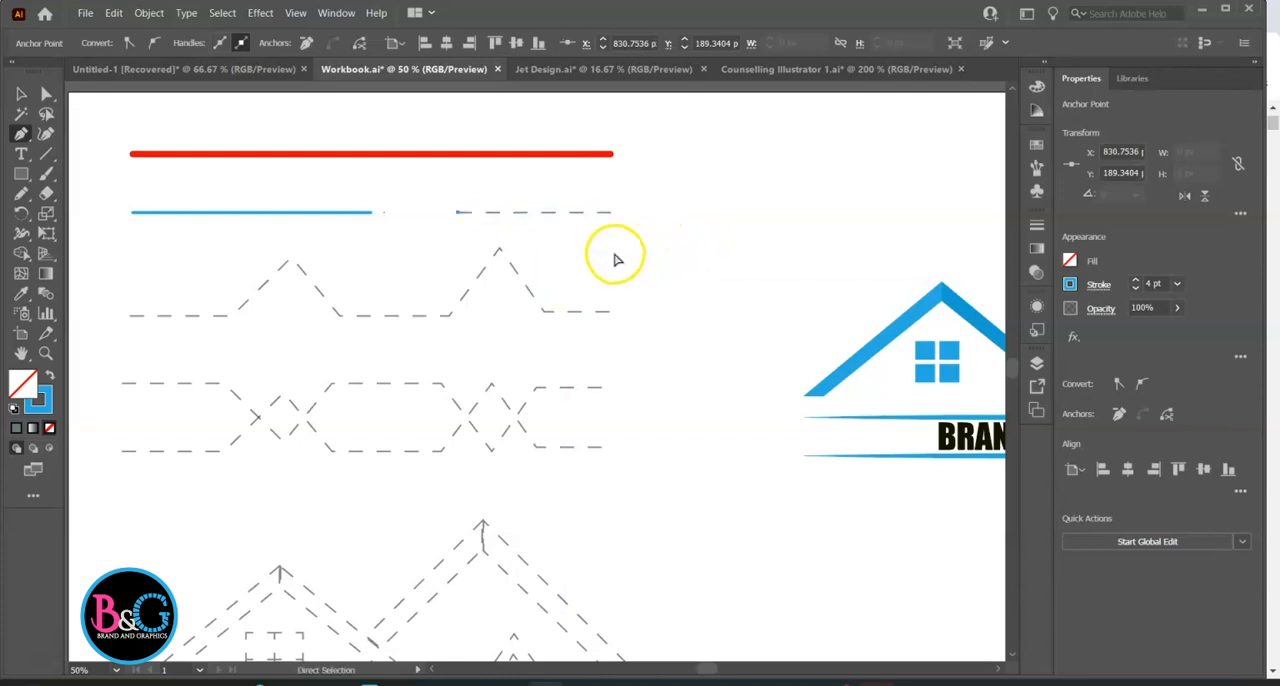
click(616, 248)
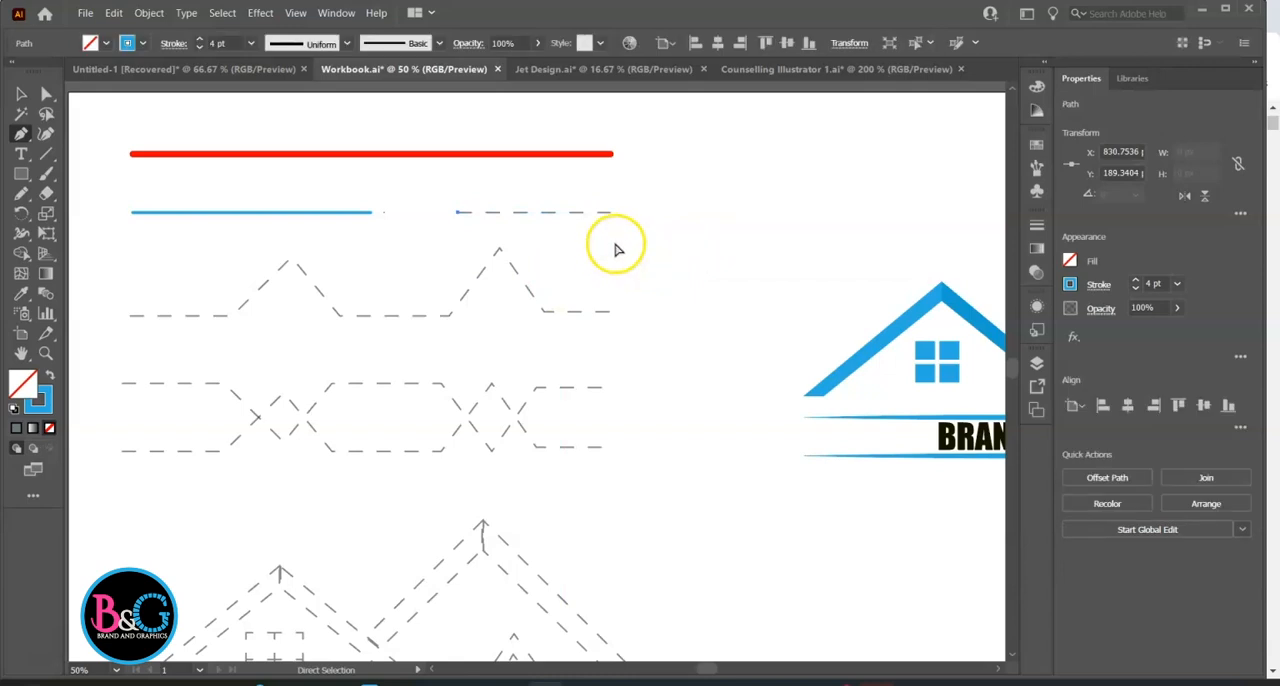
drag(458, 212, 620, 236)
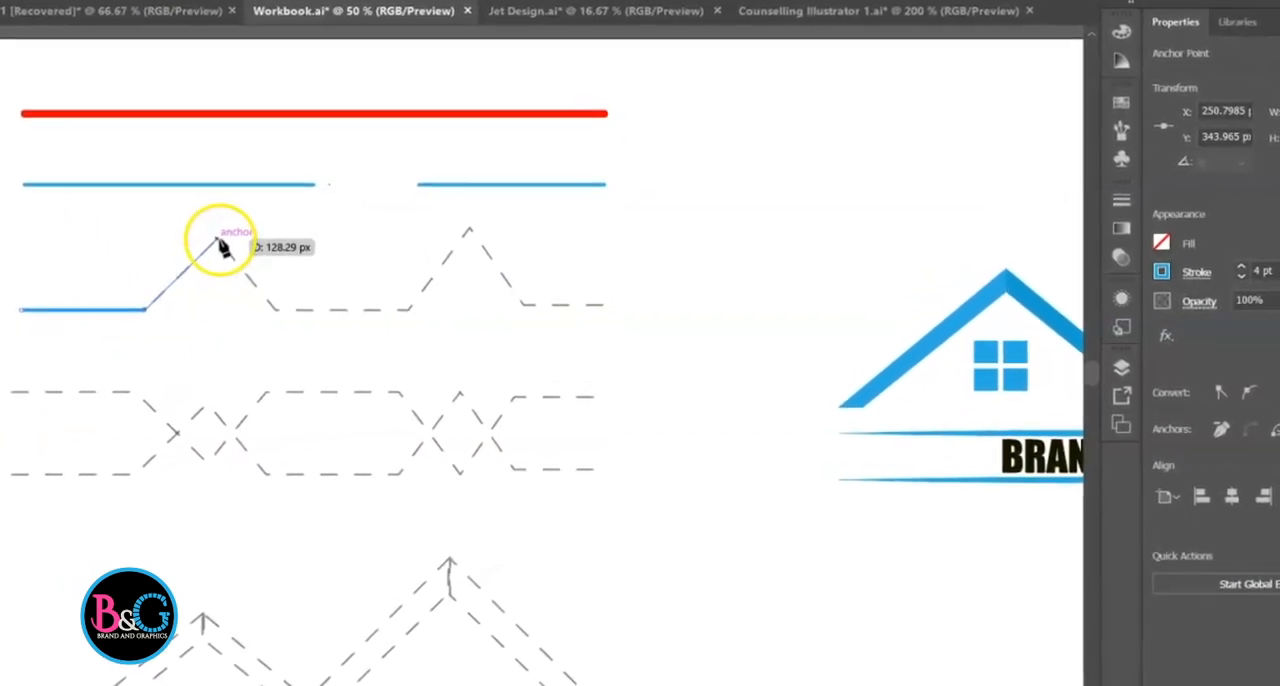
drag(224, 248, 290, 318)
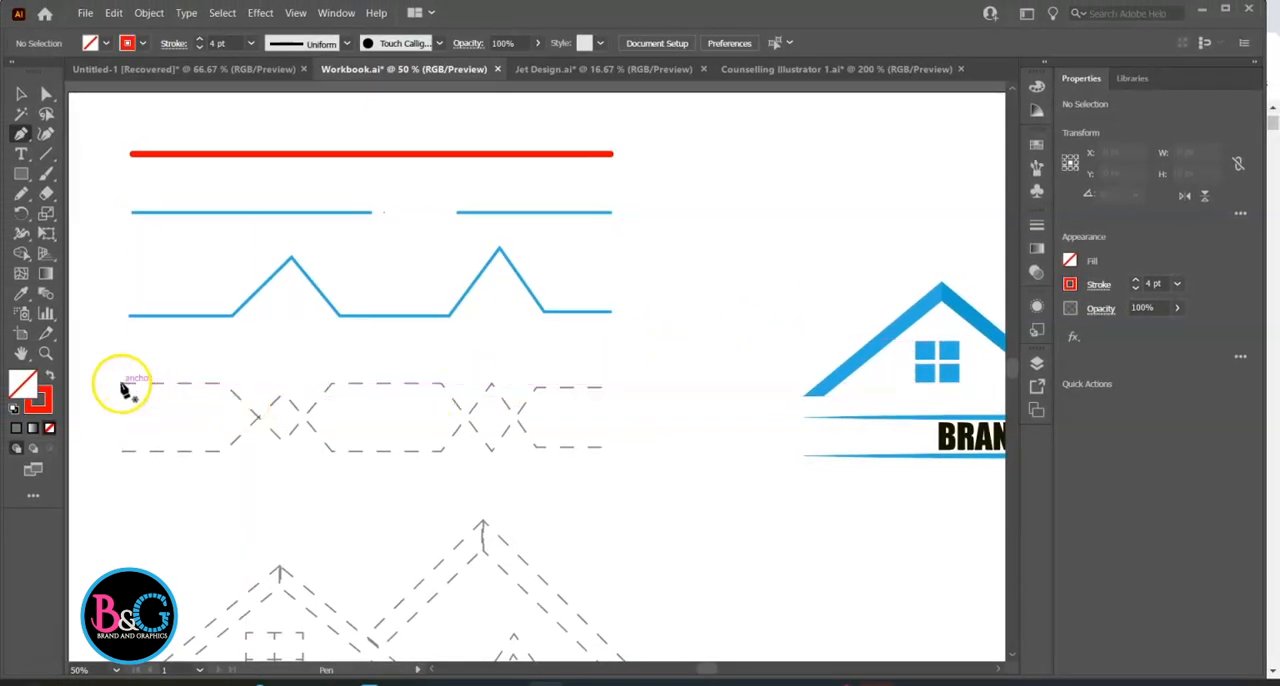
Anchor the red zigzag path along the crisscrossing dashed guide
click(228, 382)
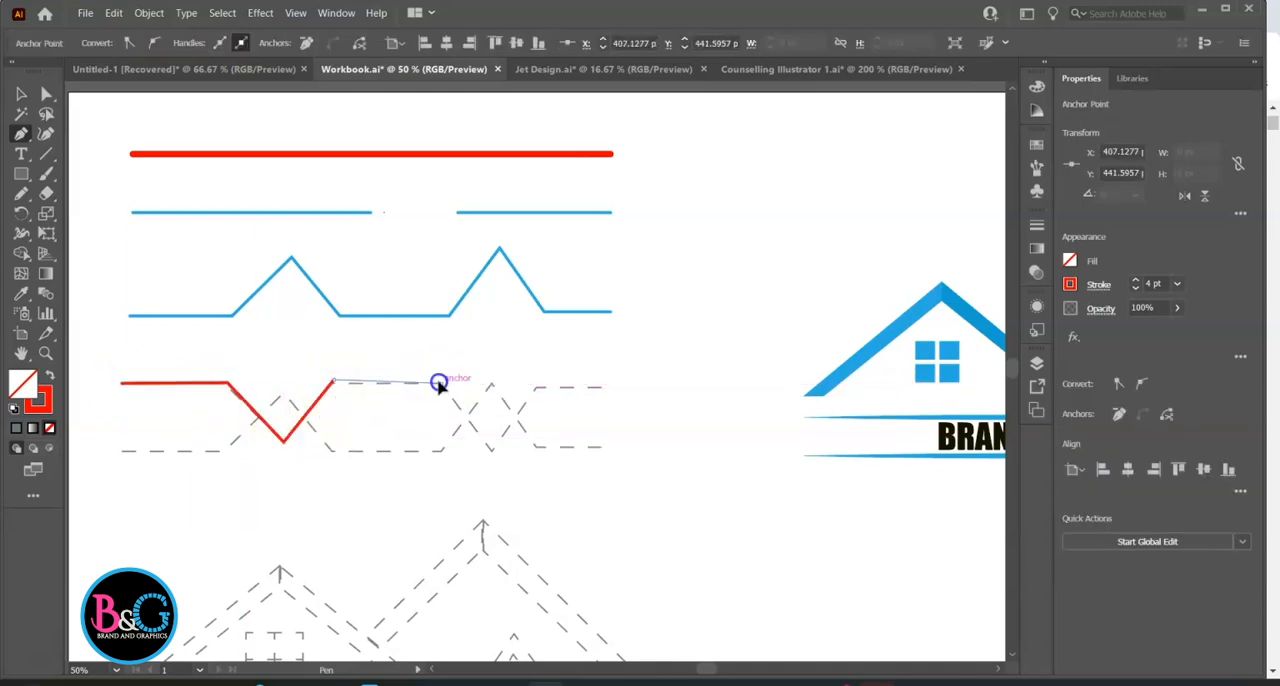
click(536, 390)
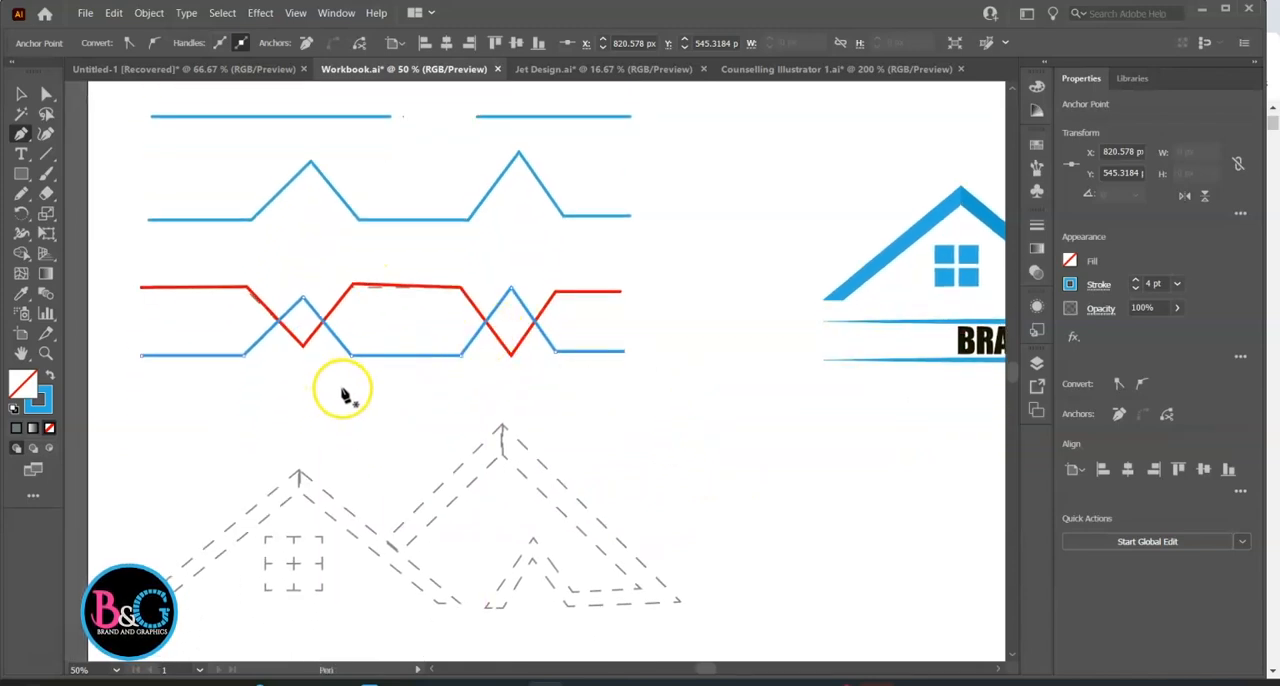
mouse_move(264, 400)
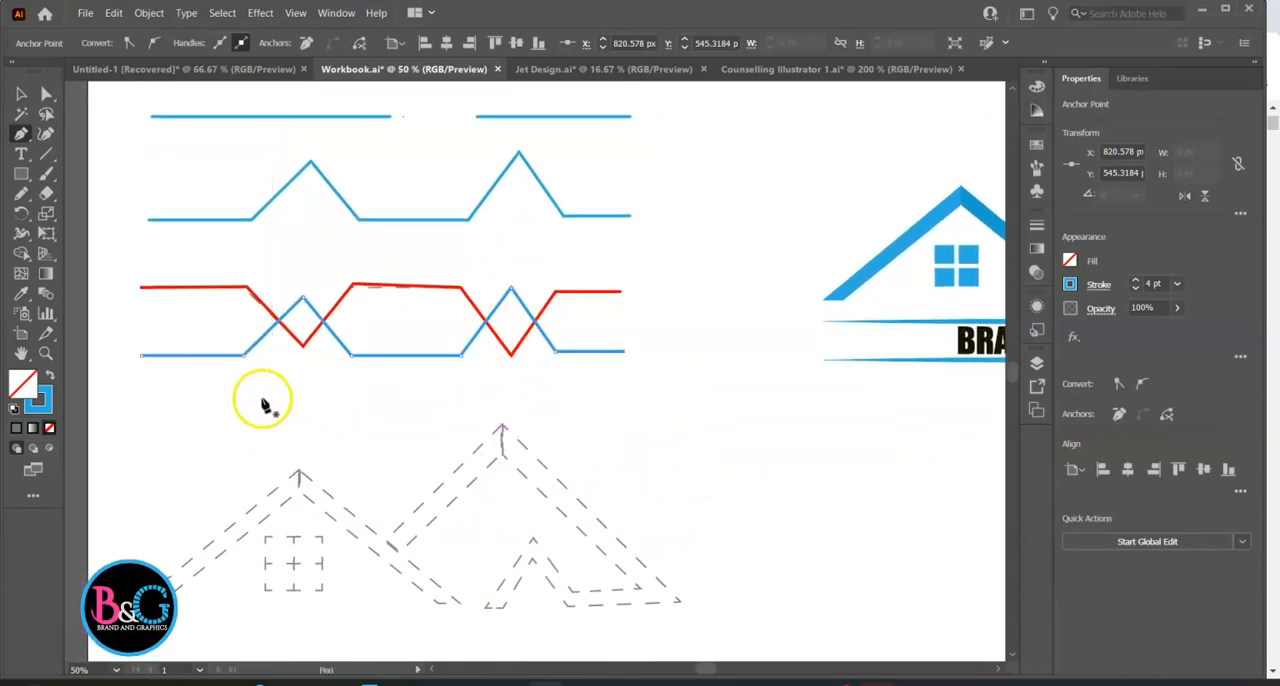
mouse_move(380, 428)
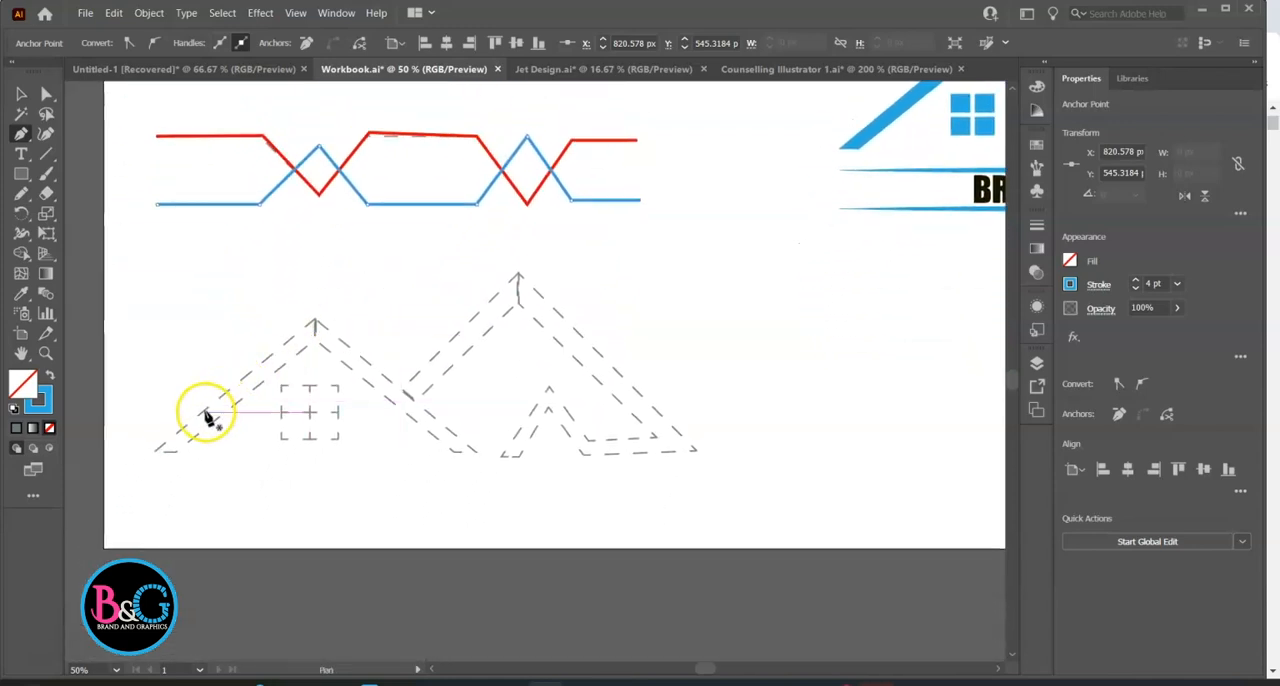
Anchor blue outlines around the left roof, its inner triangle and the right roof
drag(204, 412, 160, 452)
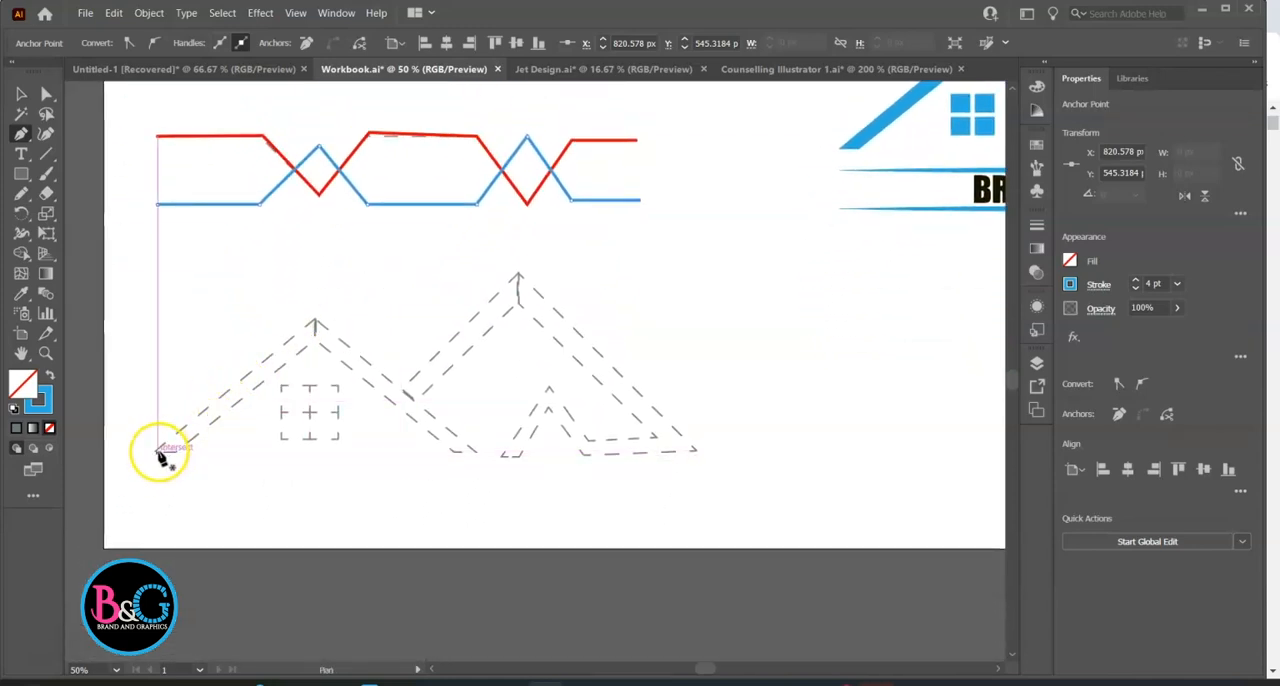
click(162, 450)
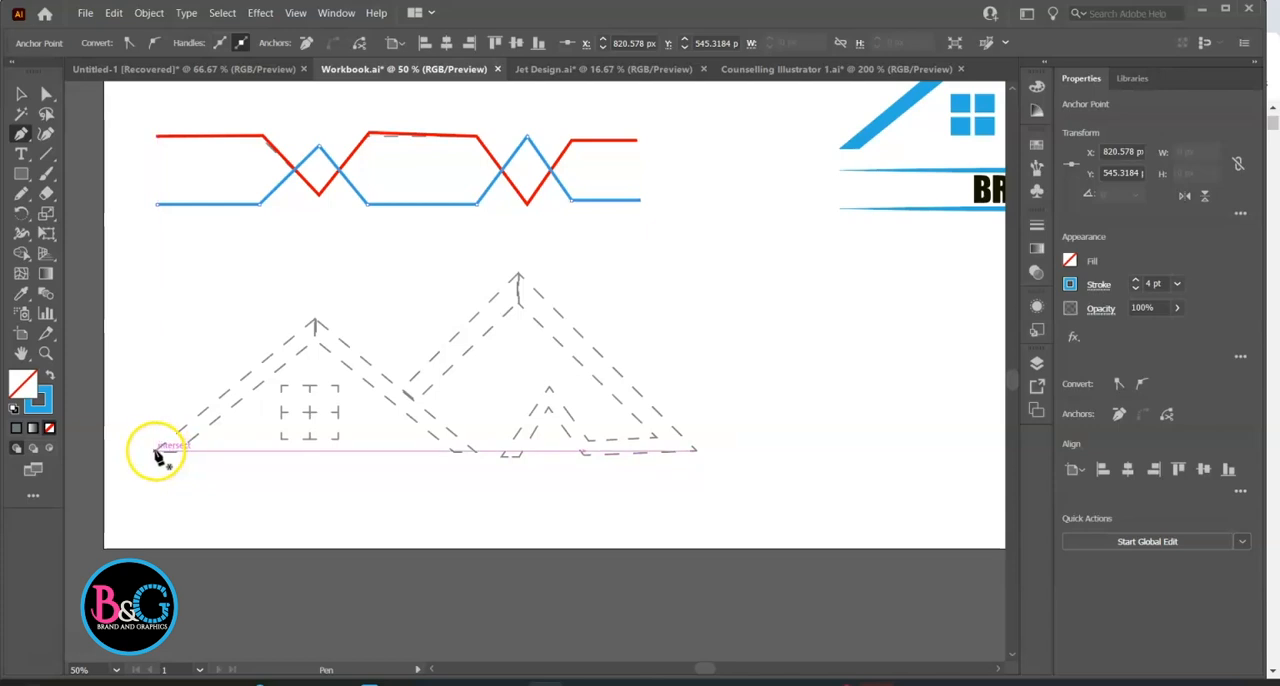
drag(156, 450, 304, 354)
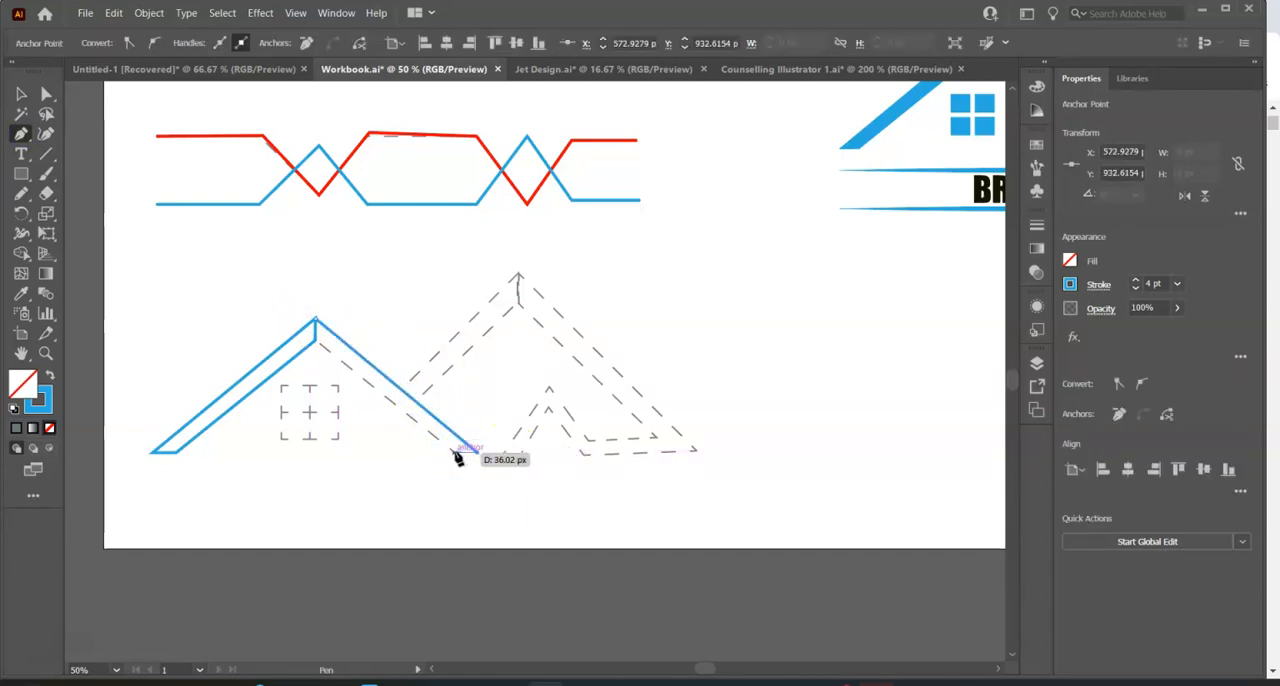
drag(460, 450, 316, 324)
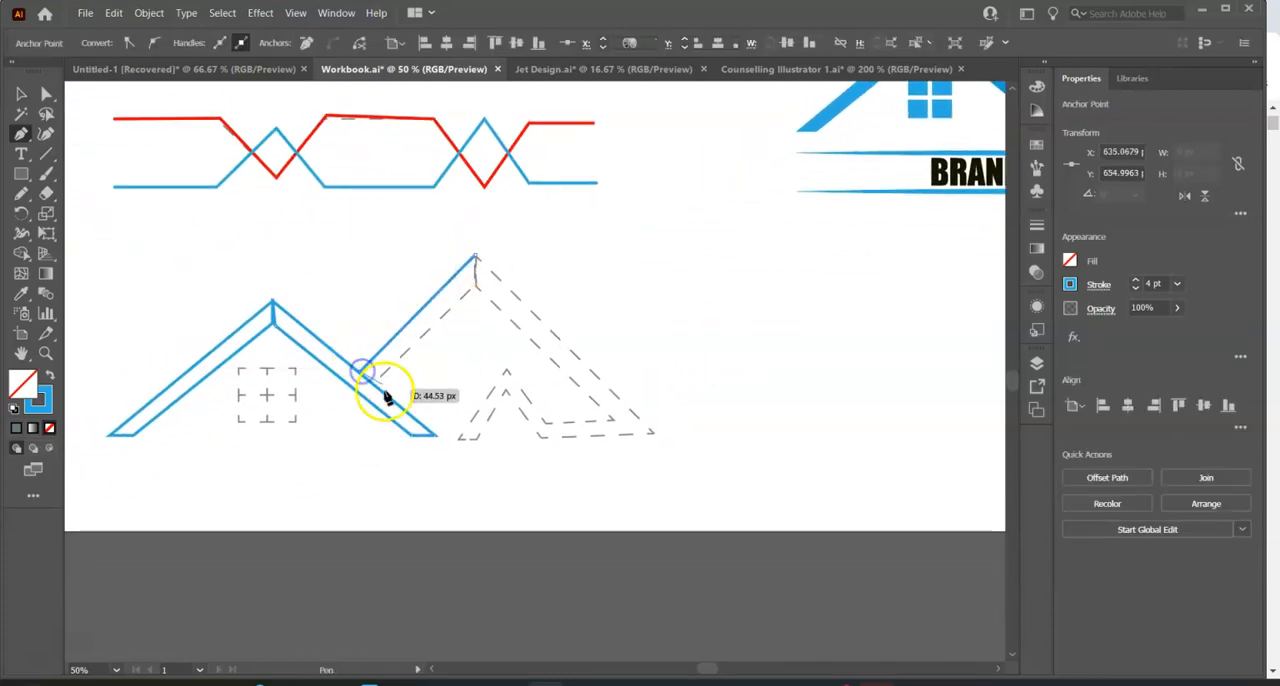
drag(364, 376, 476, 284)
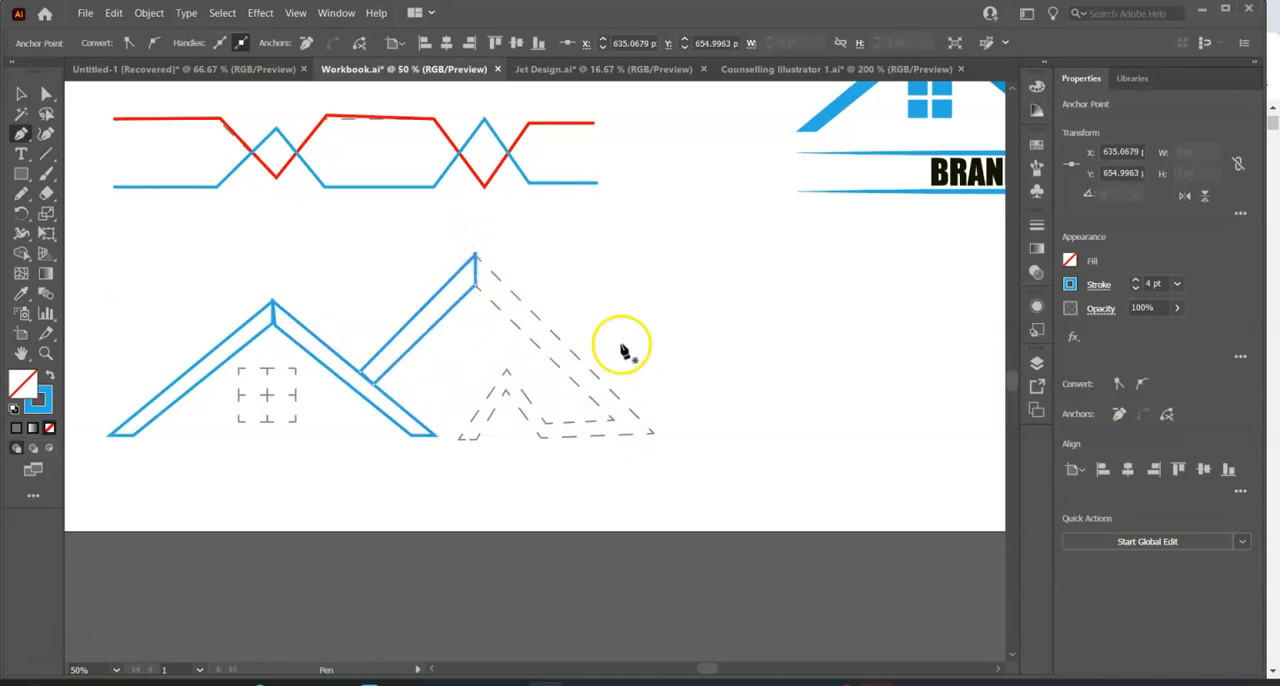
mouse_move(530, 296)
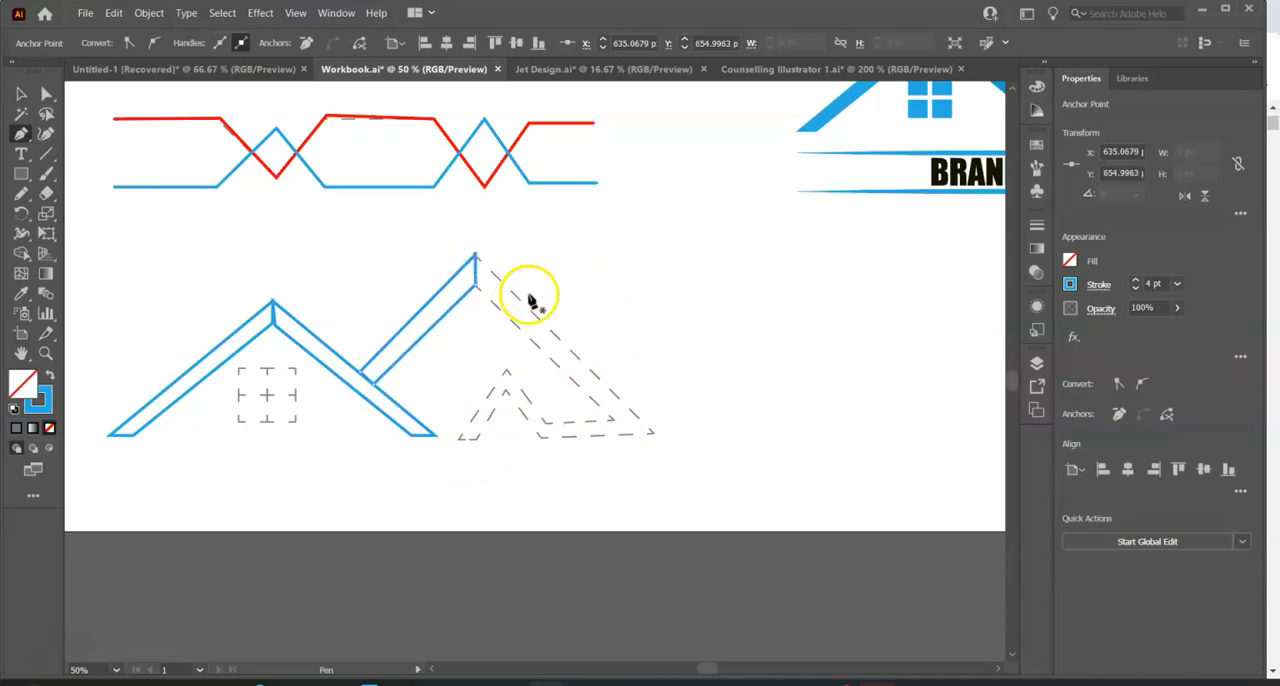
click(20, 94)
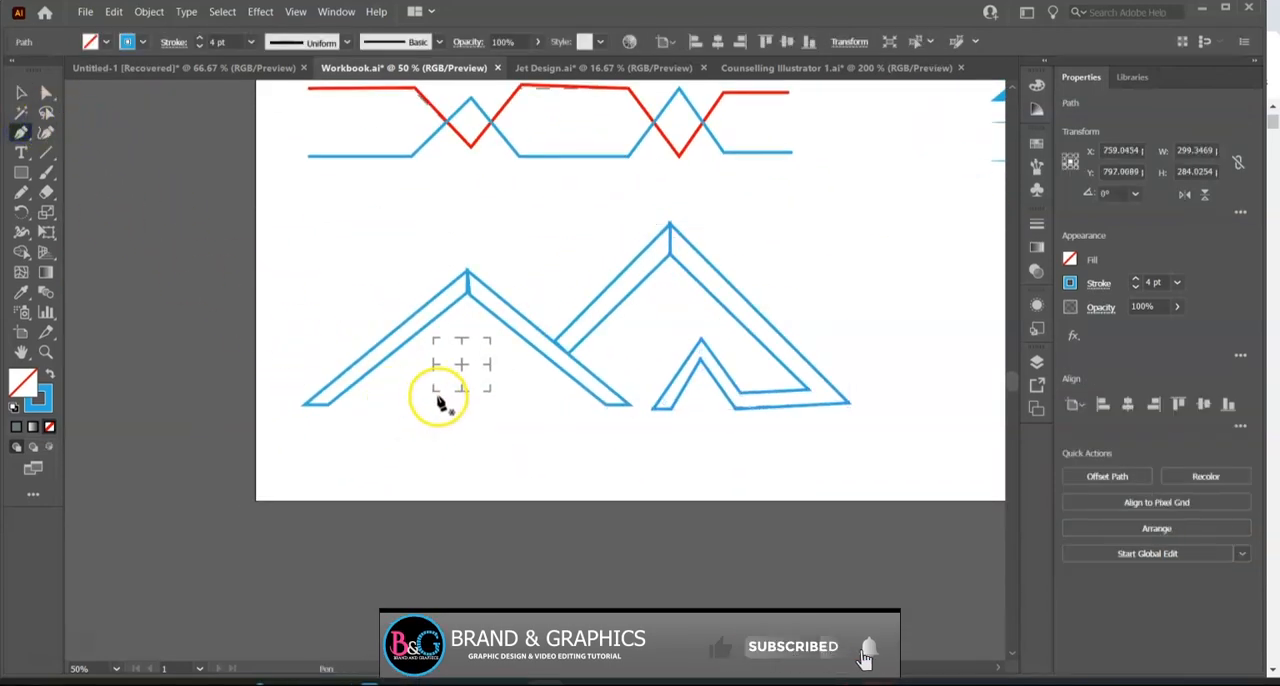
Trace the window square under the left roof and its horizontal and vertical dividers
drag(438, 400, 438, 322)
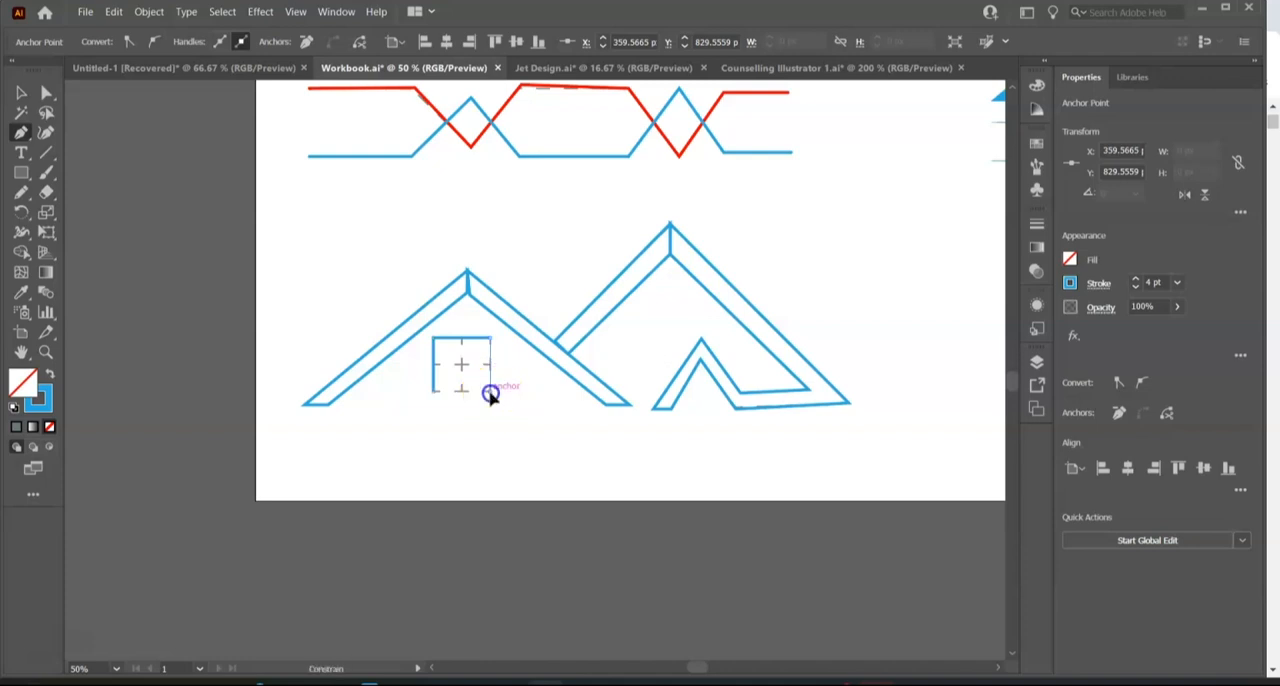
mouse_move(560, 410)
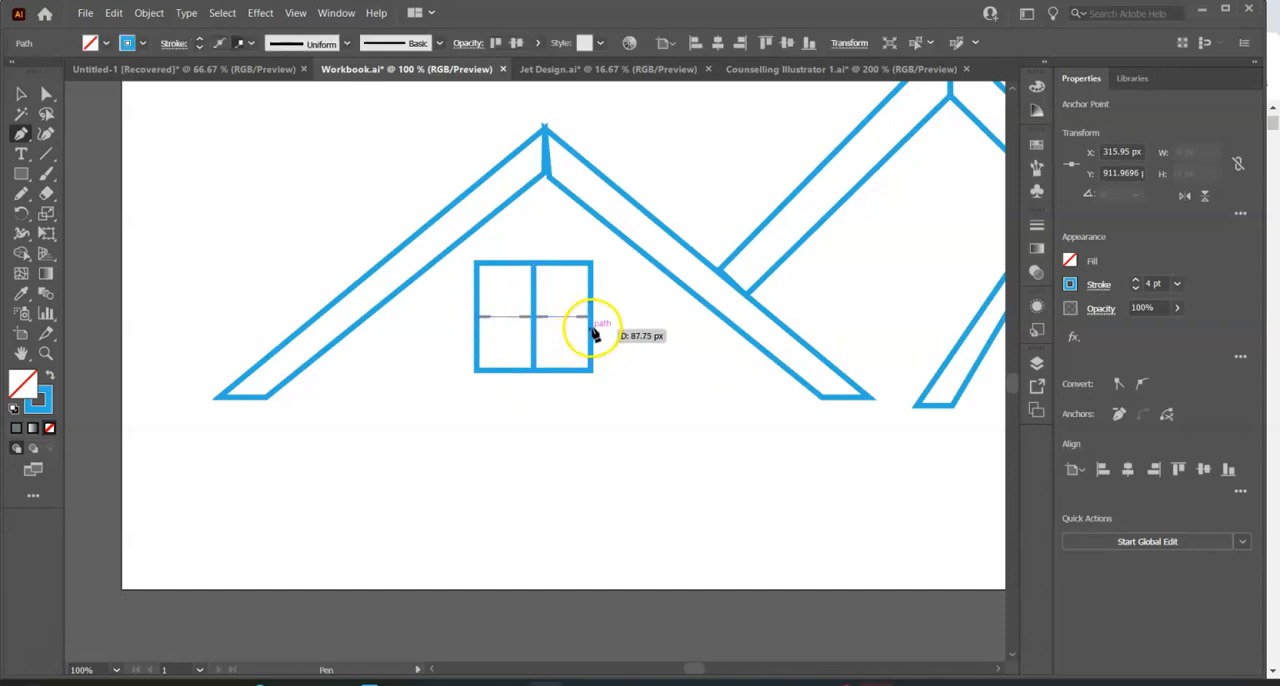
click(590, 318)
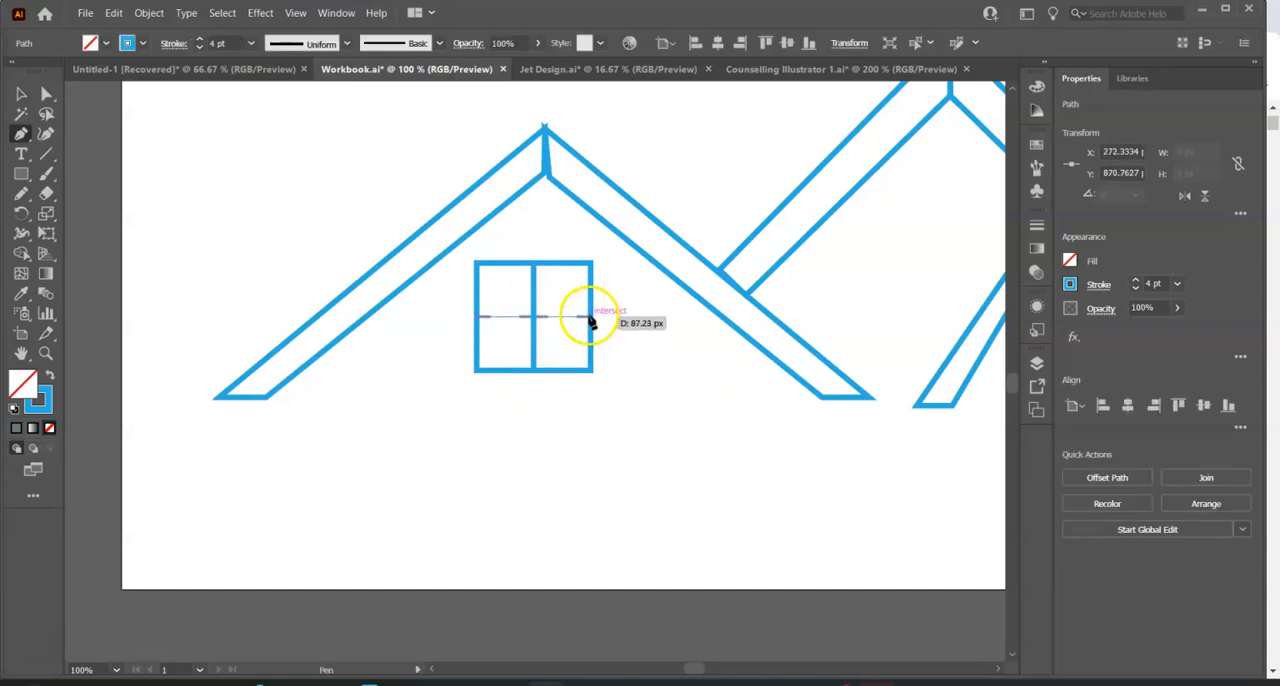
drag(590, 316, 664, 370)
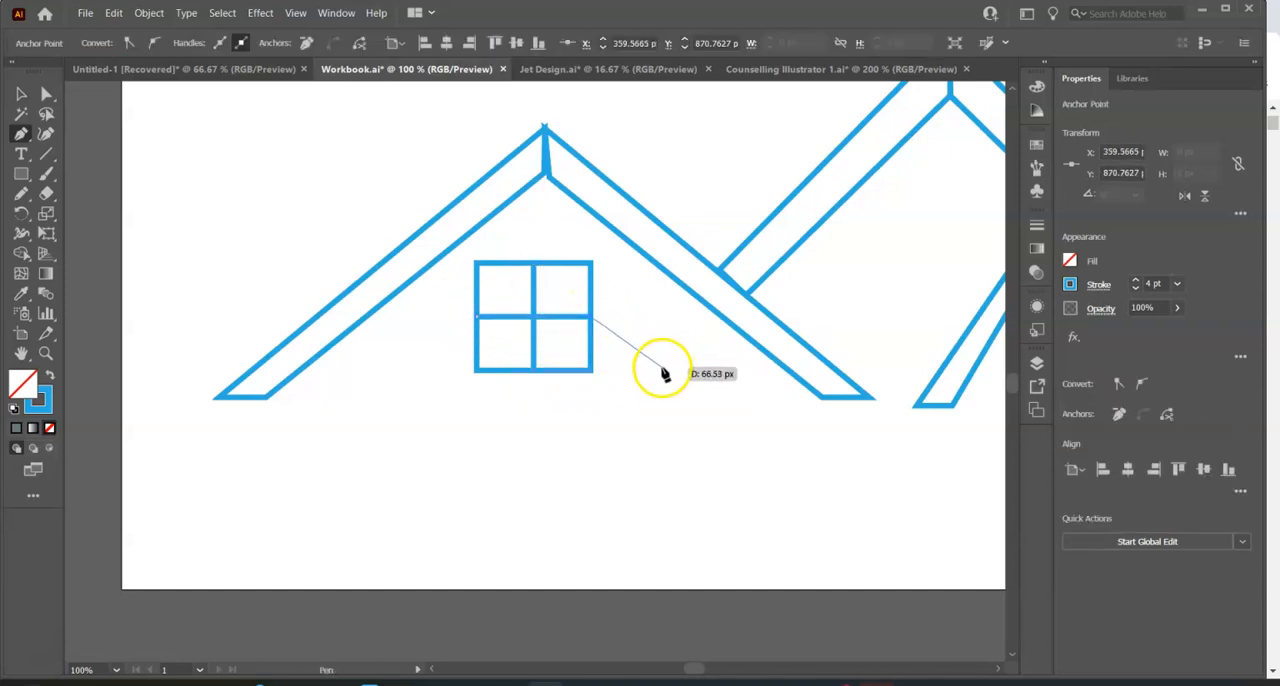
click(20, 94)
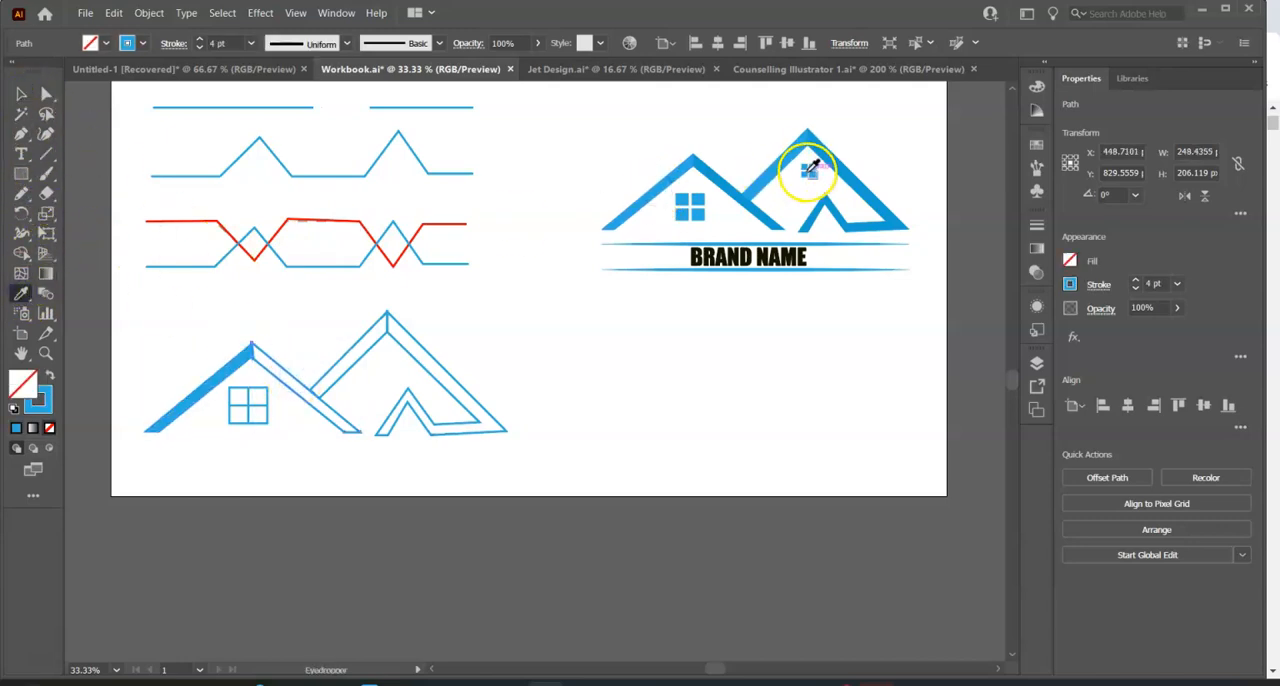
Copy the logo roof's solid blue look onto the traced roofs with the Eyedropper
click(20, 94)
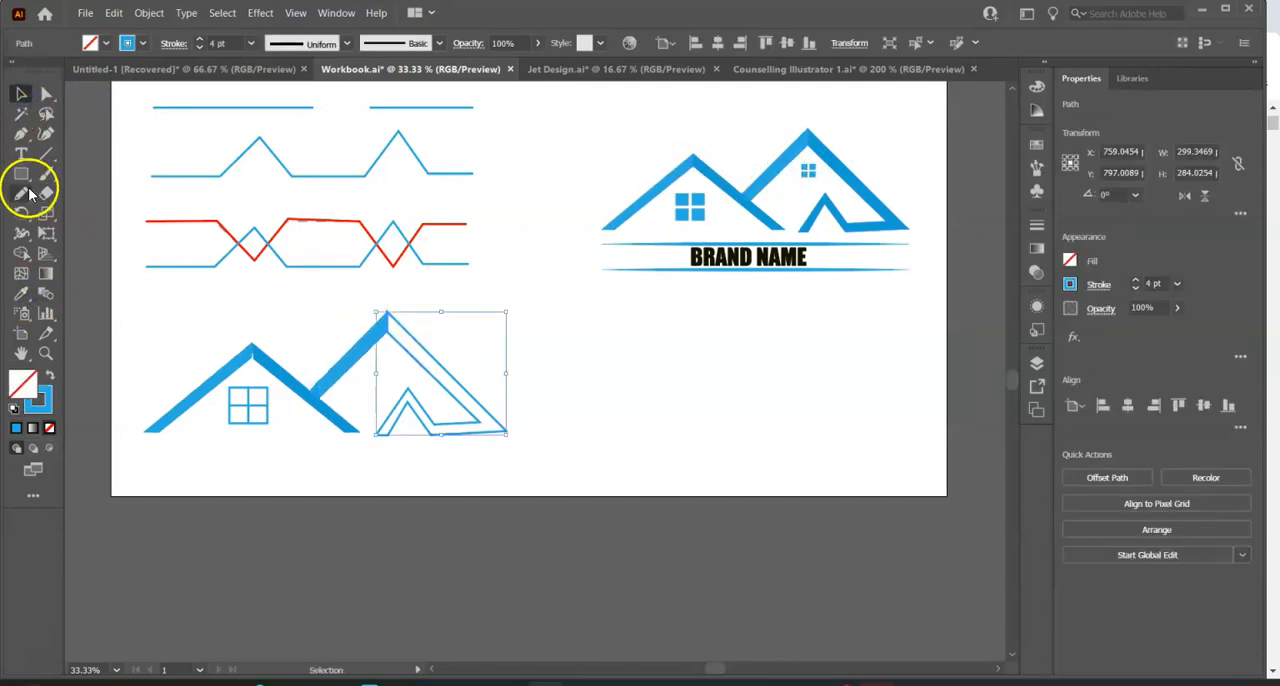
click(20, 192)
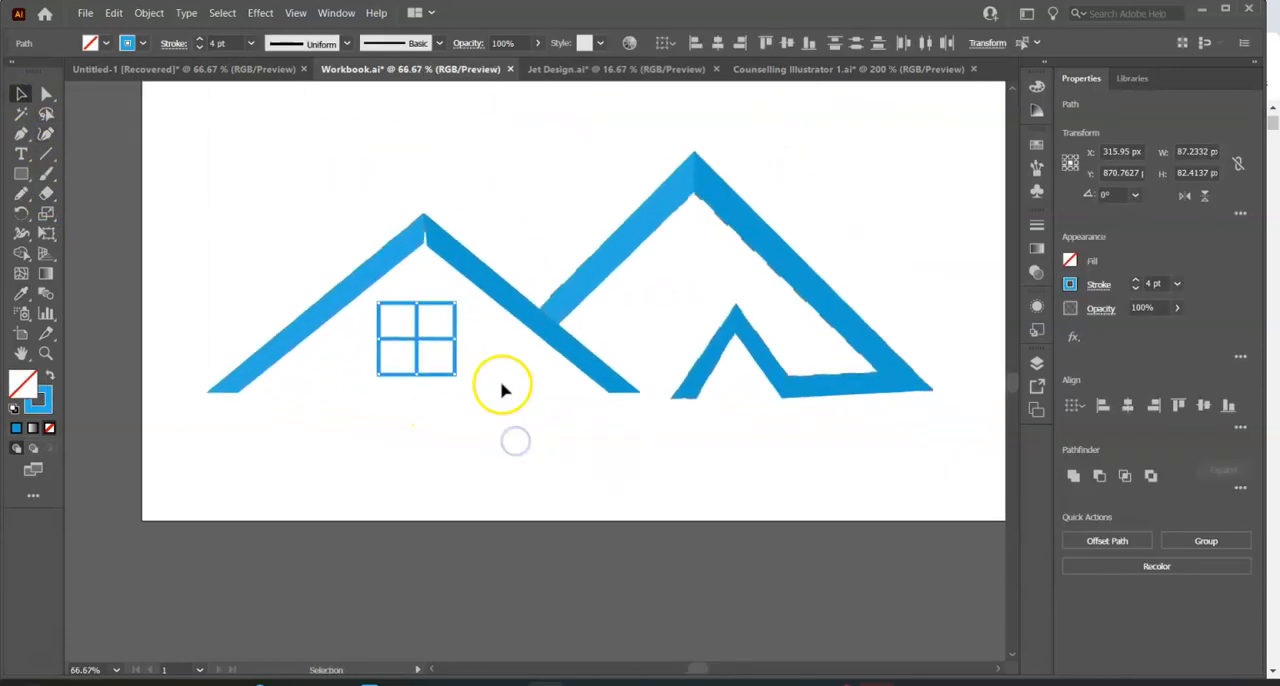
Divide the window with Pathfinder and fill the four panes solid blue
click(1100, 476)
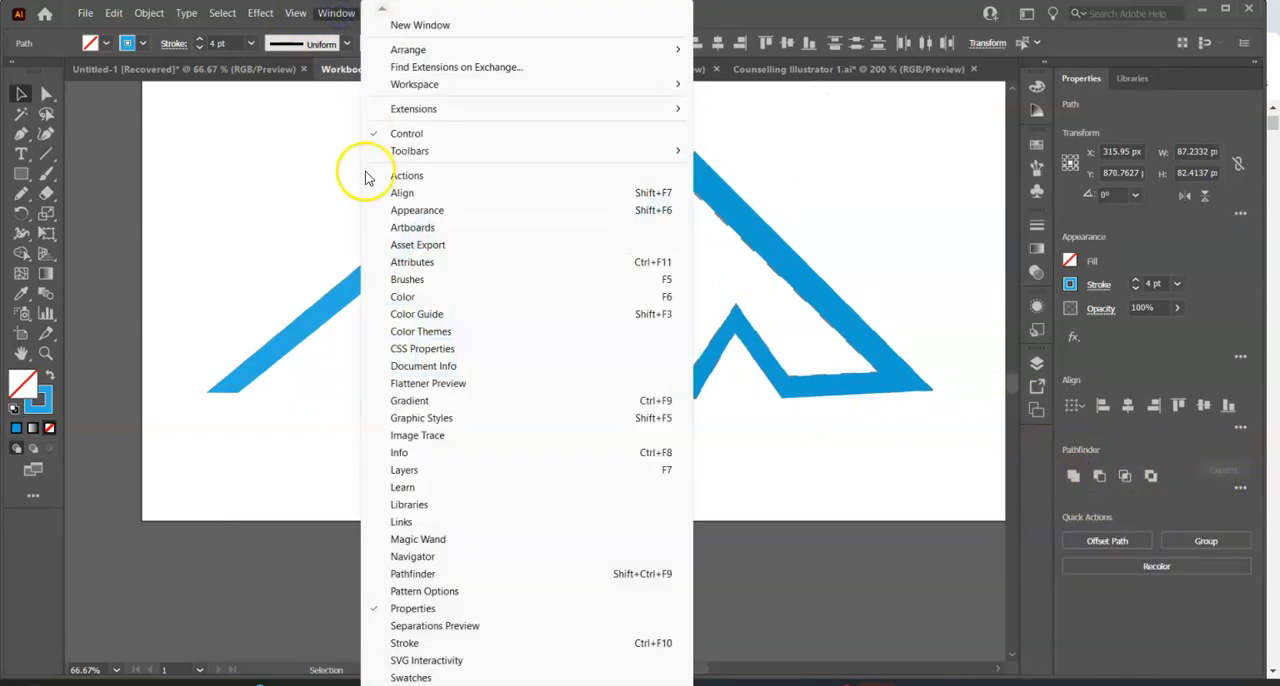
click(412, 572)
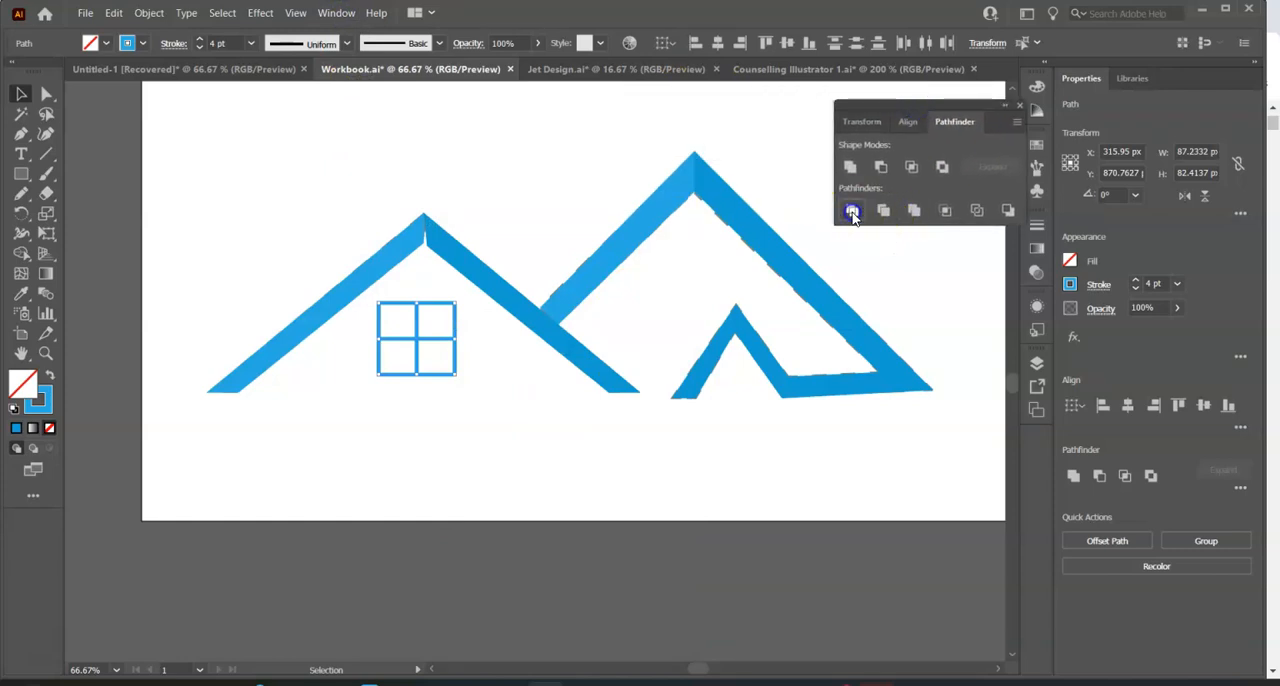
click(148, 12)
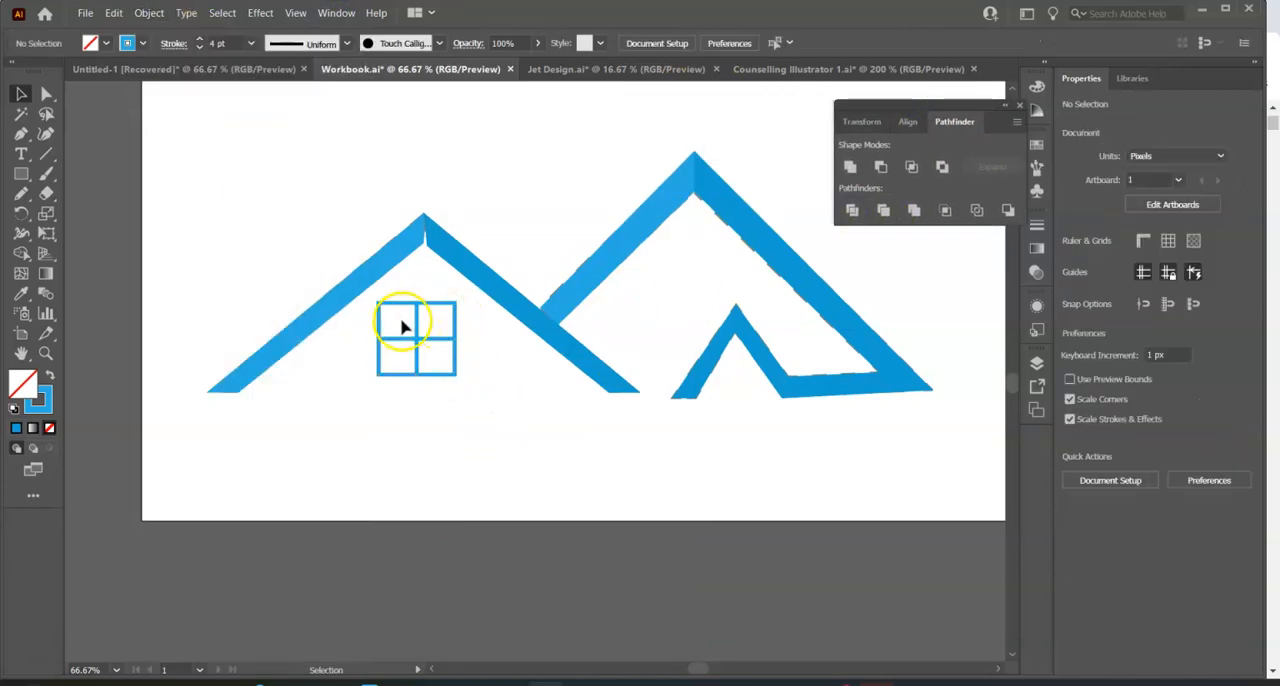
click(404, 328)
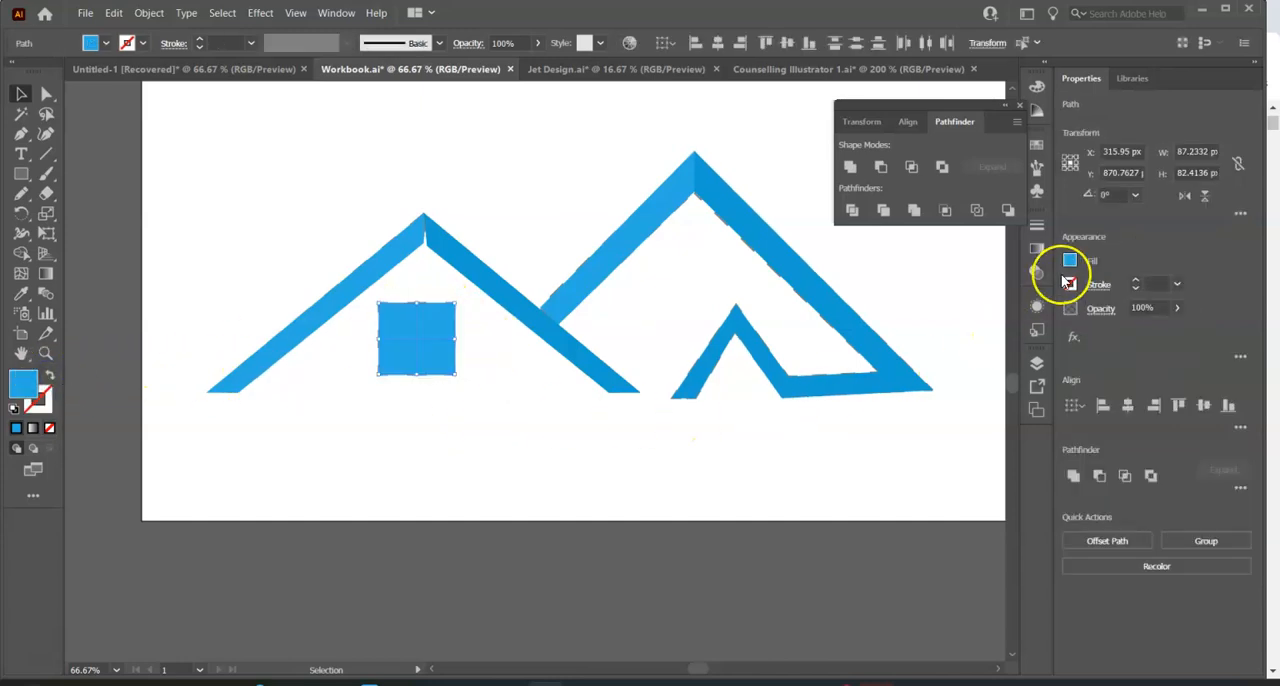
click(1070, 284)
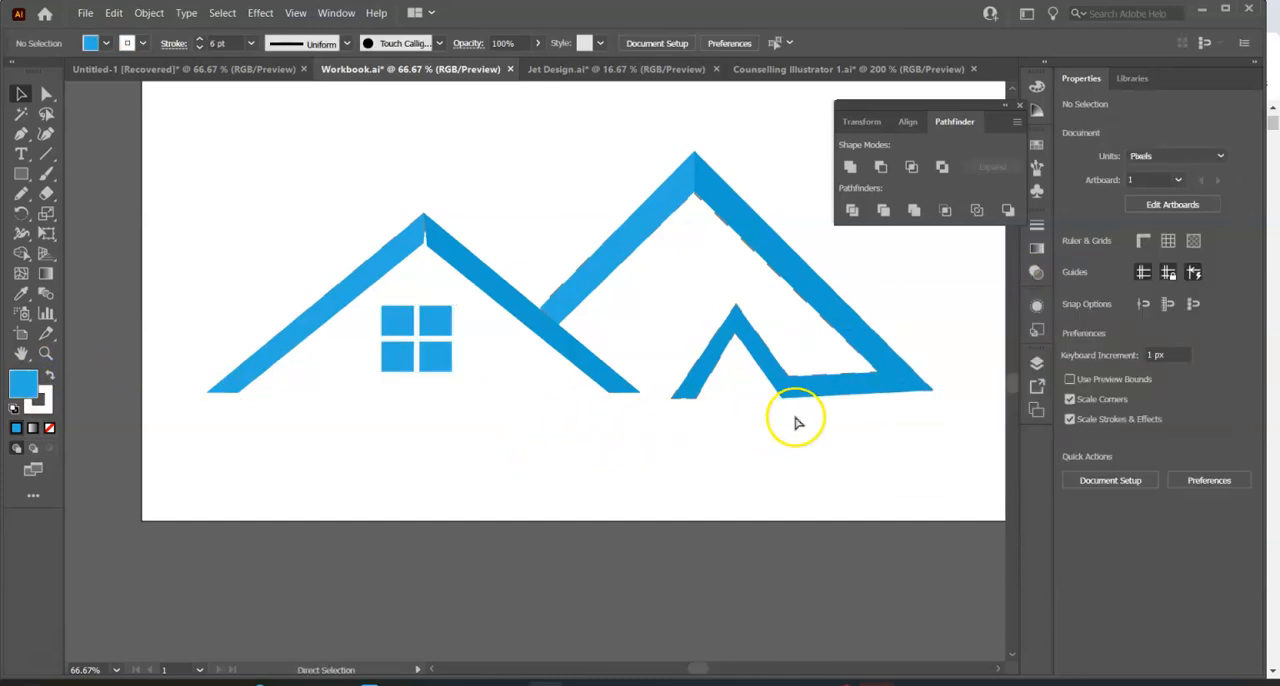
mouse_move(458, 248)
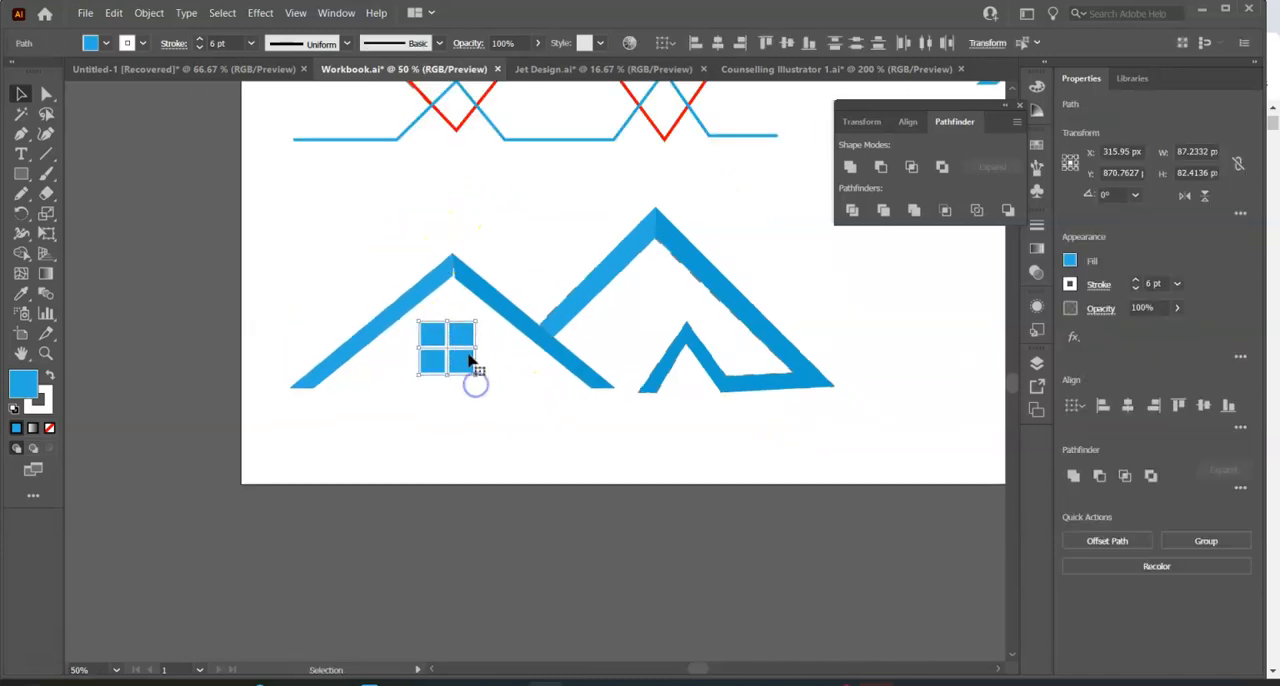
drag(446, 354, 490, 416)
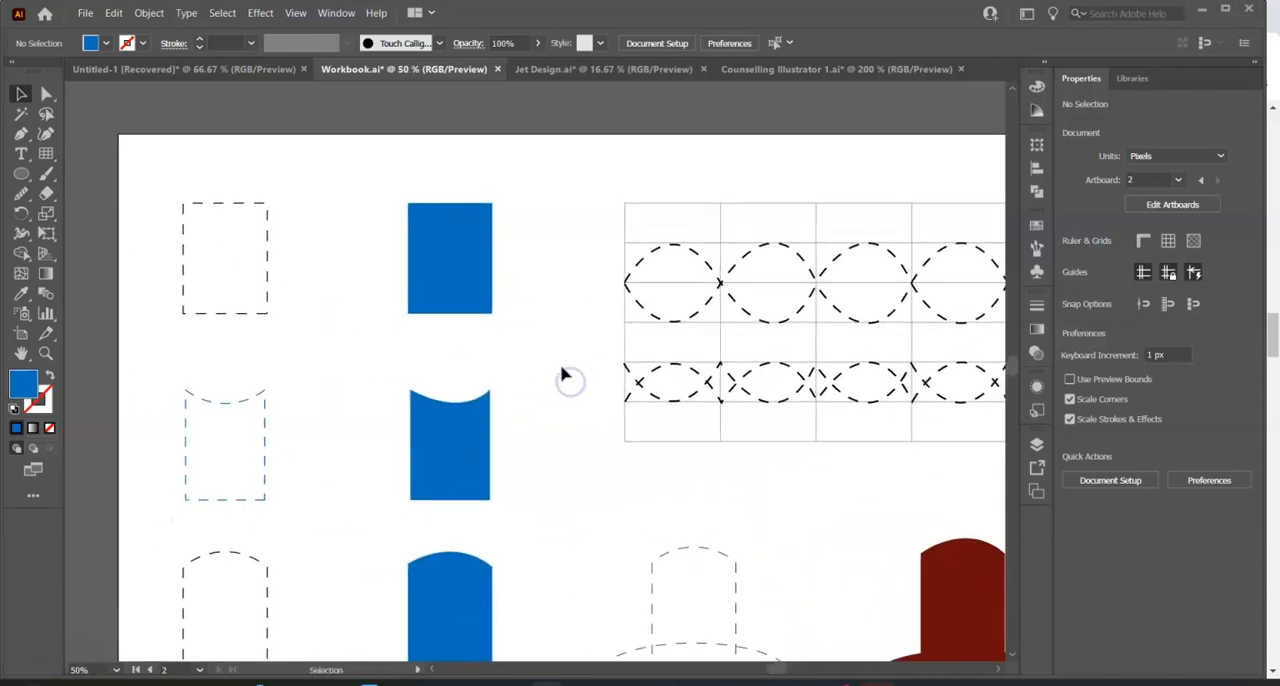
Start a Pen path at the dashed shape's corner and draw its curved top edge
click(20, 132)
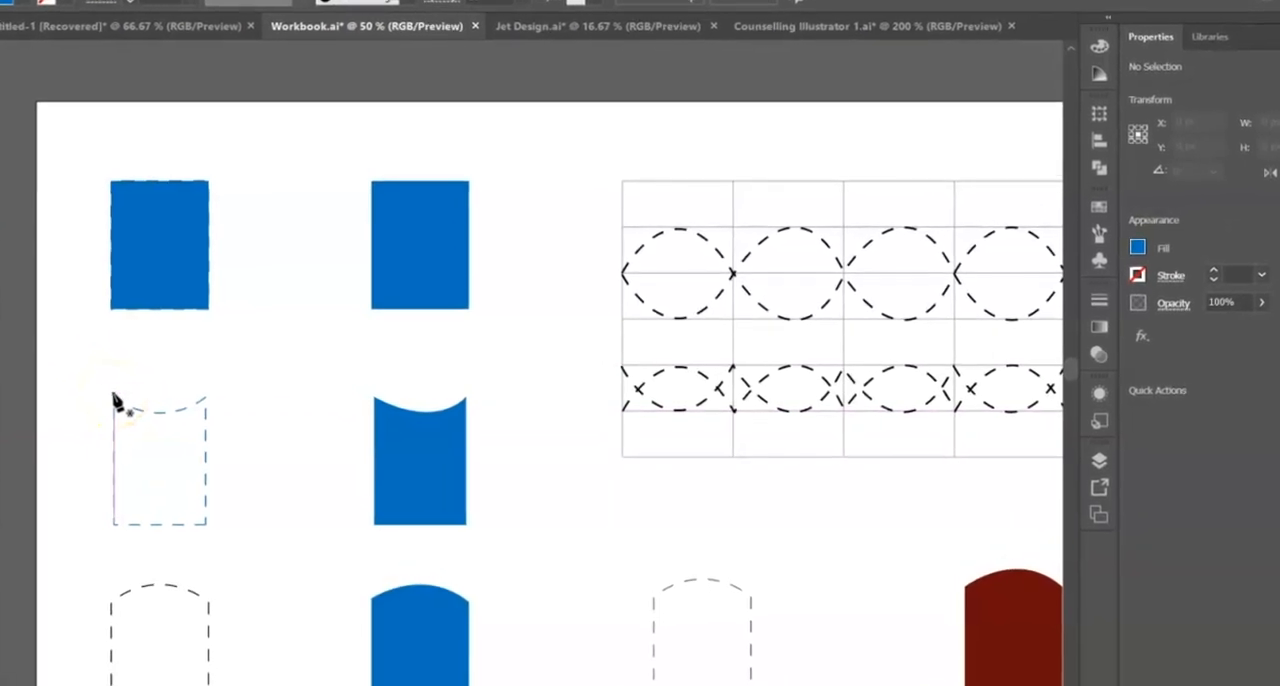
click(184, 396)
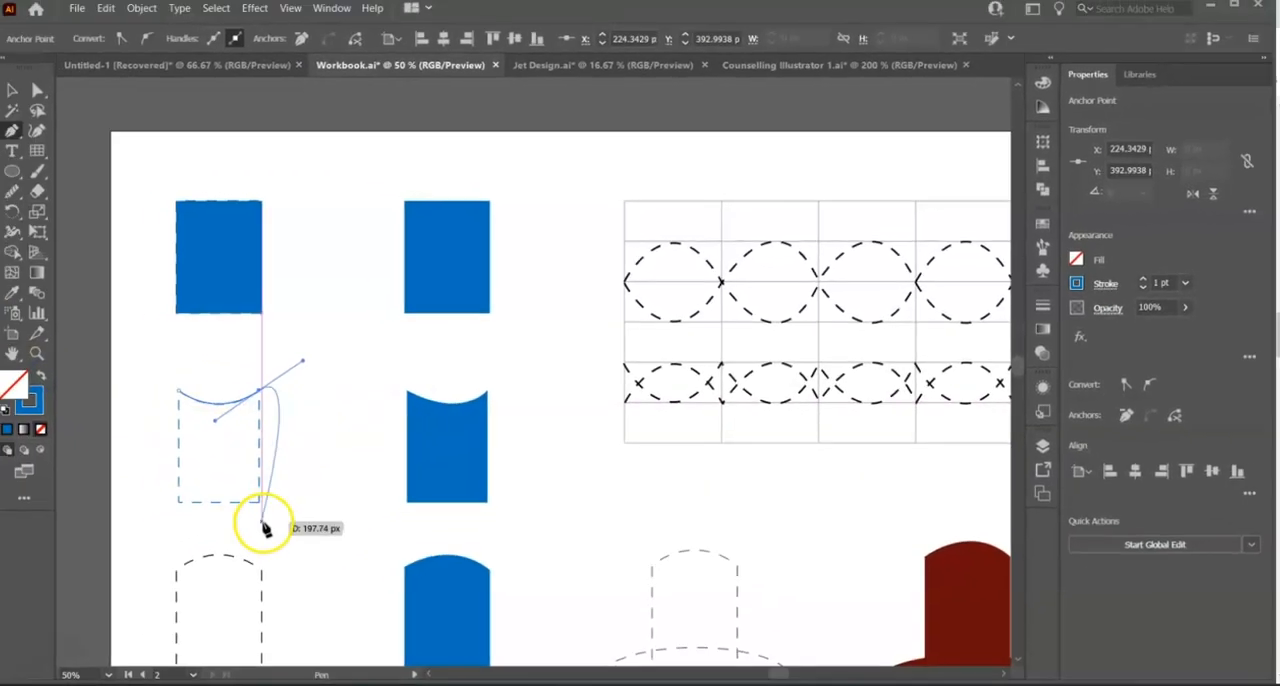
drag(268, 528, 270, 512)
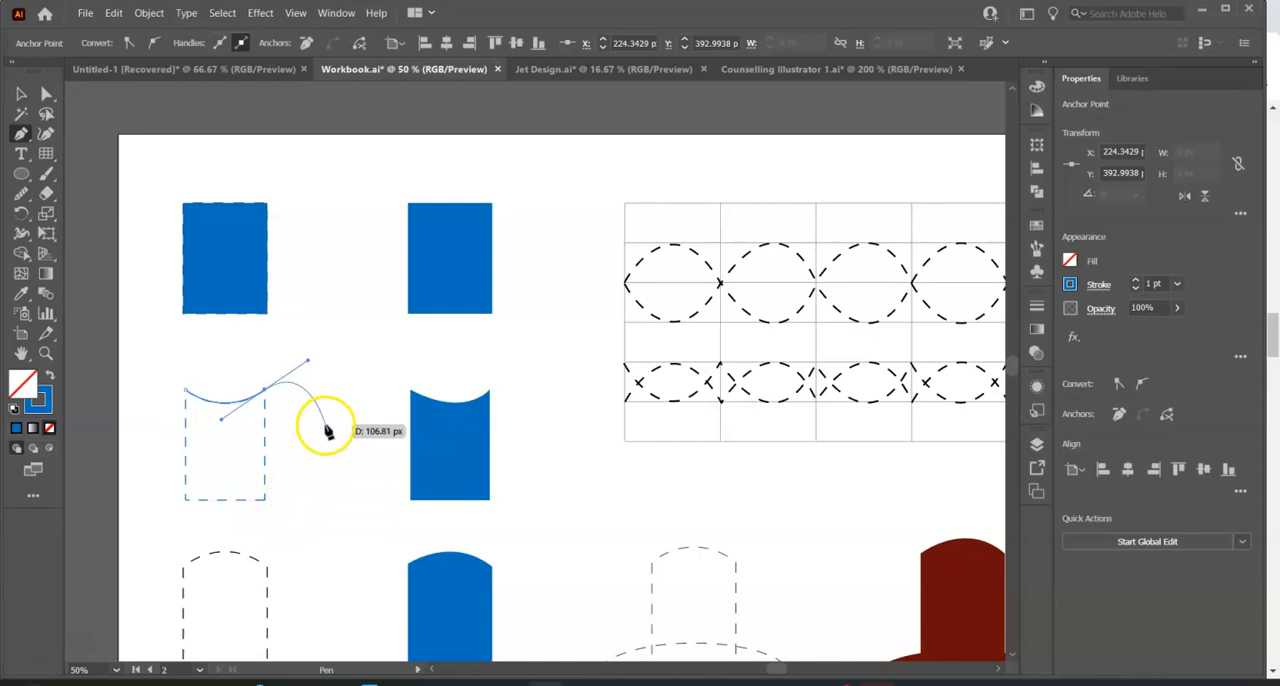
drag(328, 432, 316, 380)
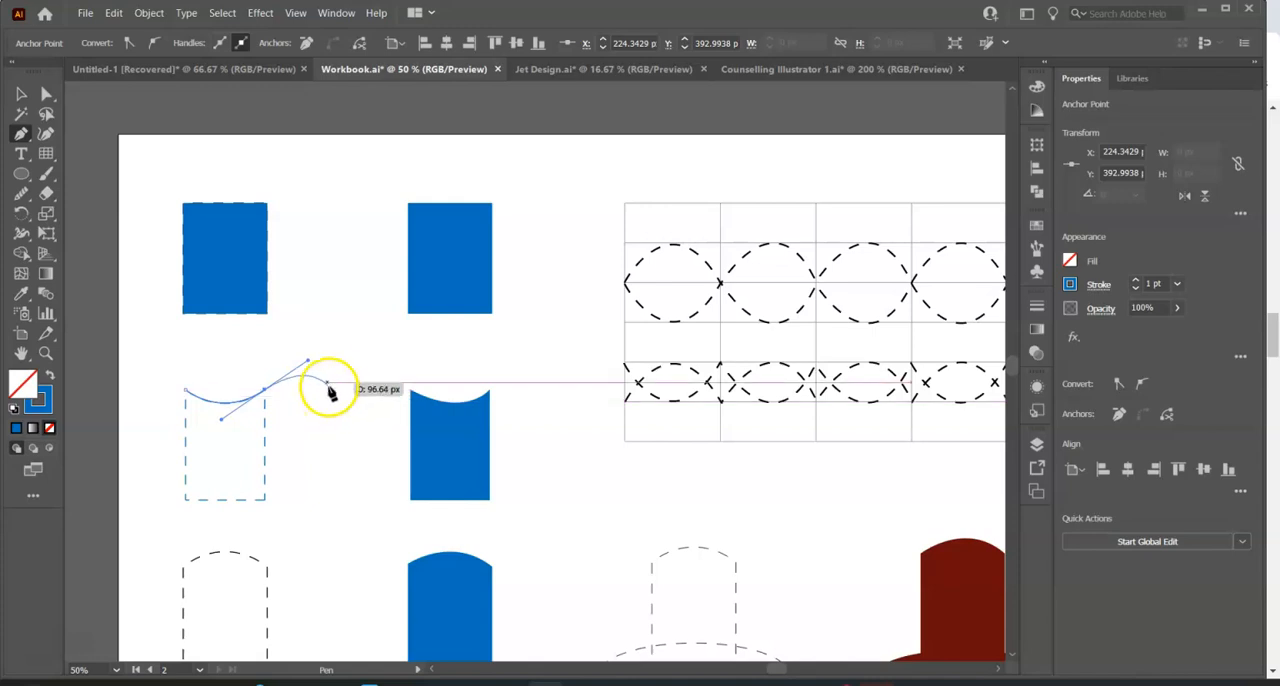
Refine the top curve's bend and run the outline down to the bottom corner
drag(324, 388, 324, 344)
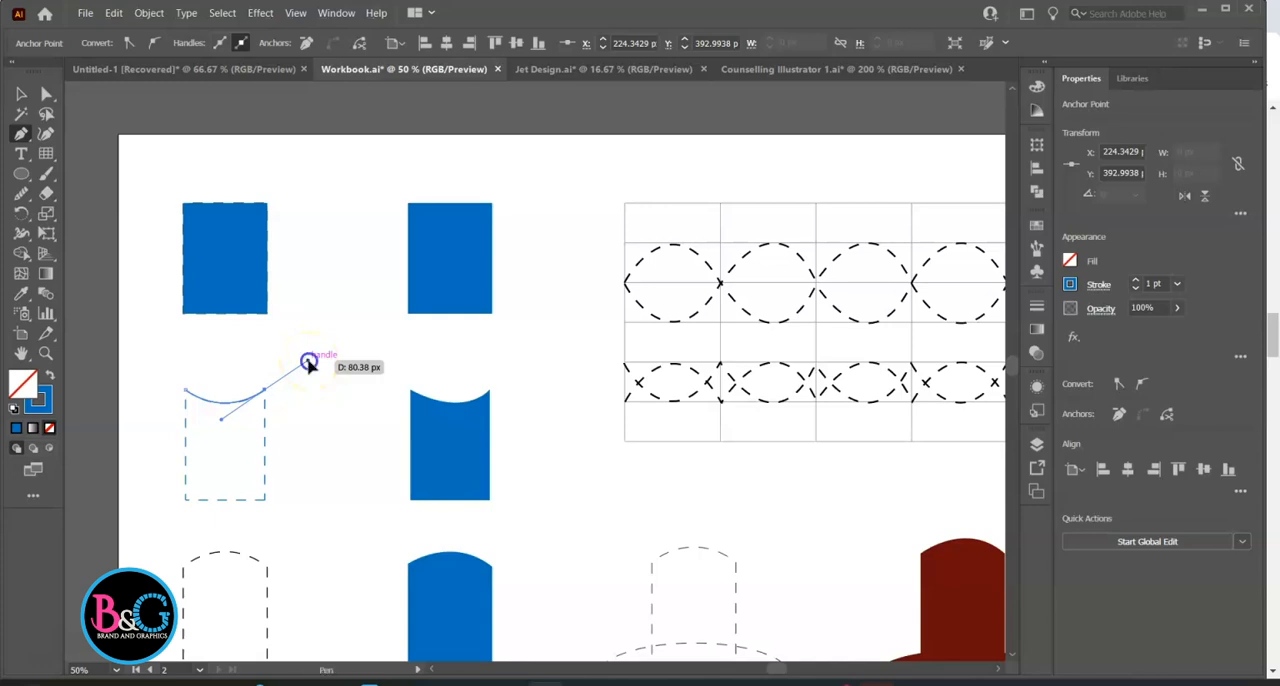
drag(310, 362, 278, 468)
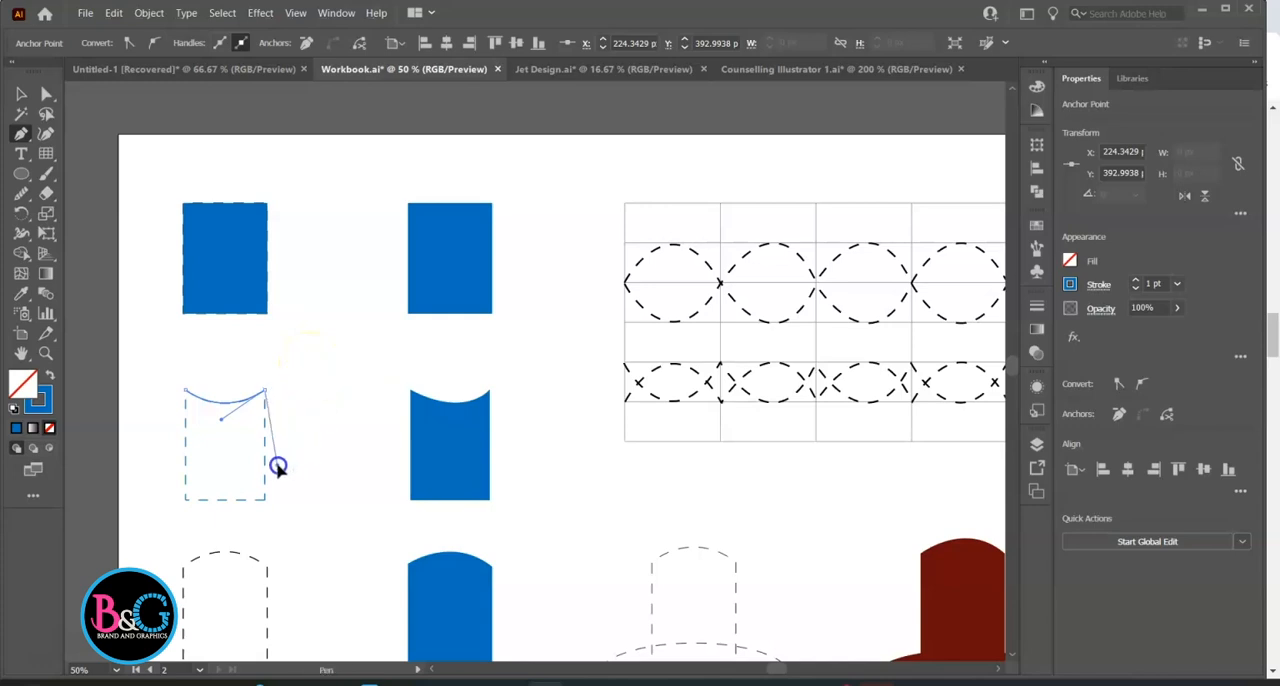
drag(278, 468, 284, 516)
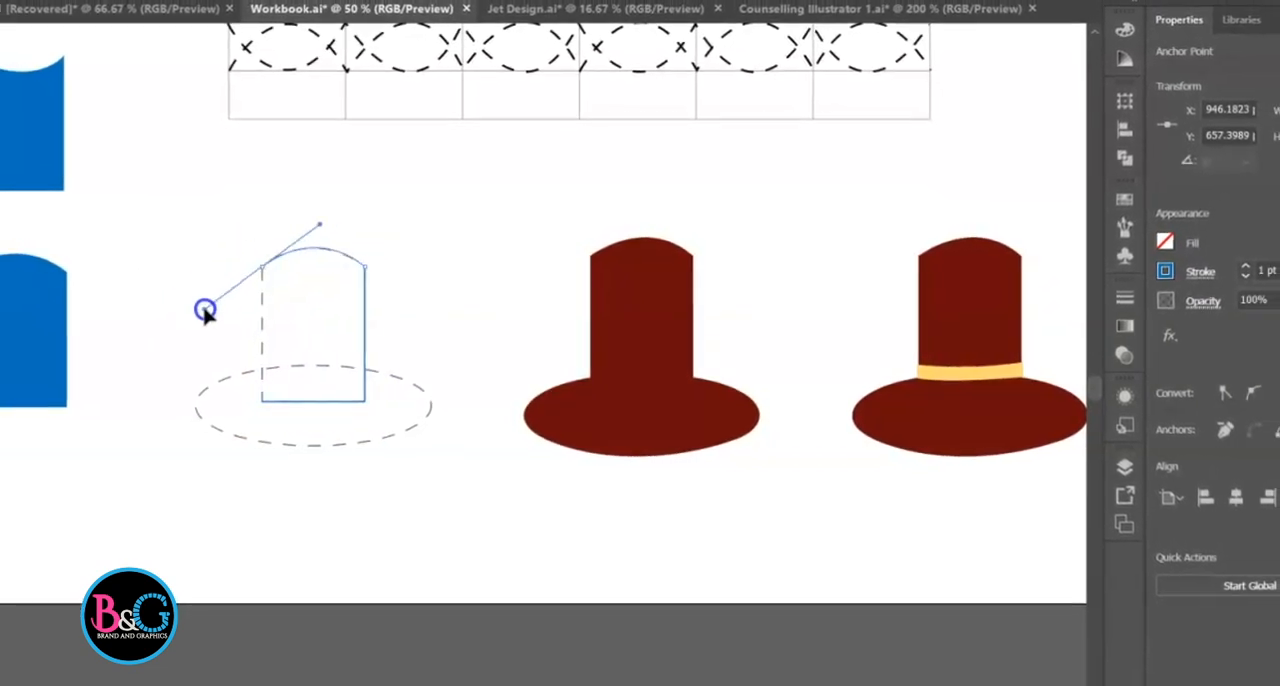
Curve the hat crown, draw an oval brim to match the dashed guide, and fill crown dark red and brim blue
drag(204, 310, 270, 406)
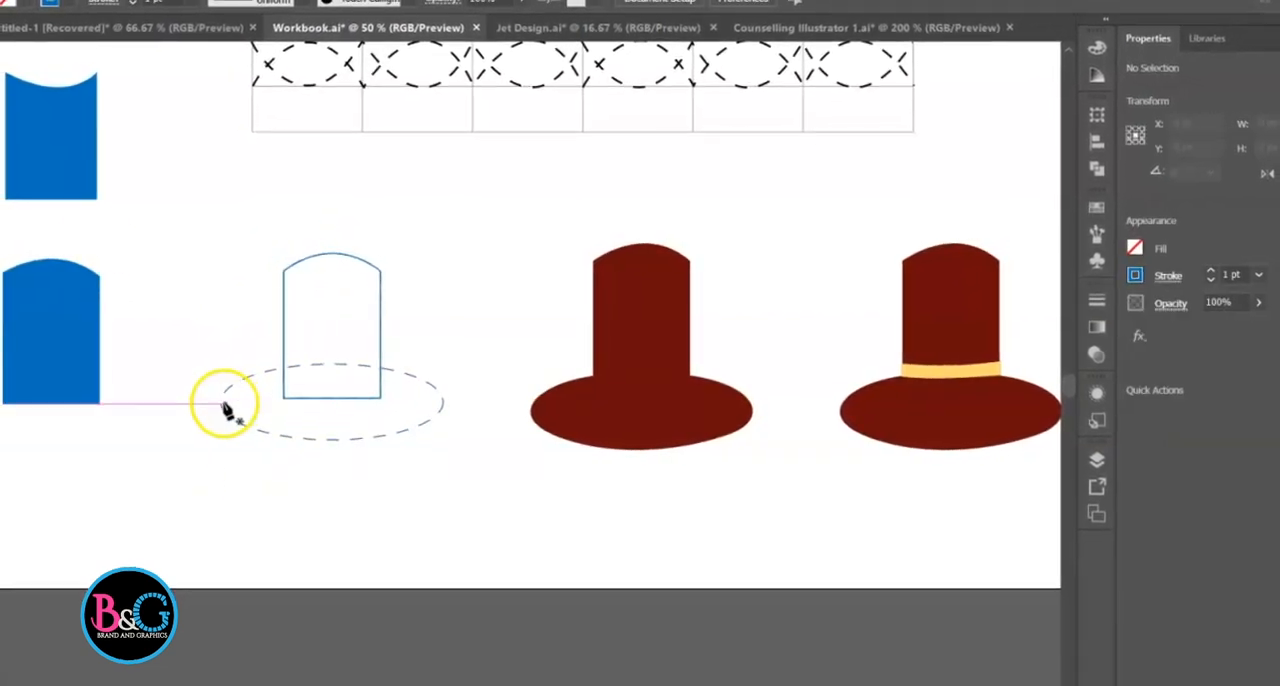
drag(224, 406, 456, 406)
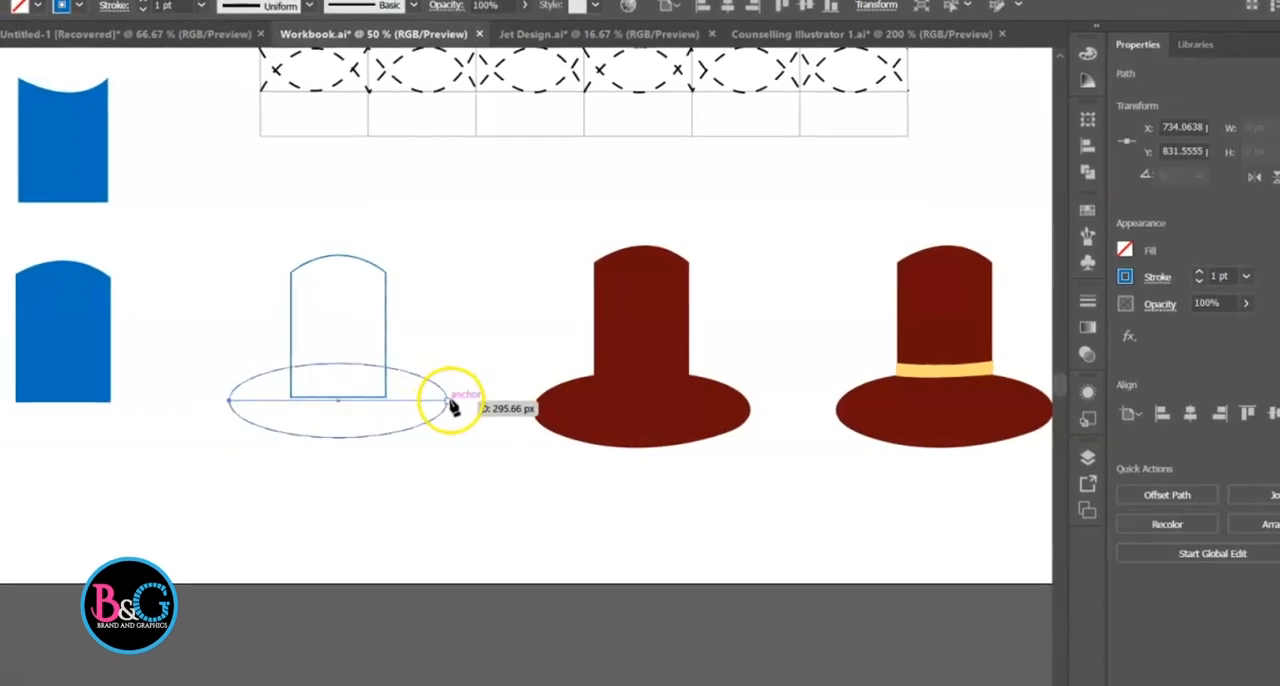
drag(450, 406, 570, 500)
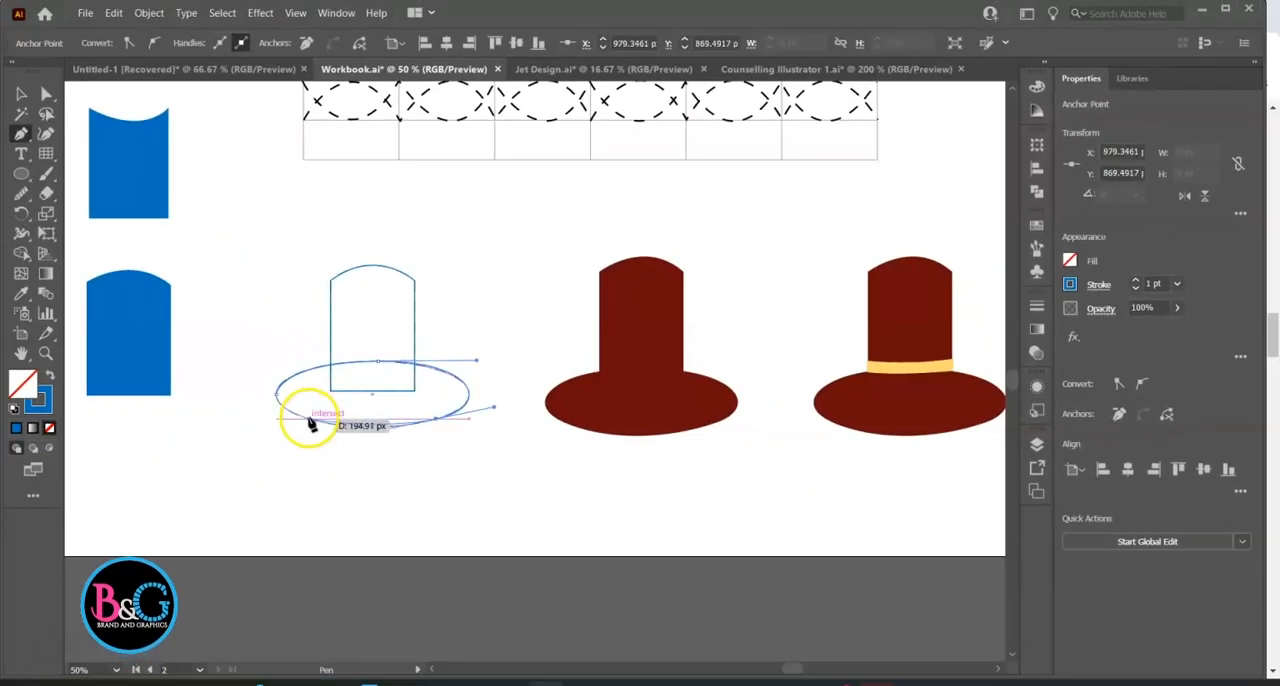
click(272, 392)
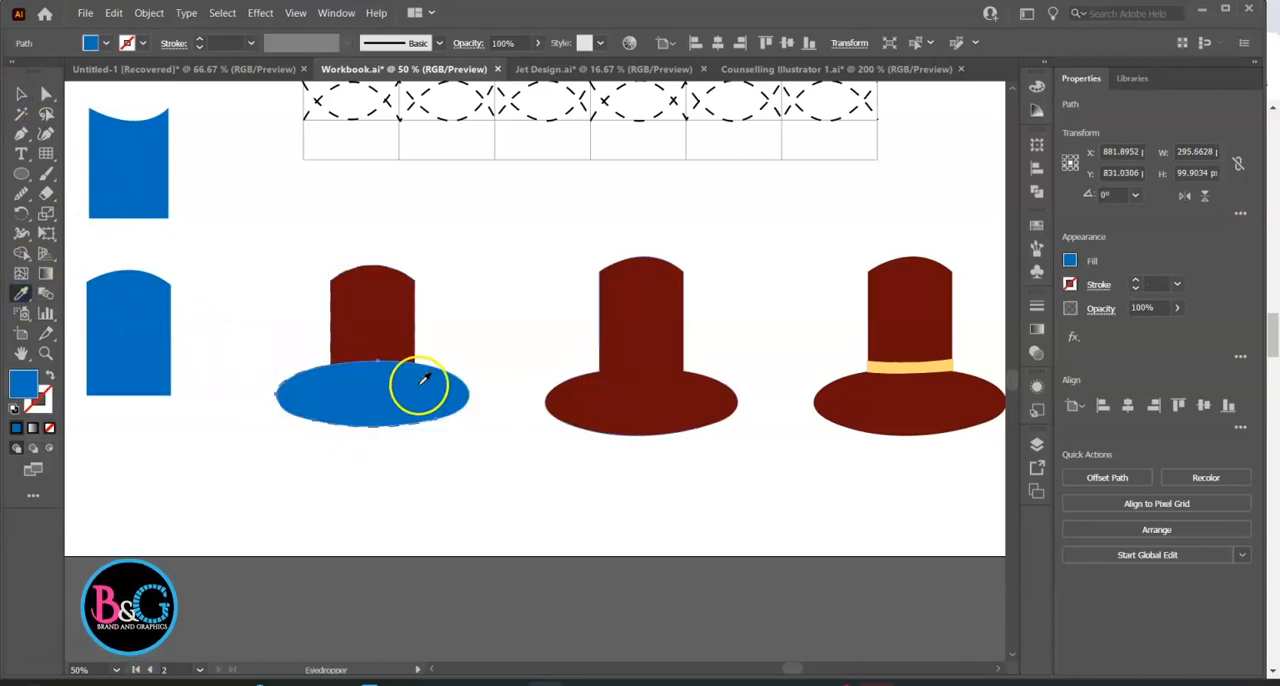
click(20, 94)
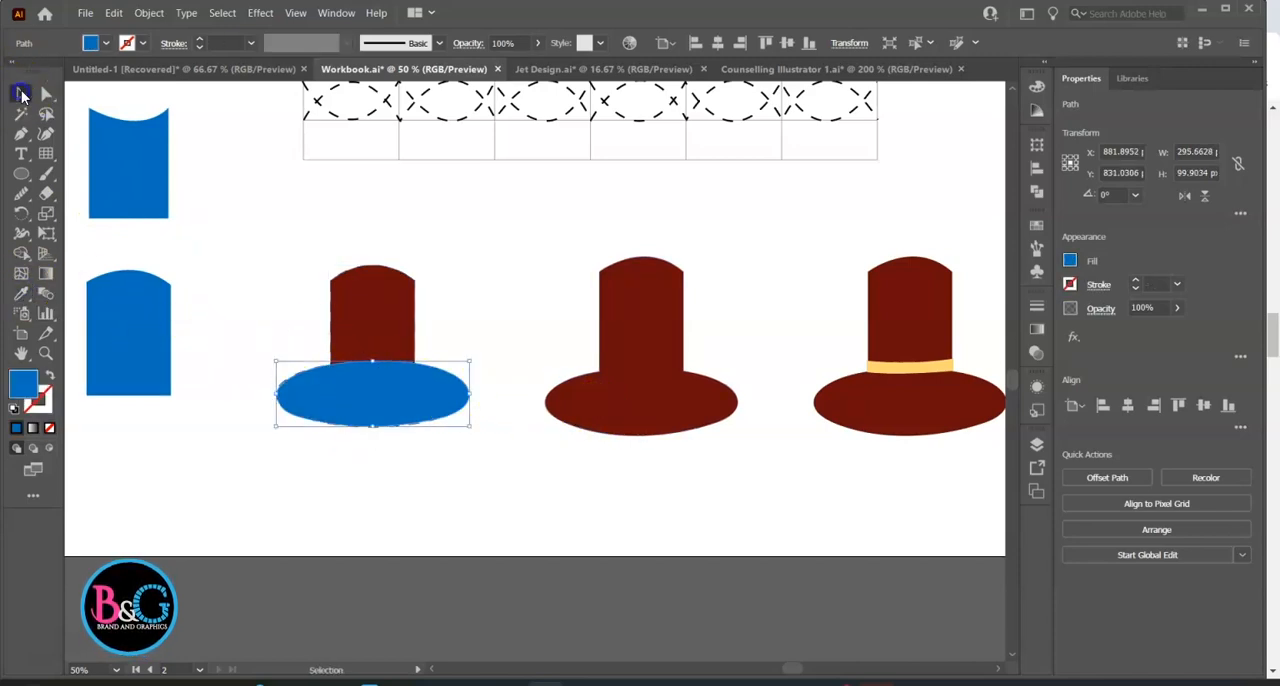
mouse_move(22, 92)
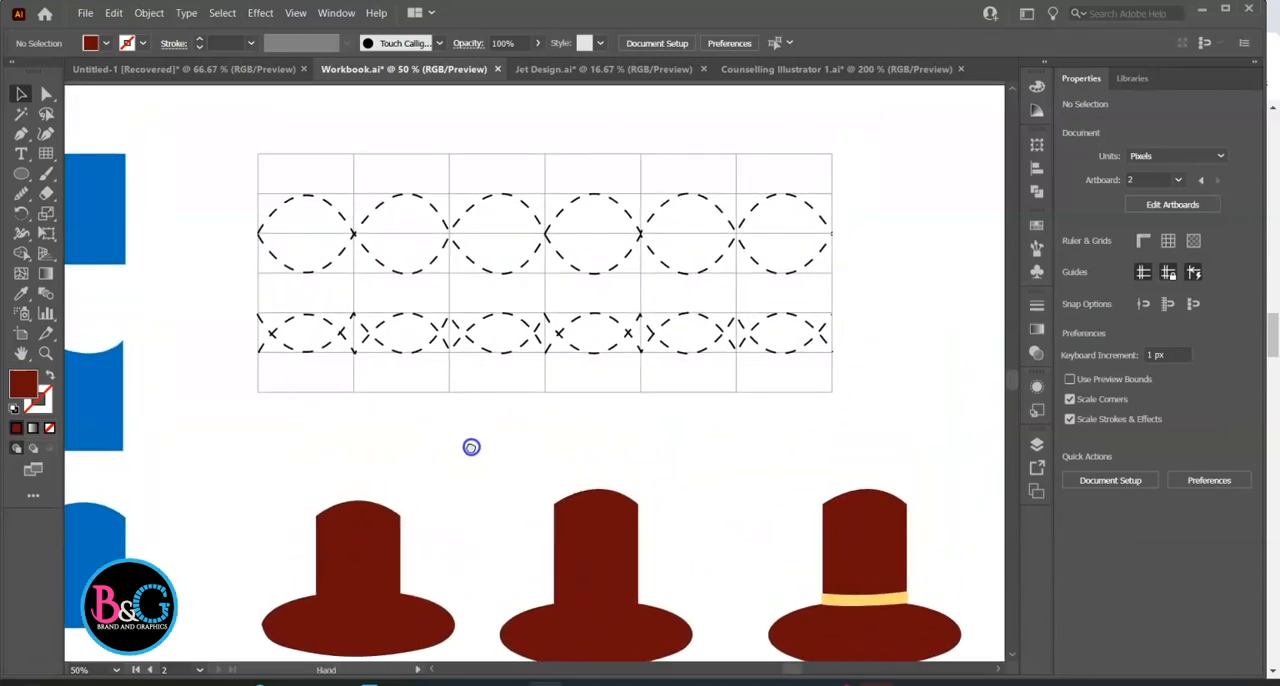
Trace the upper dashed wave row as a magenta path, then move to the Jet Design document
click(20, 94)
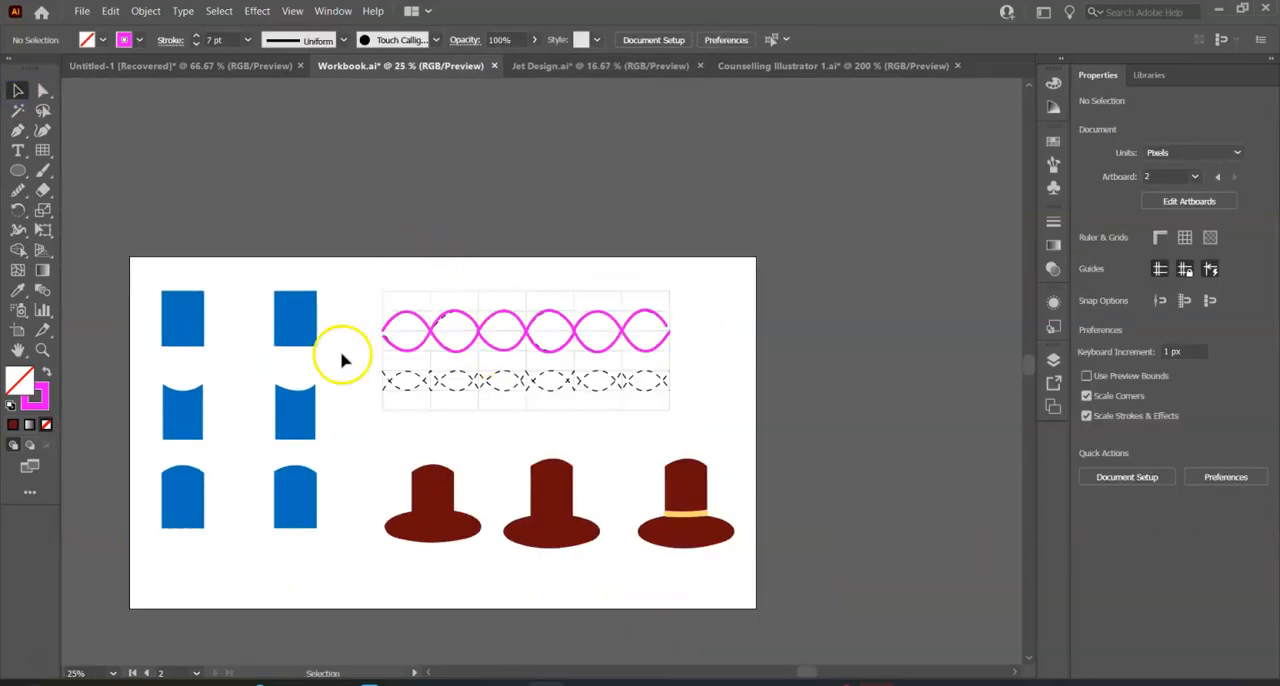
click(832, 64)
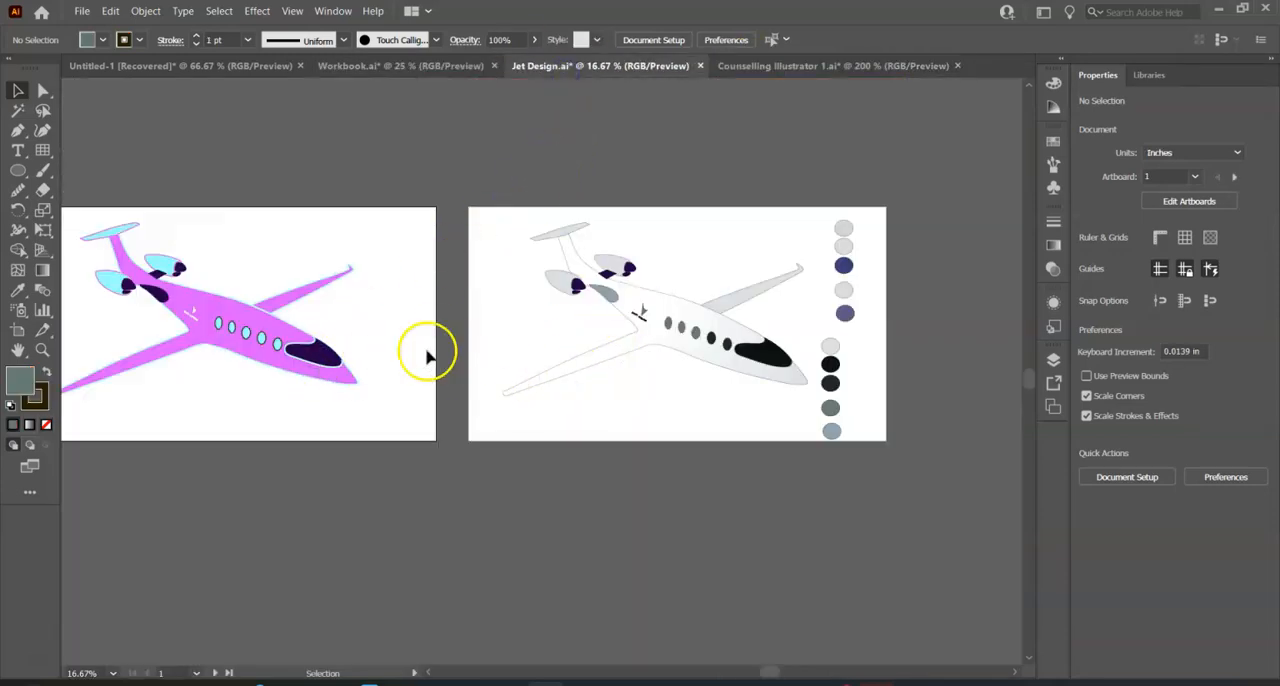
Switch to the seated-woman illustration and show its Layers panel
click(832, 64)
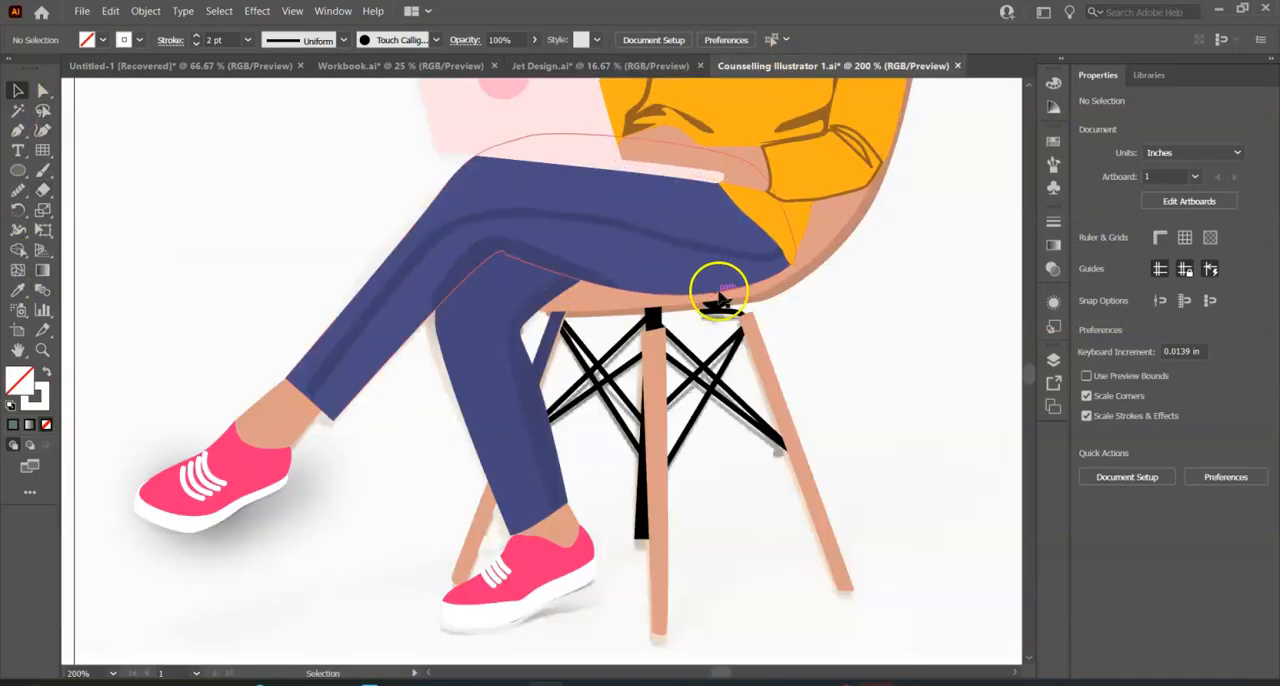
click(1052, 360)
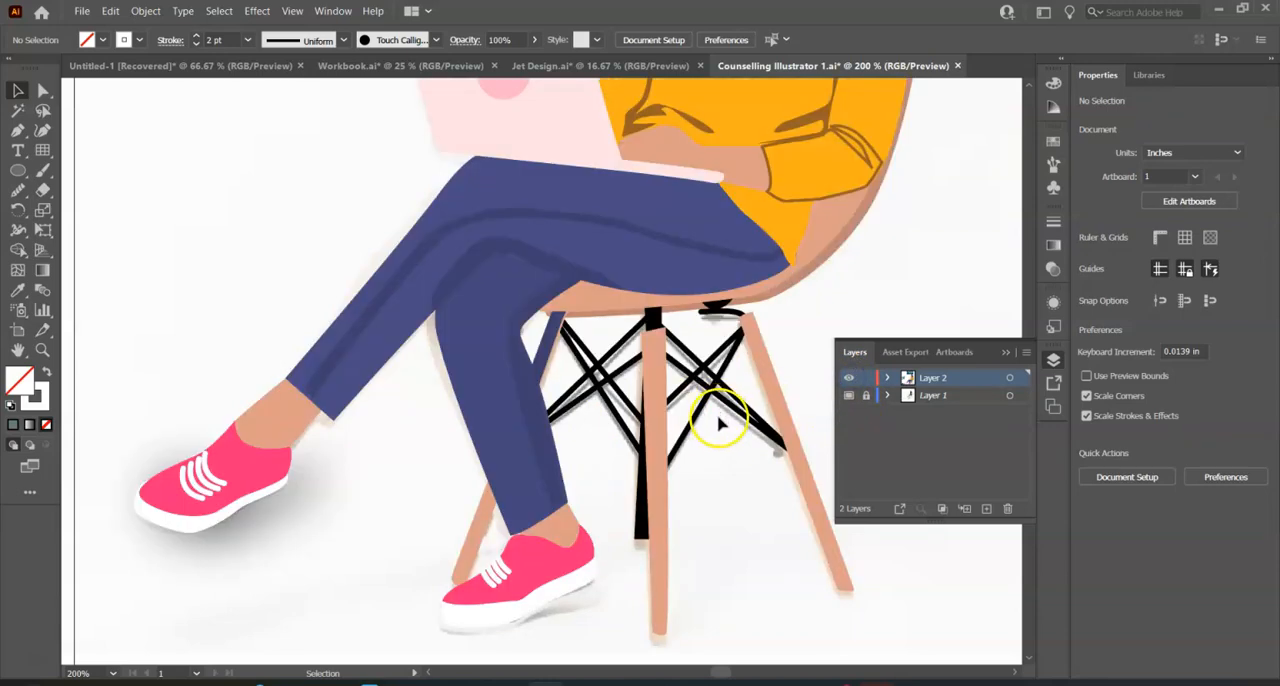
mouse_move(260, 480)
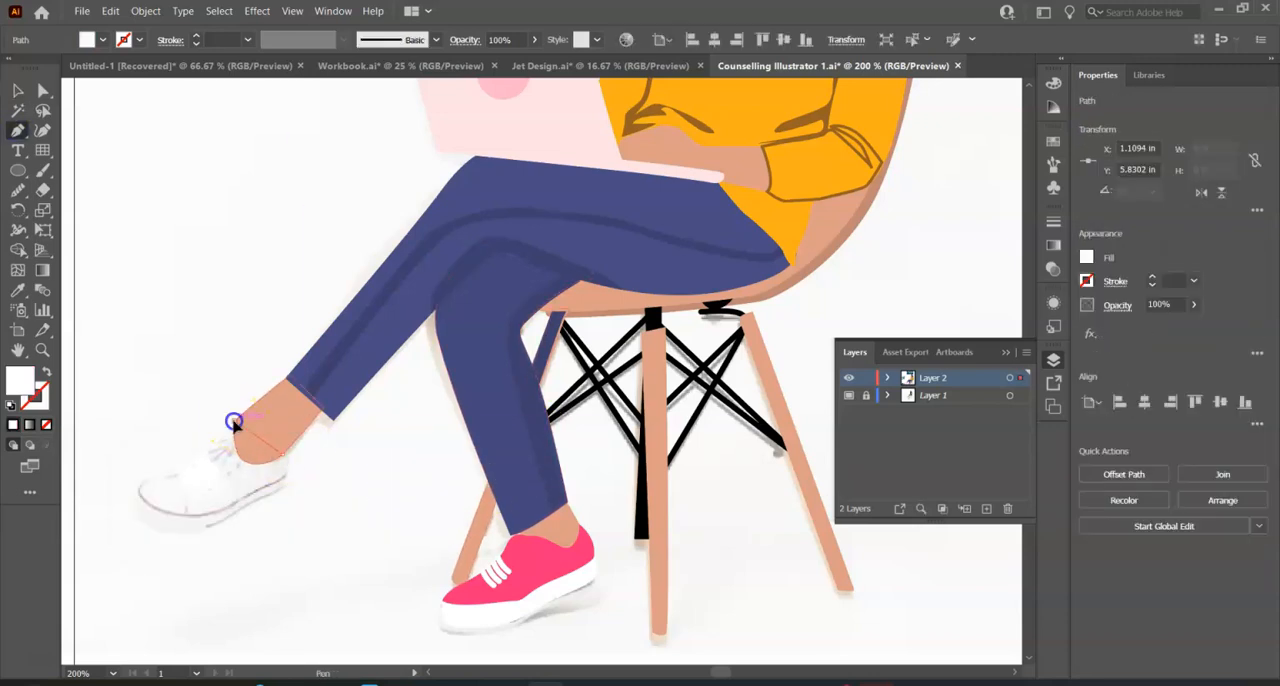
Trace the front shoe's ankle edge, top curve and heel with the Pen tool
drag(232, 420, 220, 364)
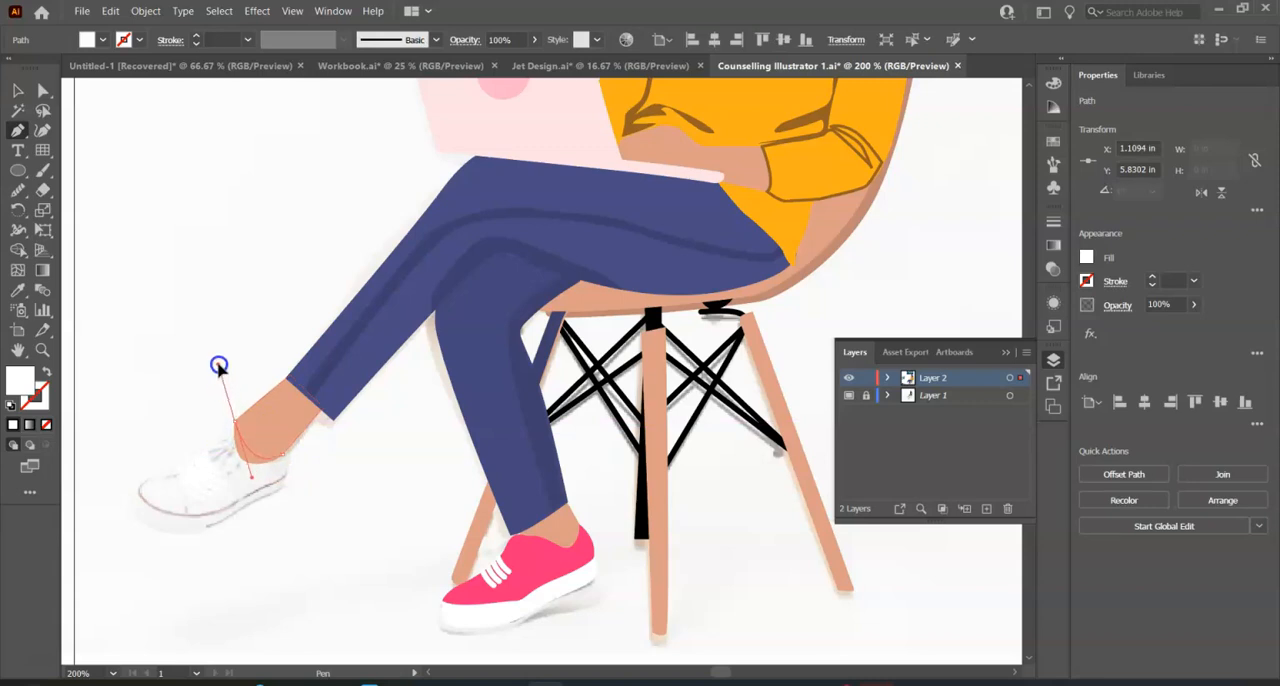
drag(220, 376, 250, 476)
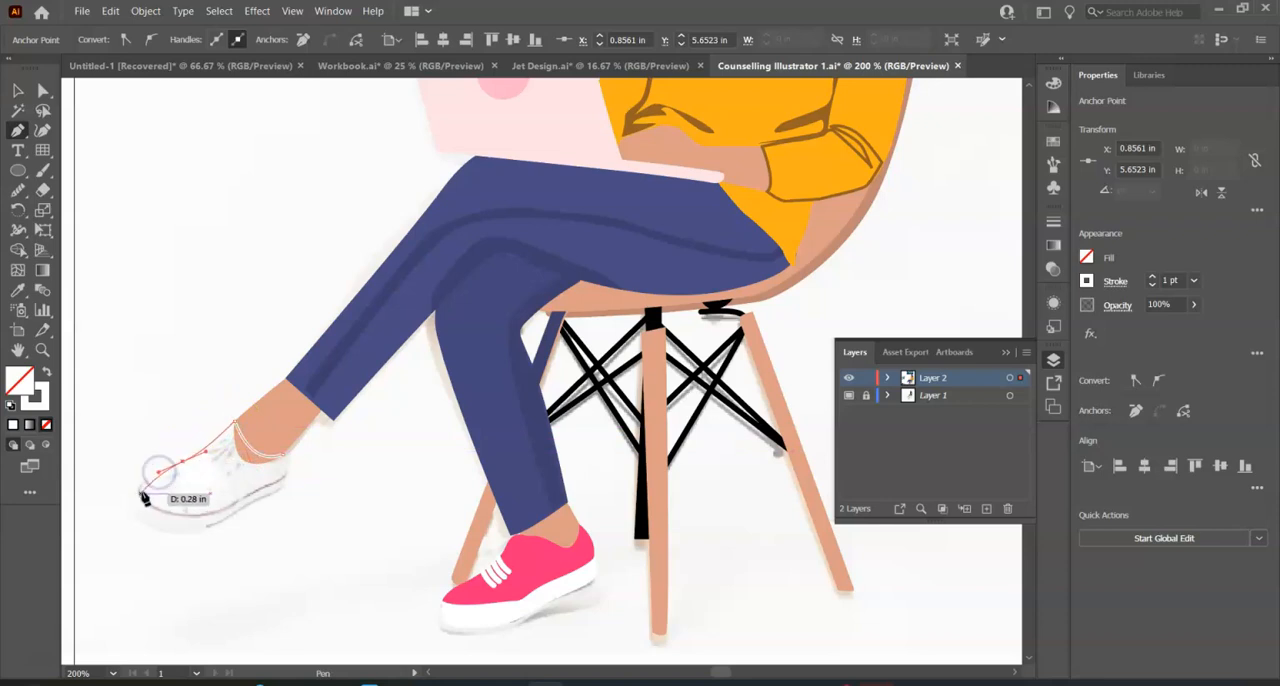
drag(156, 470, 182, 520)
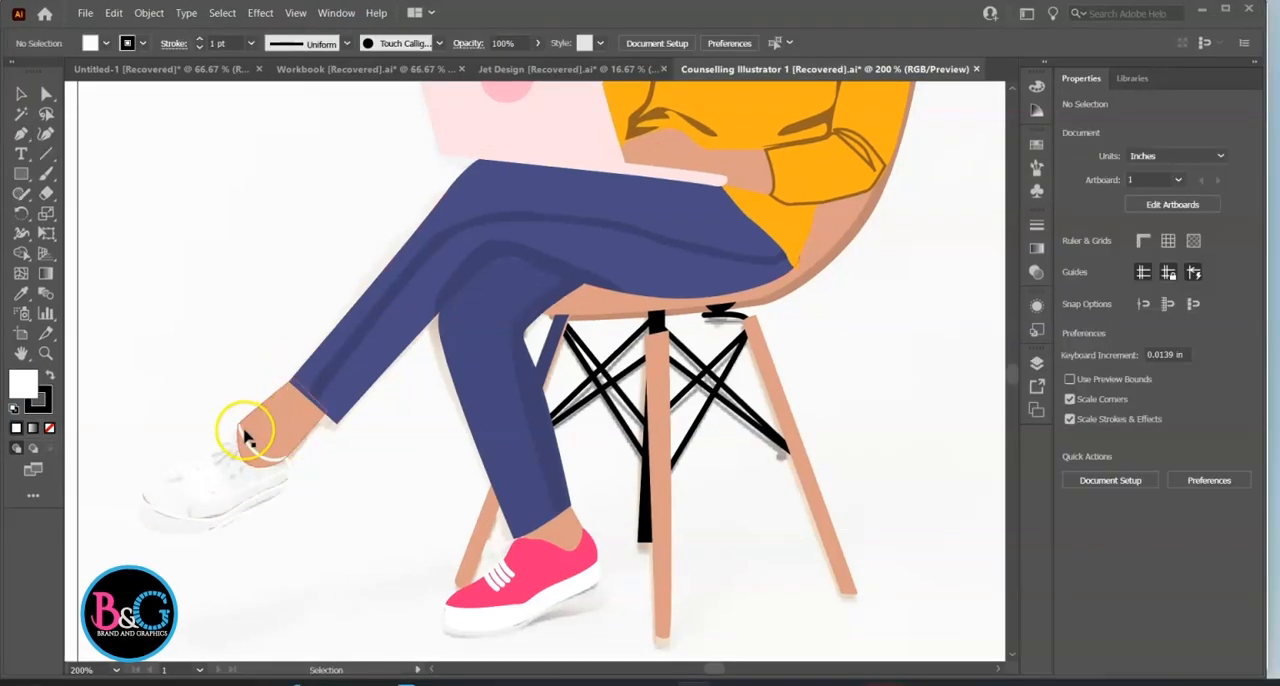
Select the retraced shoe path, sample the pink fill, and adjust the lace line's stroke weight
click(248, 436)
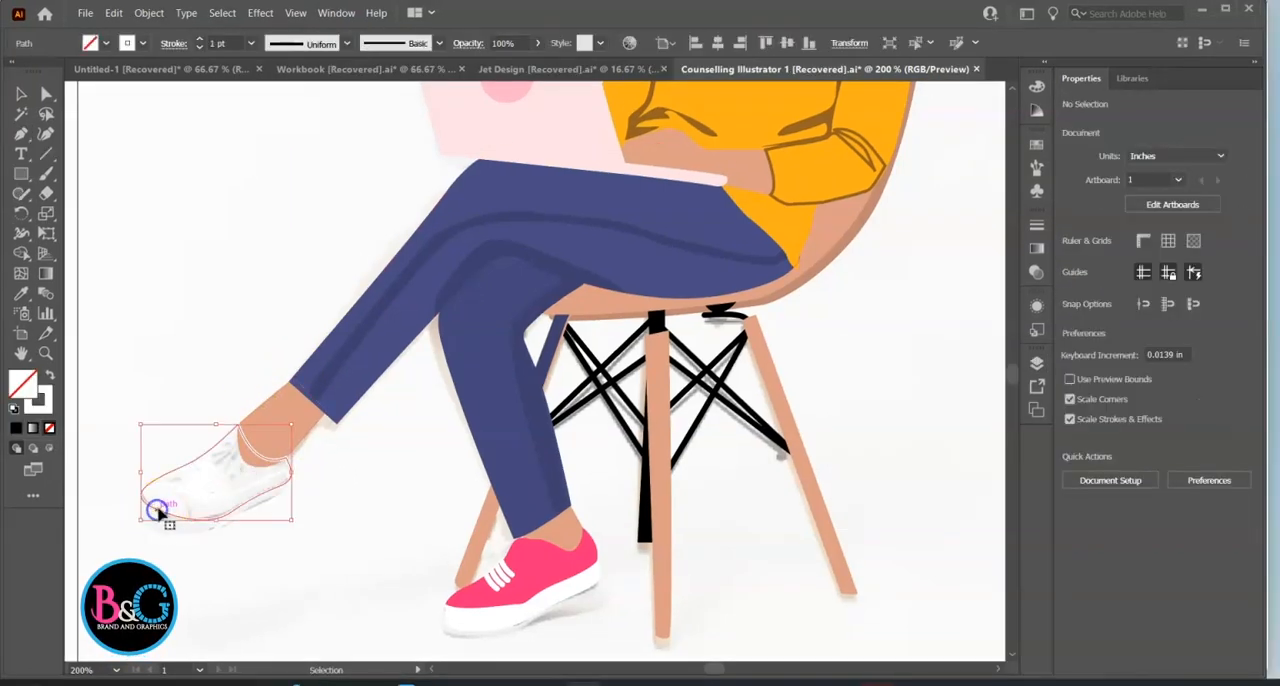
click(540, 558)
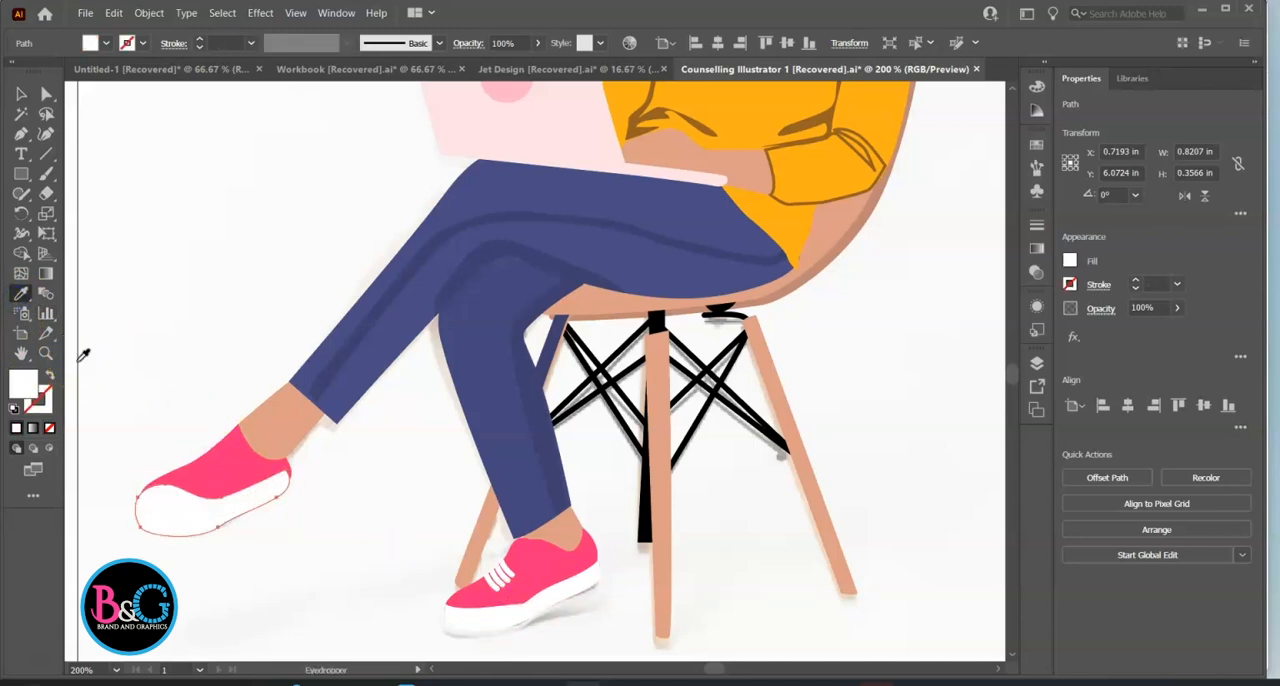
click(210, 490)
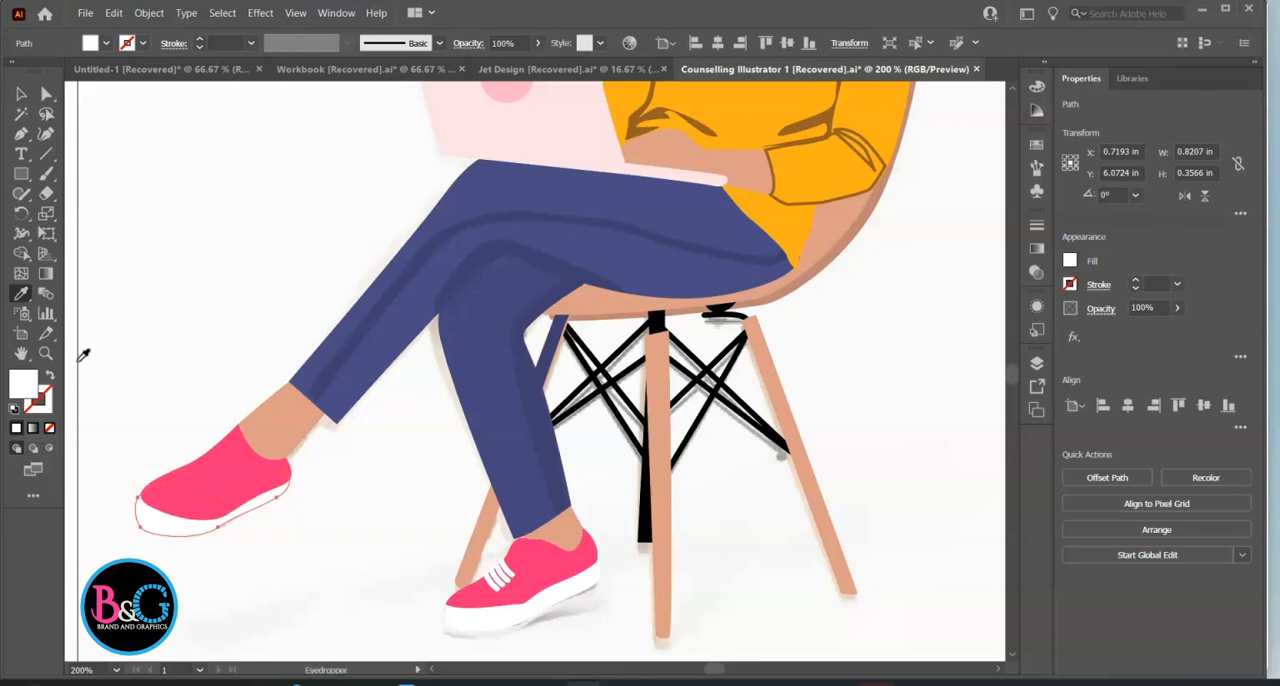
mouse_move(284, 24)
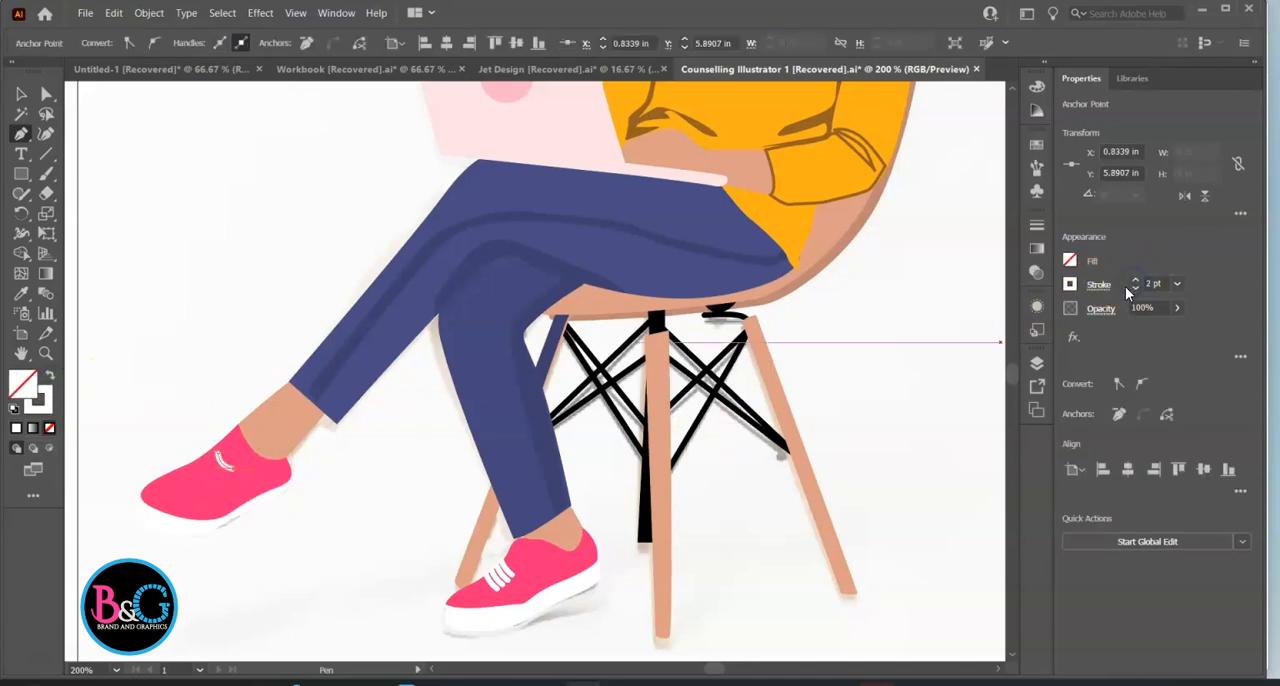
click(1098, 284)
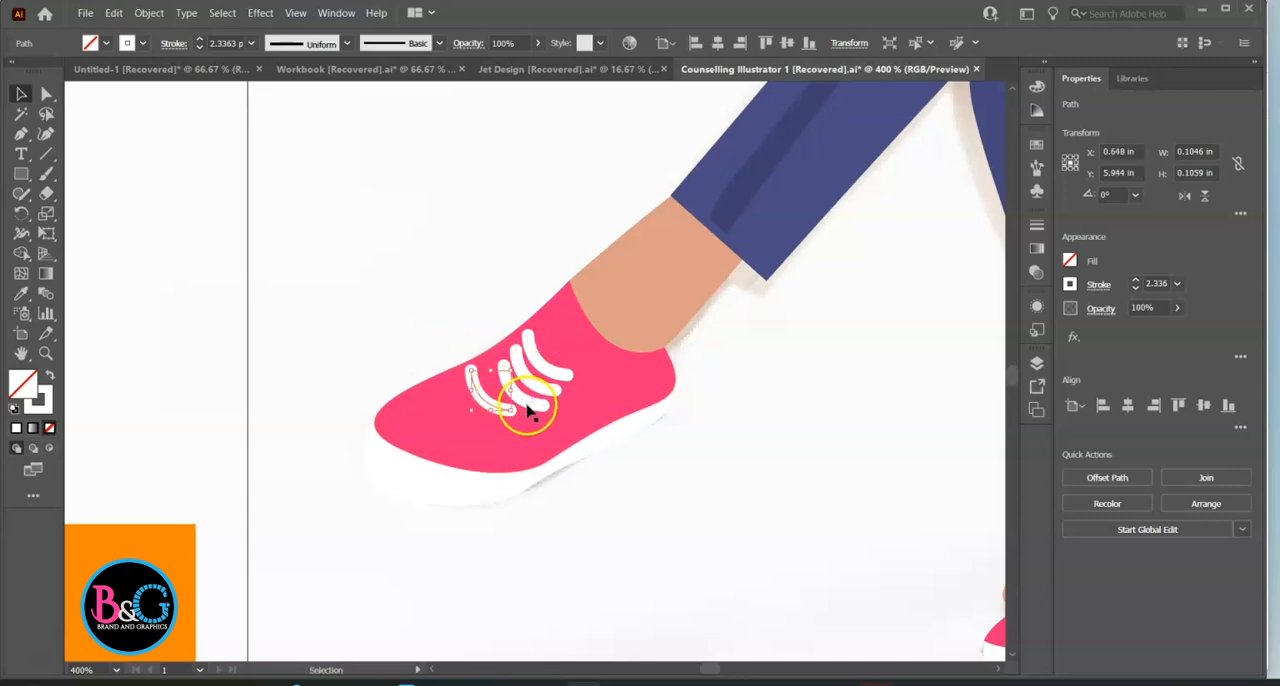
Draw a white lace stroke across the retraced pink shoe
drag(516, 400, 544, 406)
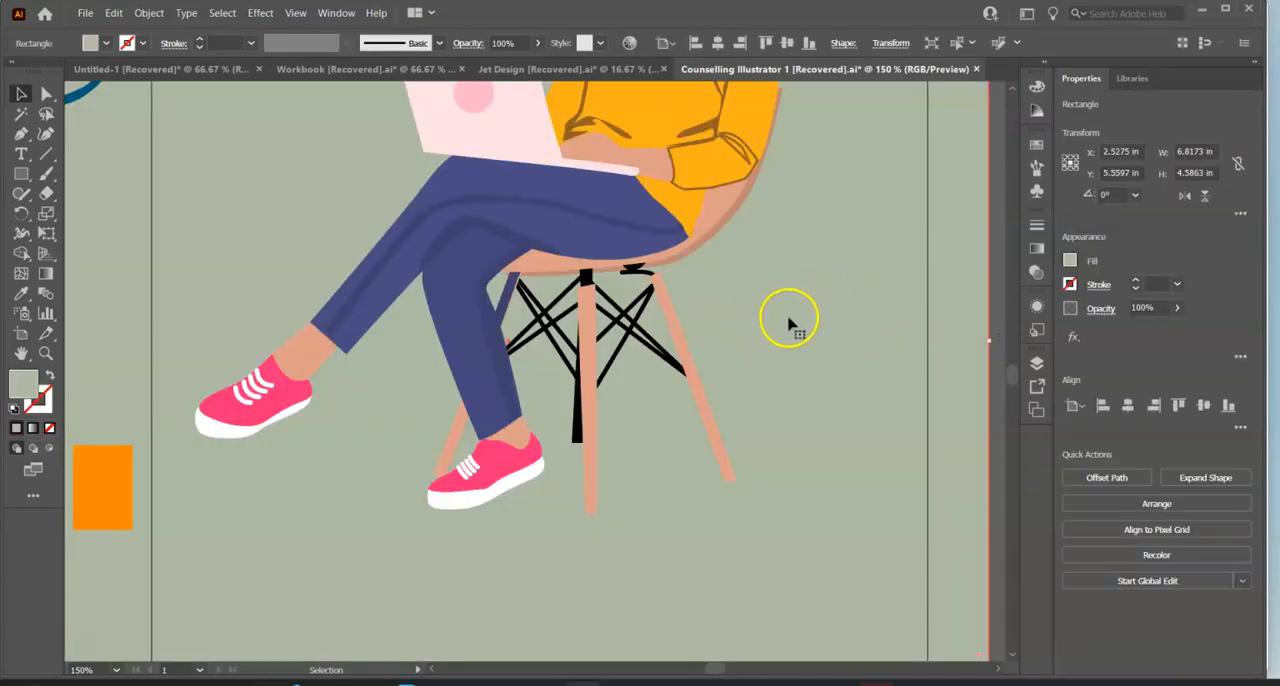
mouse_move(784, 324)
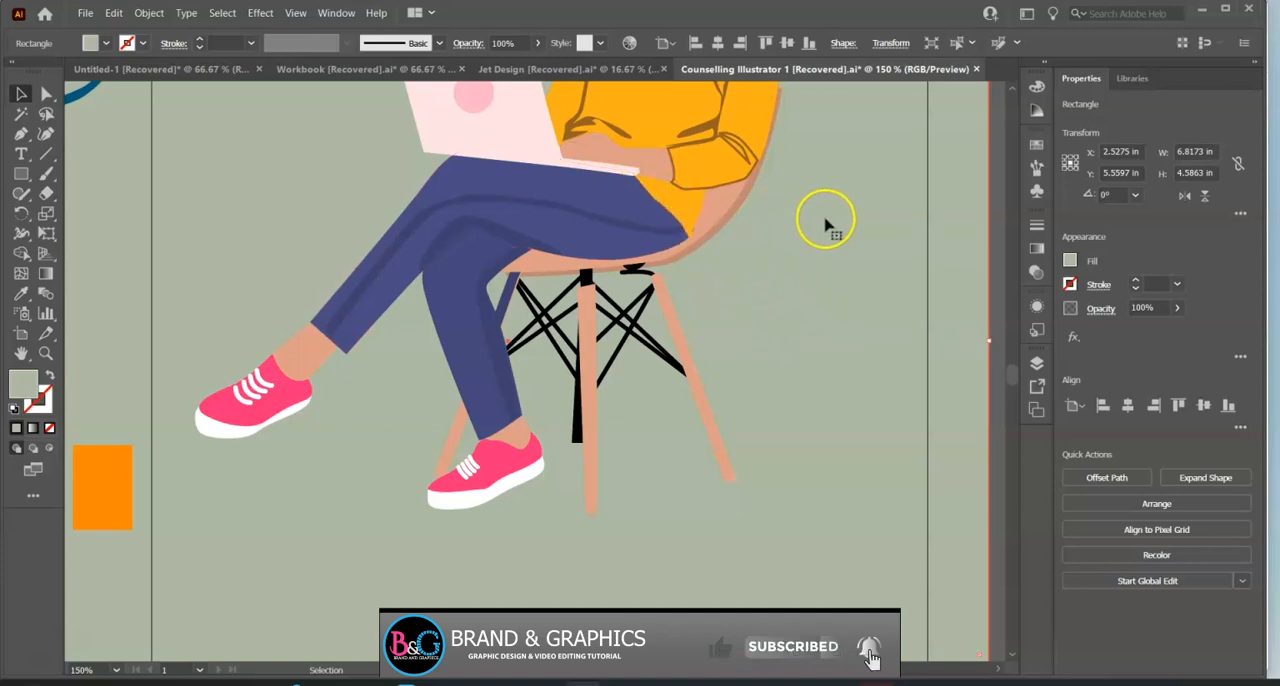
mouse_move(788, 320)
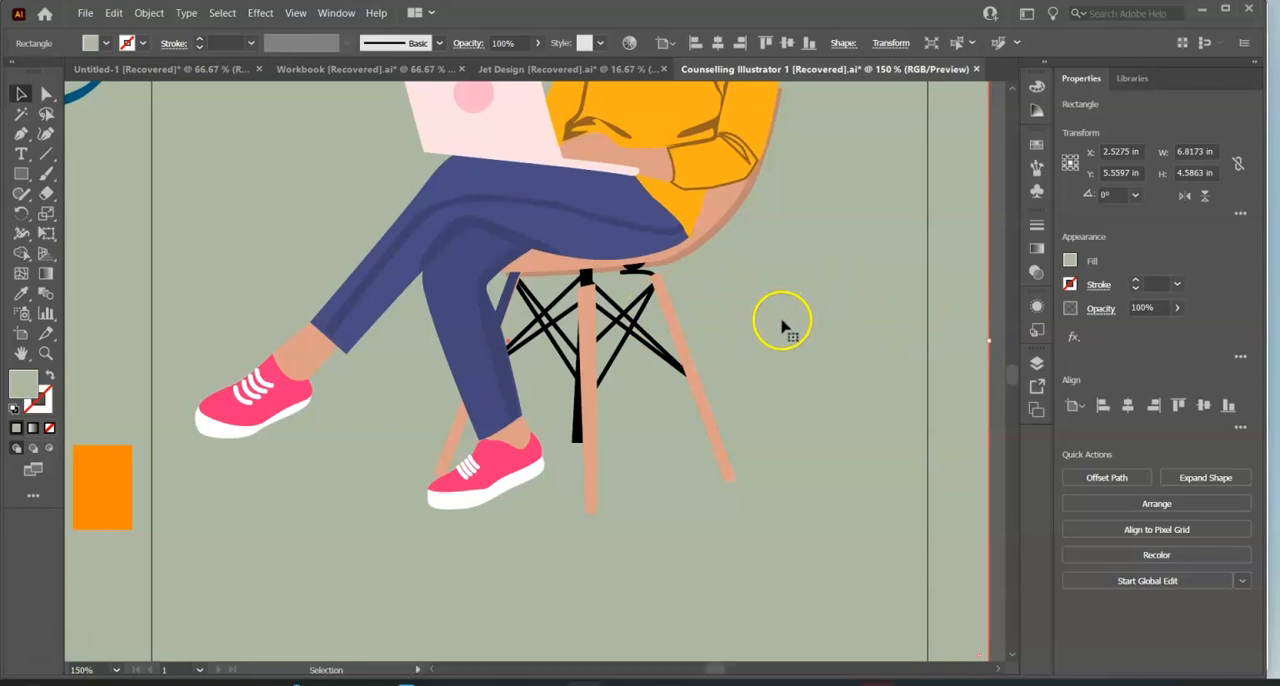
mouse_move(780, 330)
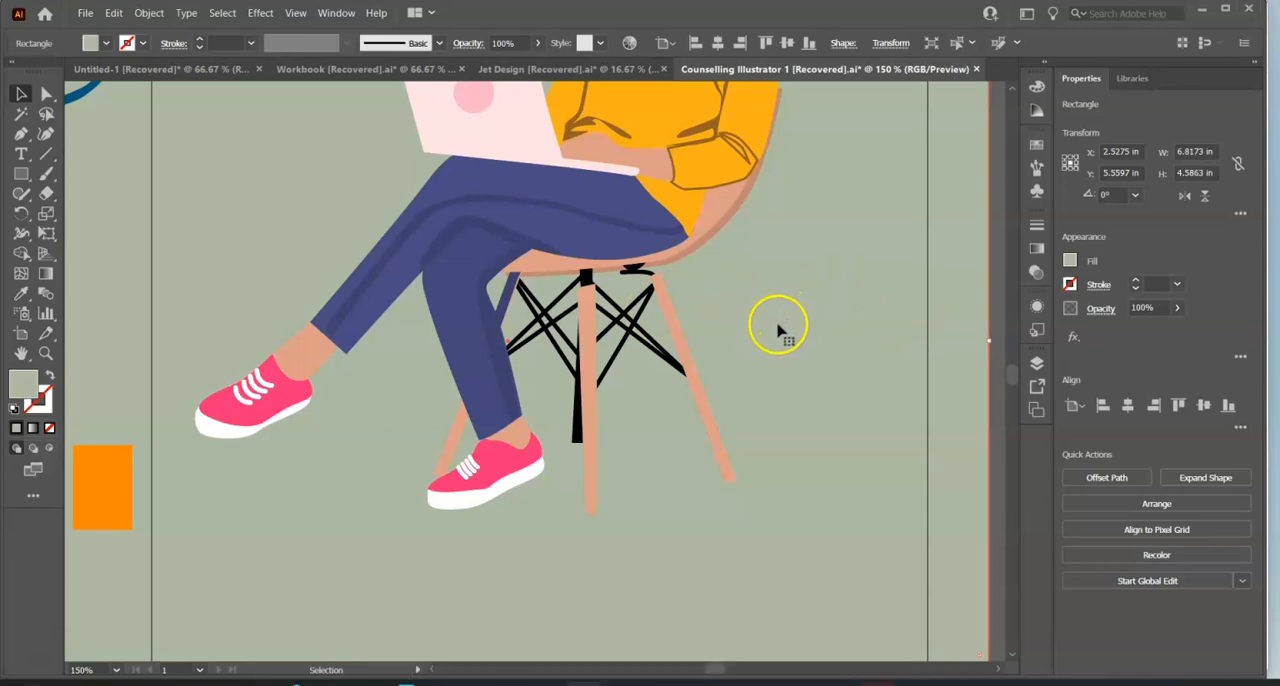
mouse_move(748, 268)
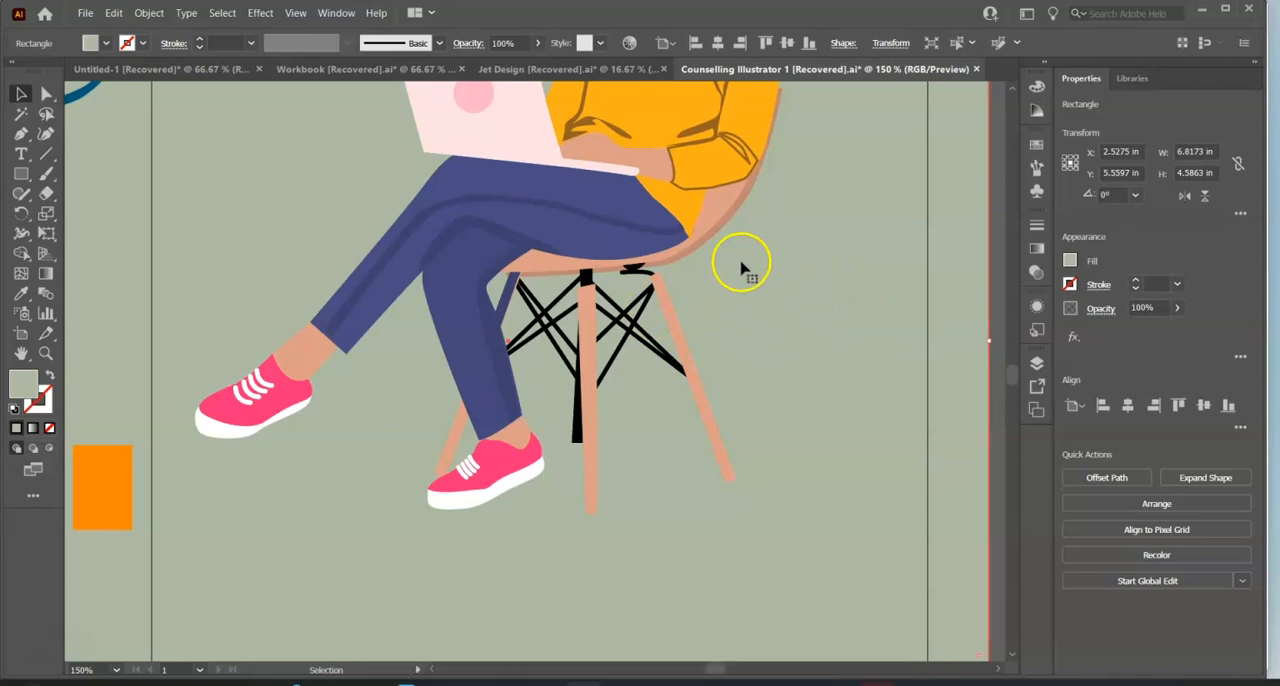